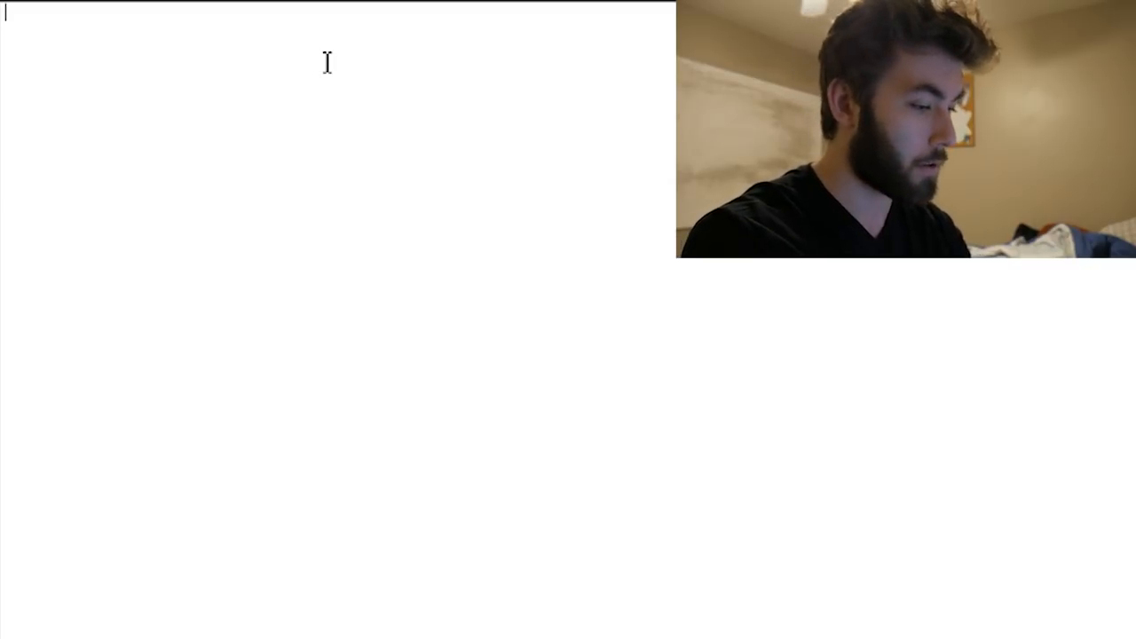
Step: Write the import lines for math, numpy as np and matplotlib.pyplot as plt
{"action": "type", "text": "import math"}
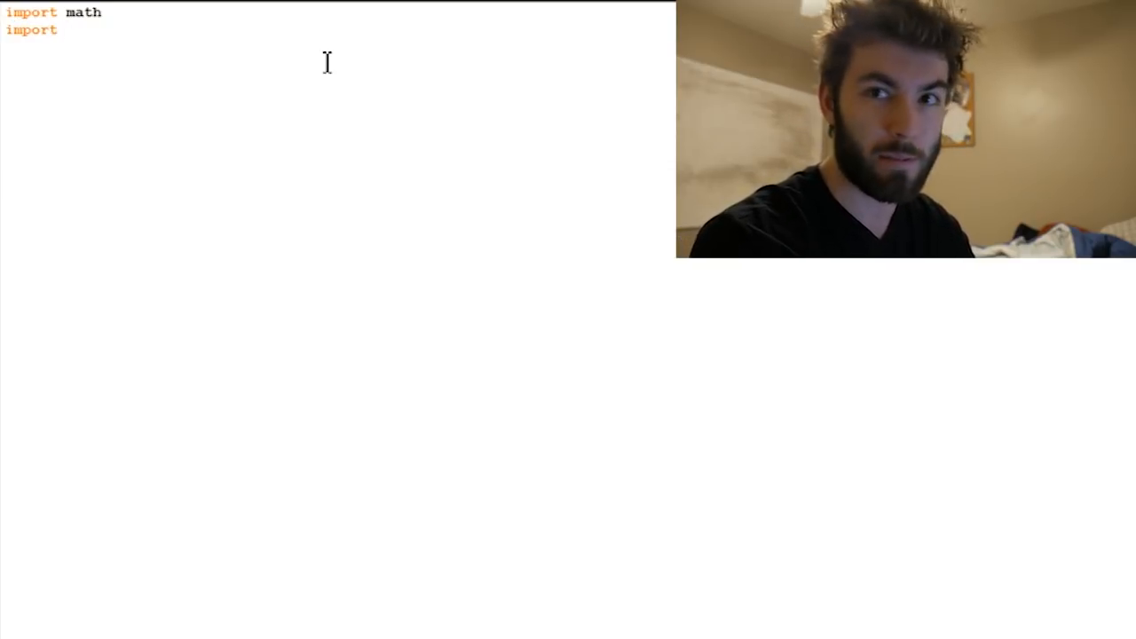
{"action": "type", "text": "numpy as np"}
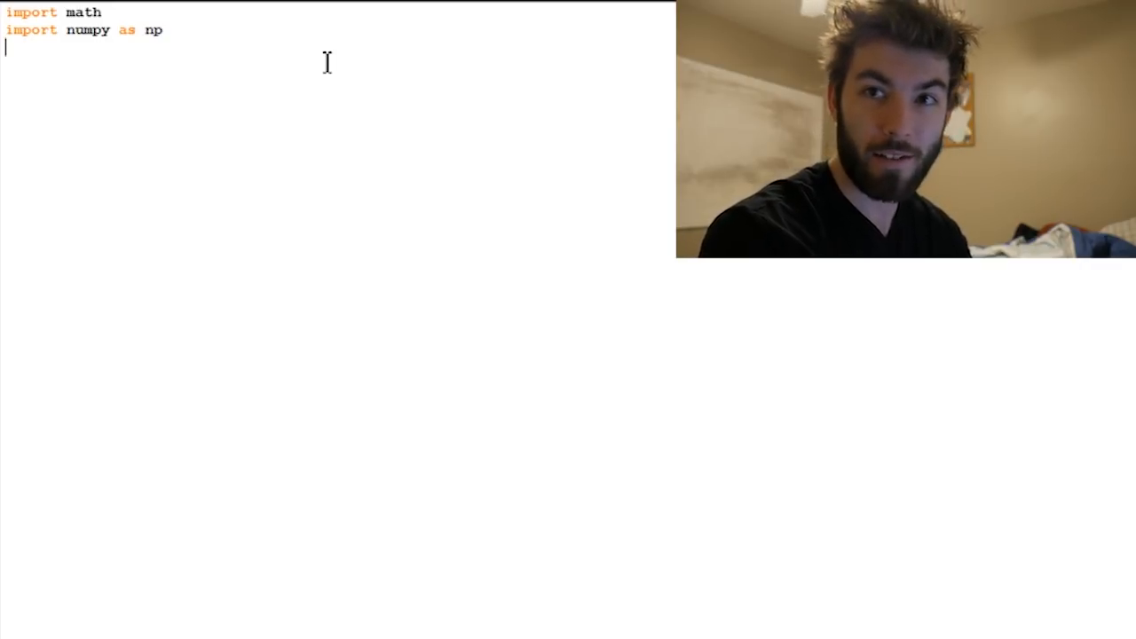
{"action": "type", "text": "impor"}
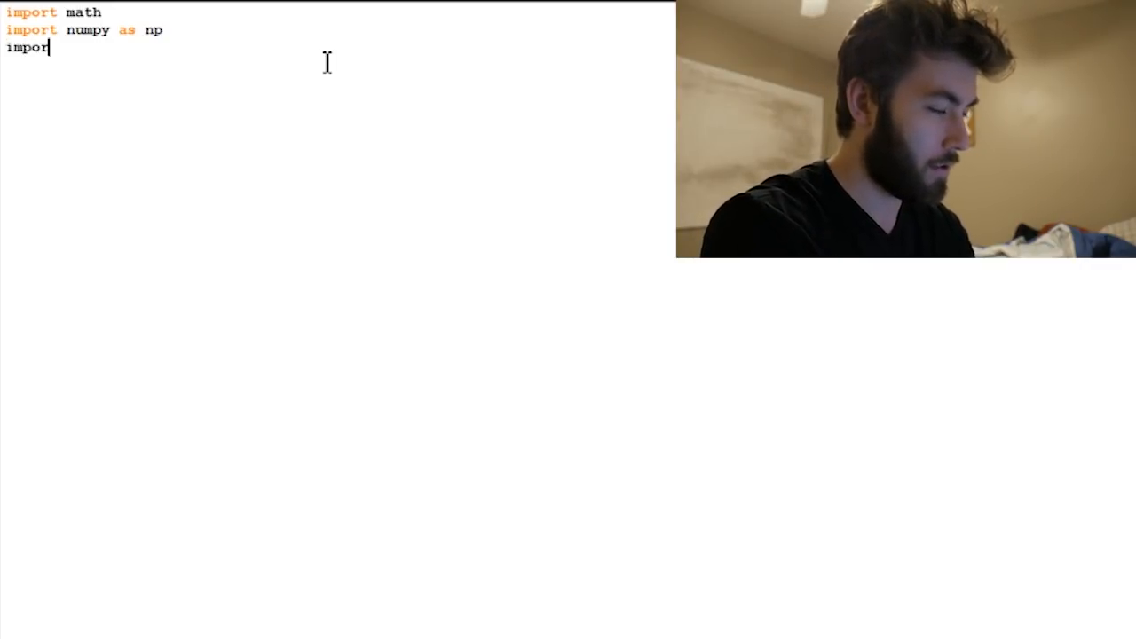
{"action": "type", "text": "matp"}
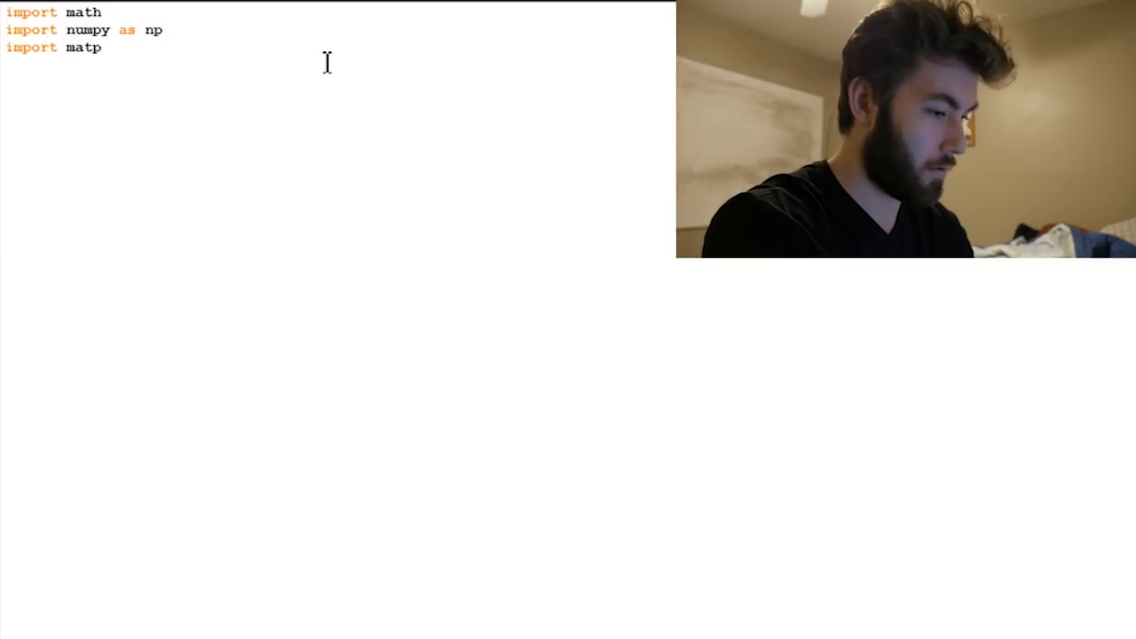
{"action": "type", "text": "lotlib.pyt"}
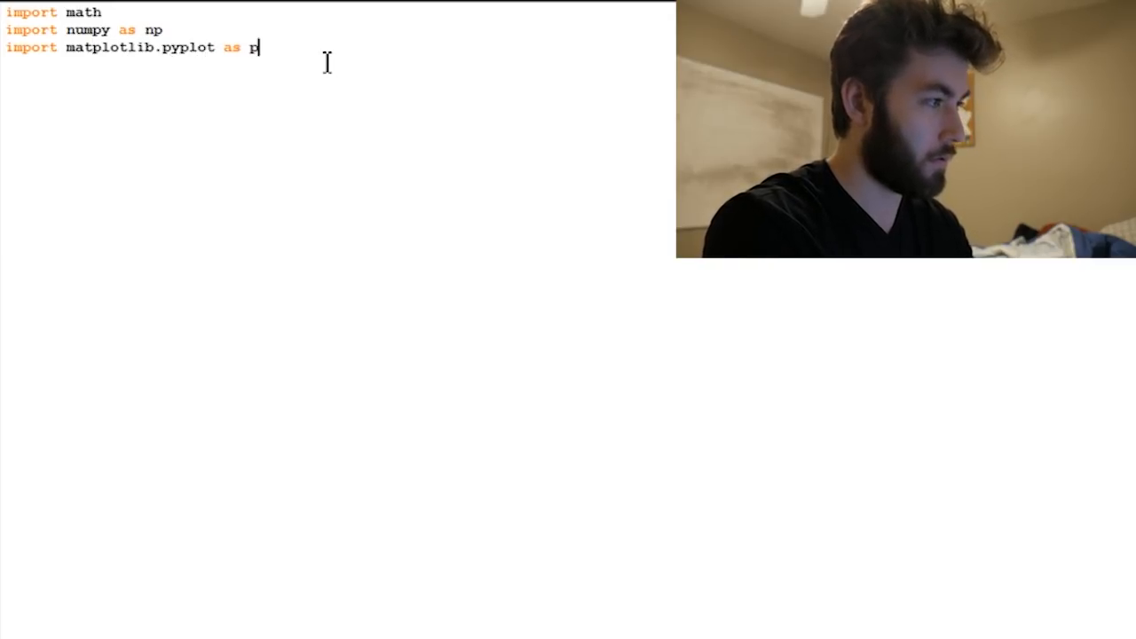
{"action": "type", "text": "lt"}
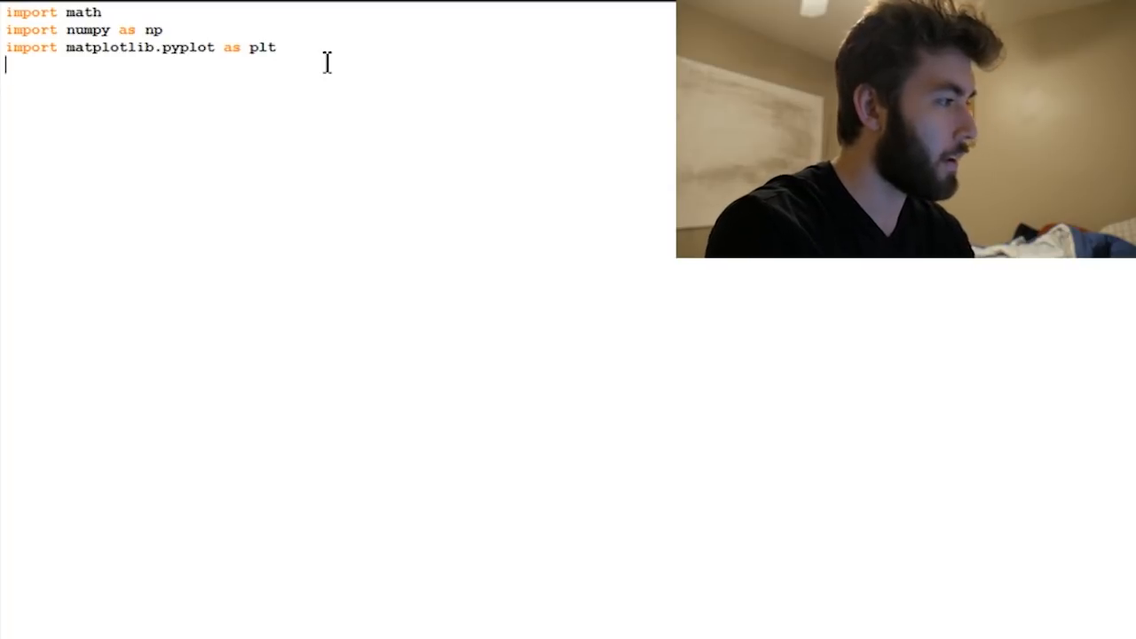
{"action": "mouse_move", "coordinate": [167, 67]}
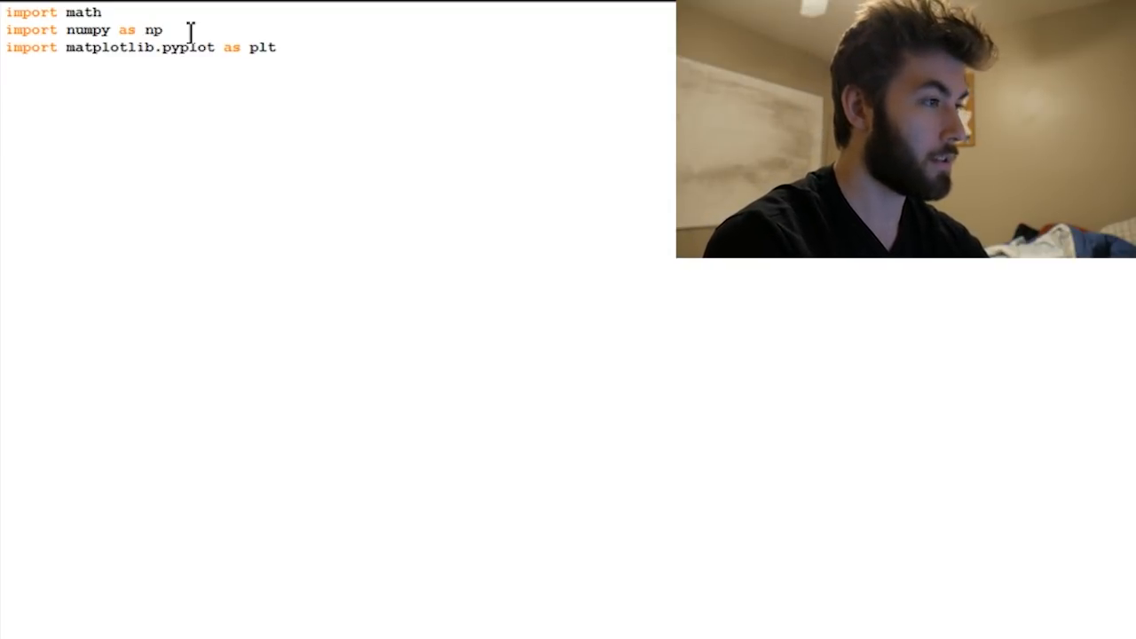
Step: Define xvals = np.linspace(0, 4*math.pi, N) on a new line below the imports
{"action": "key", "text": "Enter"}
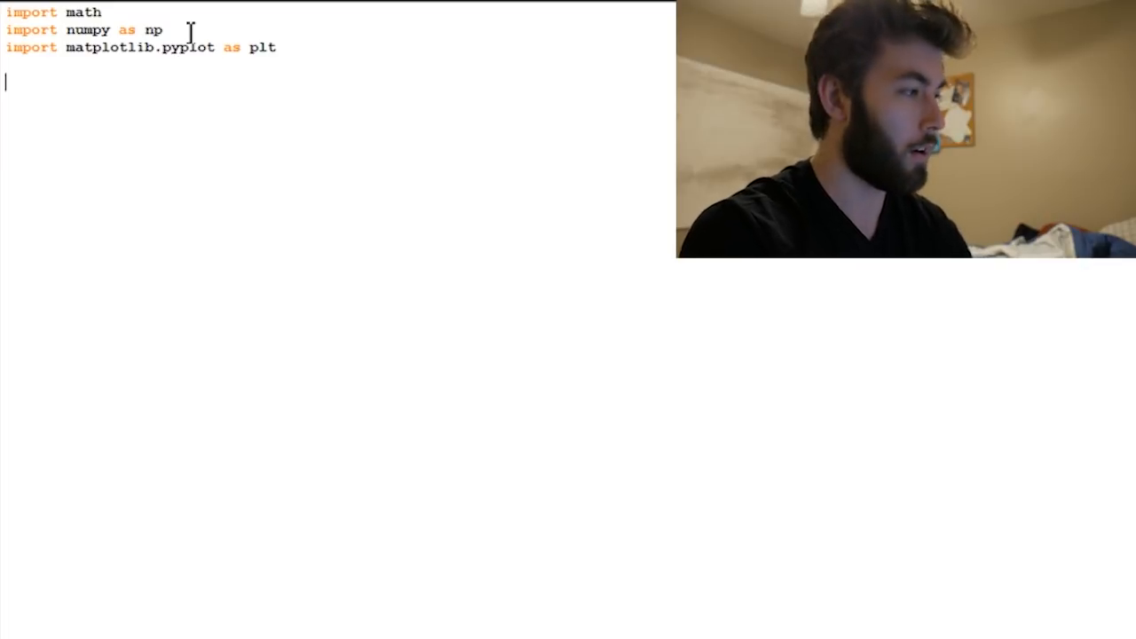
{"action": "type", "text": "xvals"}
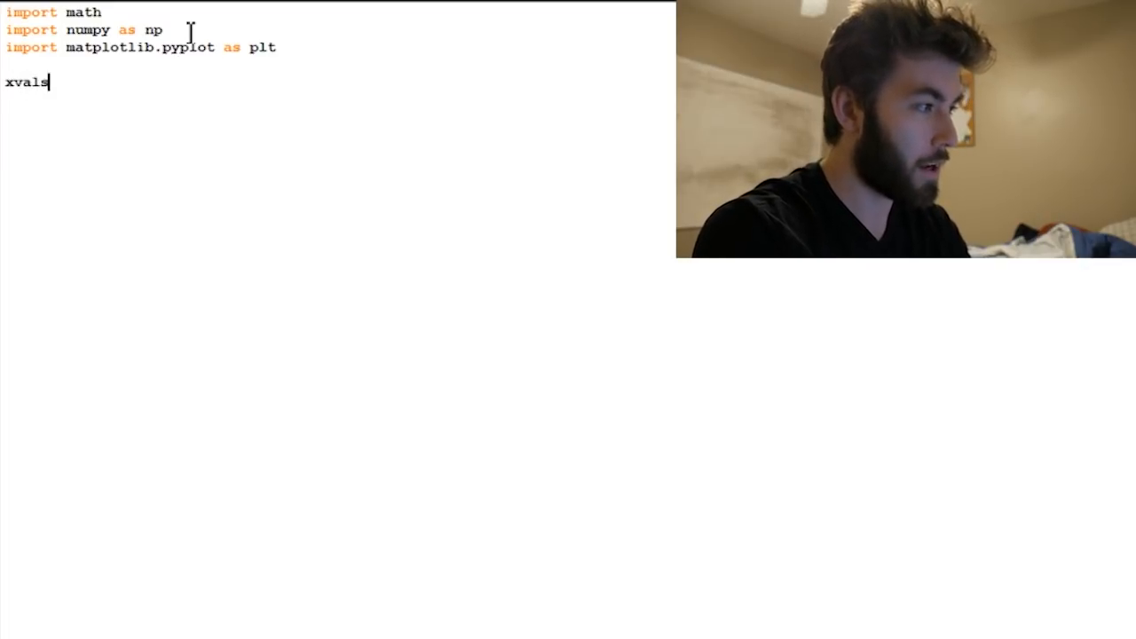
{"action": "type", "text": "= n"}
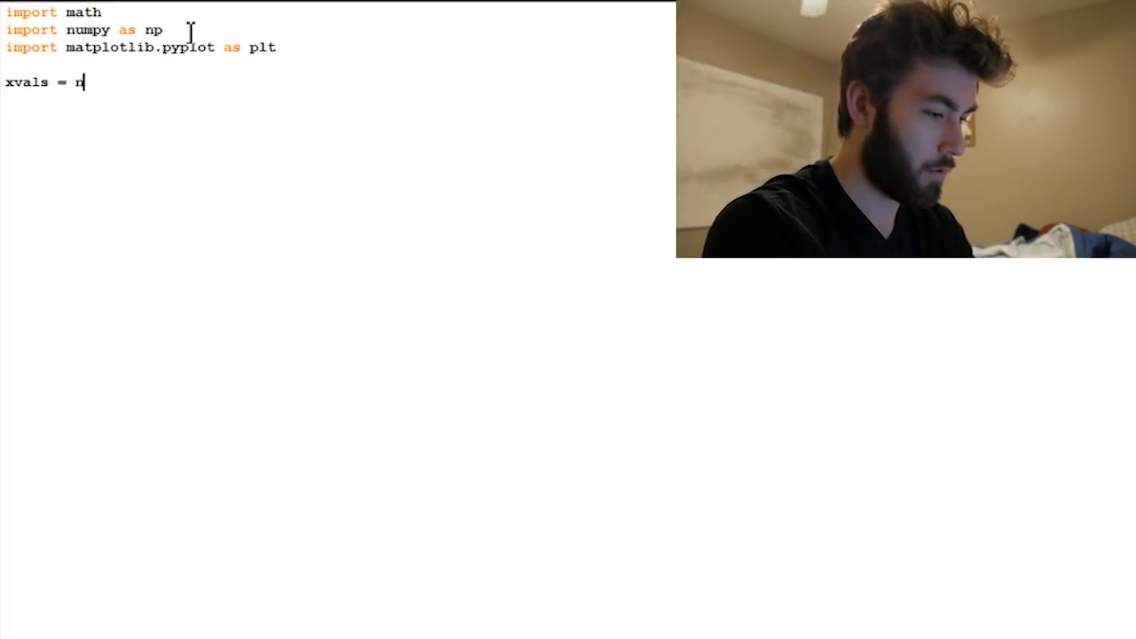
{"action": "type", "text": "p.linspa"}
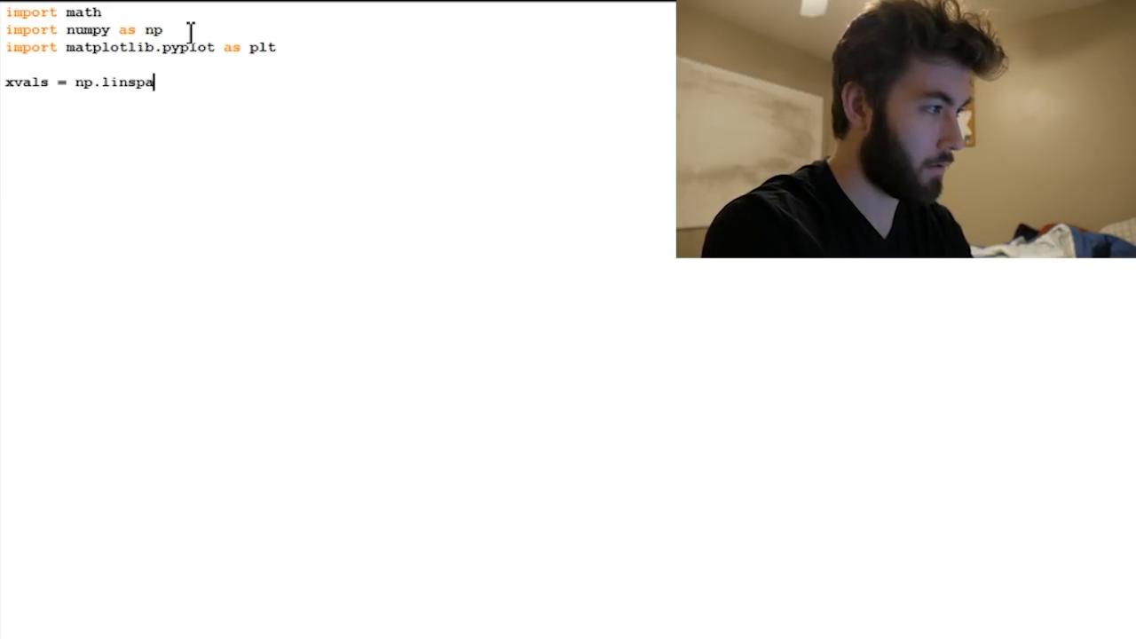
{"action": "type", "text": "ce("}
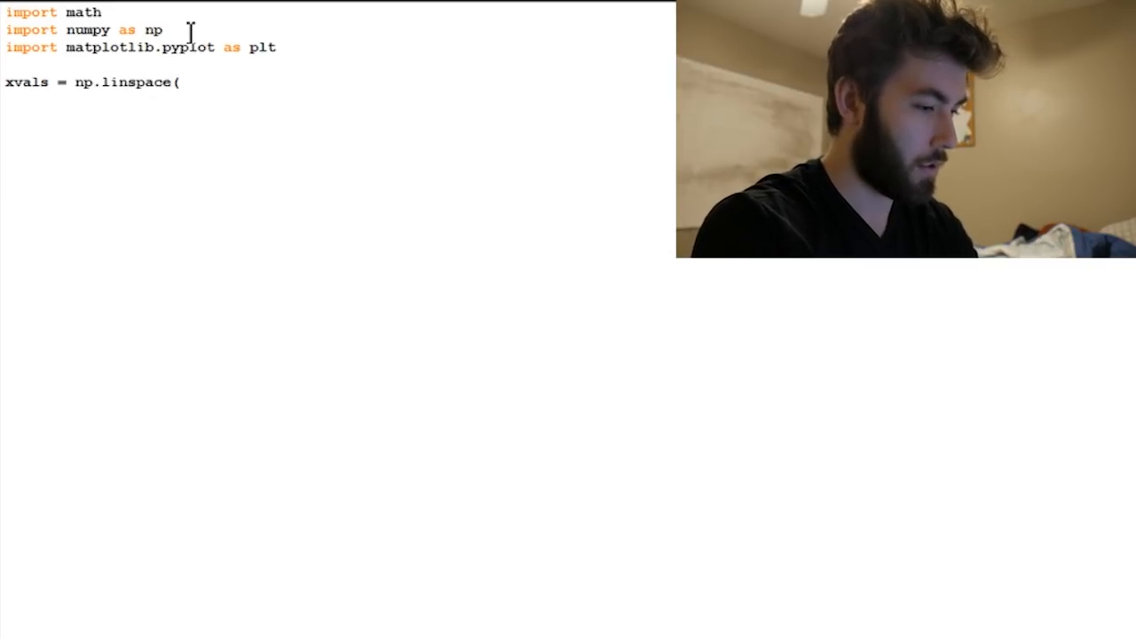
{"action": "type", "text": "0,4"}
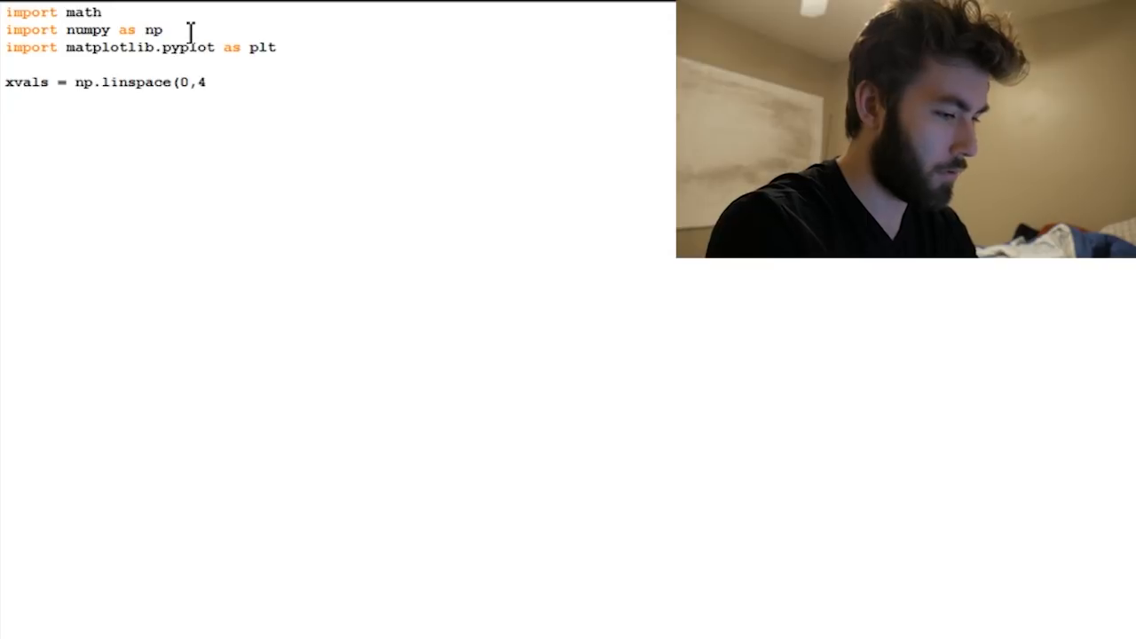
{"action": "type", "text": "*math"}
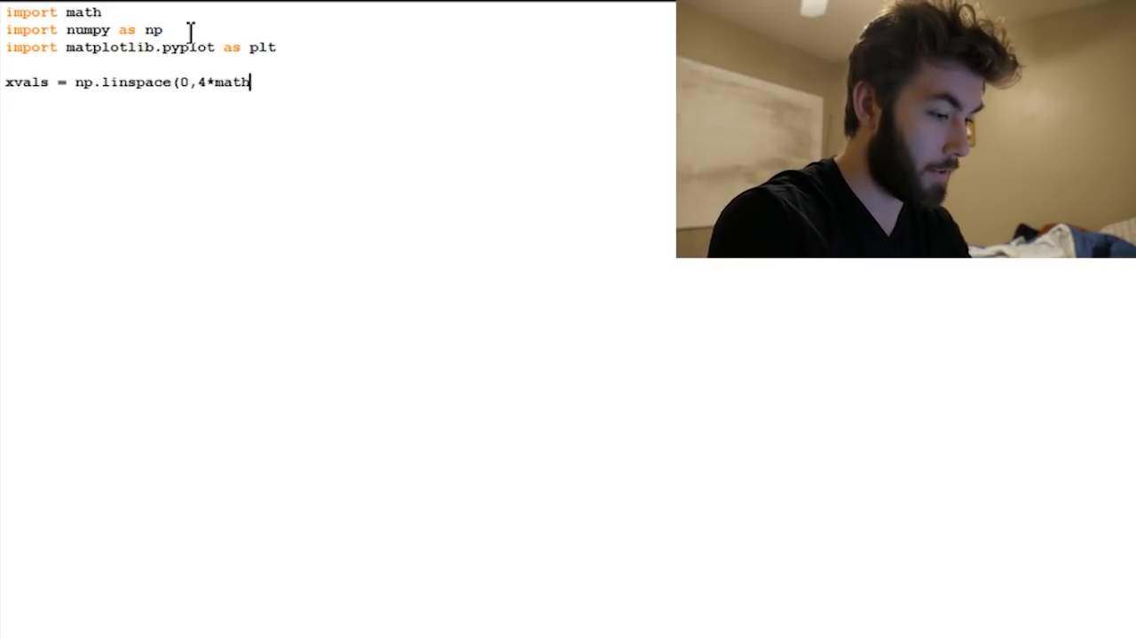
{"action": "type", "text": ".pi,"}
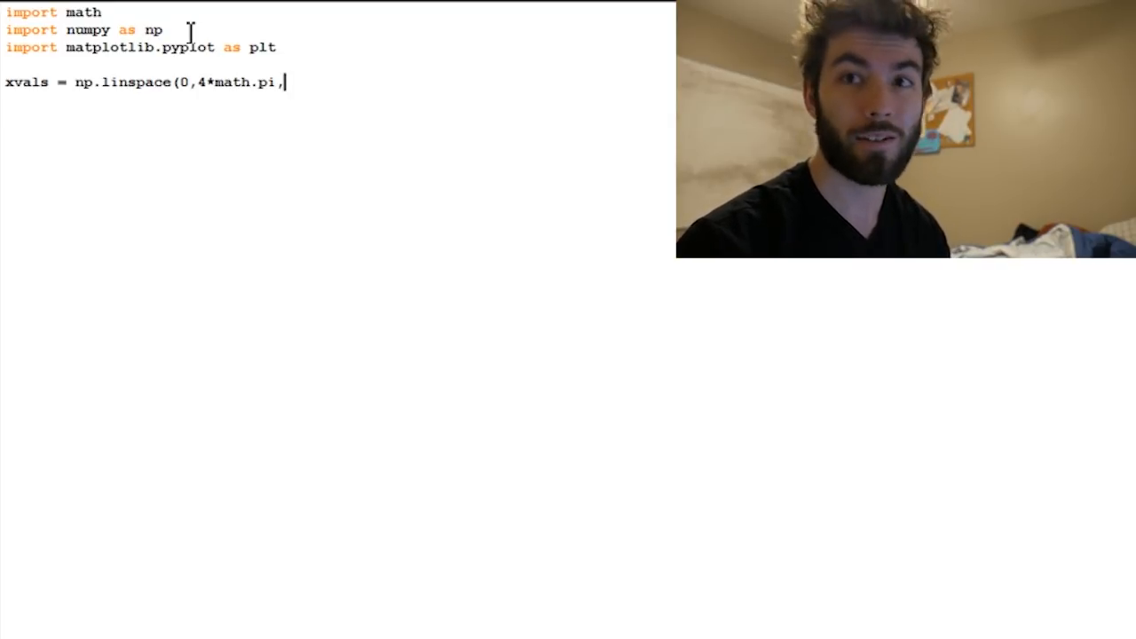
{"action": "type", "text": "N"}
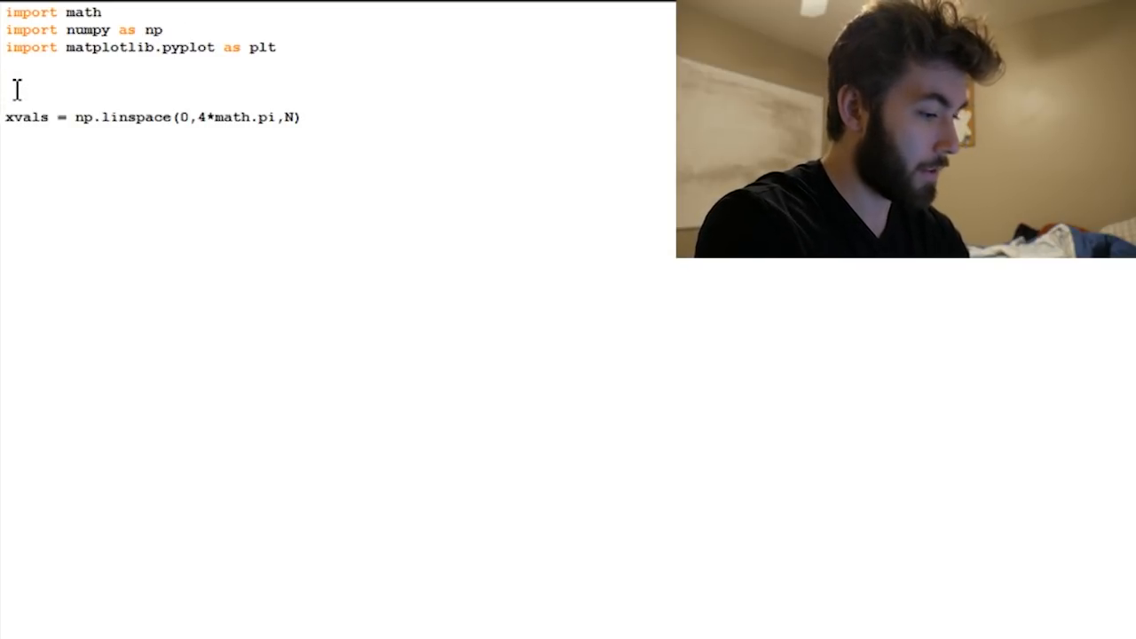
Step: Add N = 10000 above it with the comment '# Number of function evaluations'
{"action": "type", "text": "N ="}
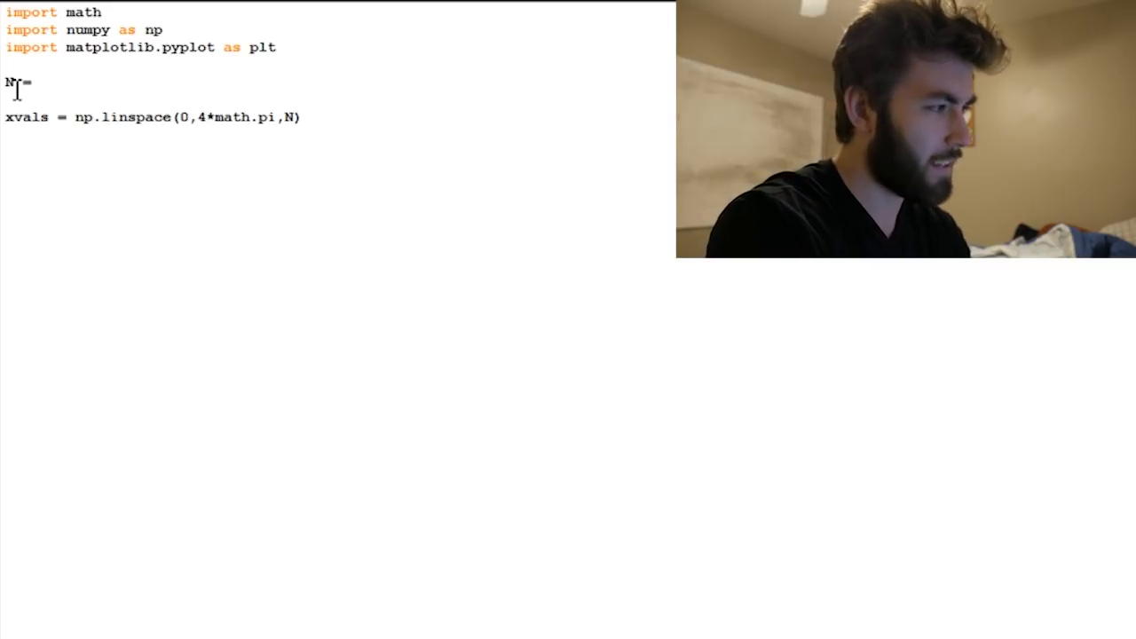
{"action": "type", "text": "10000"}
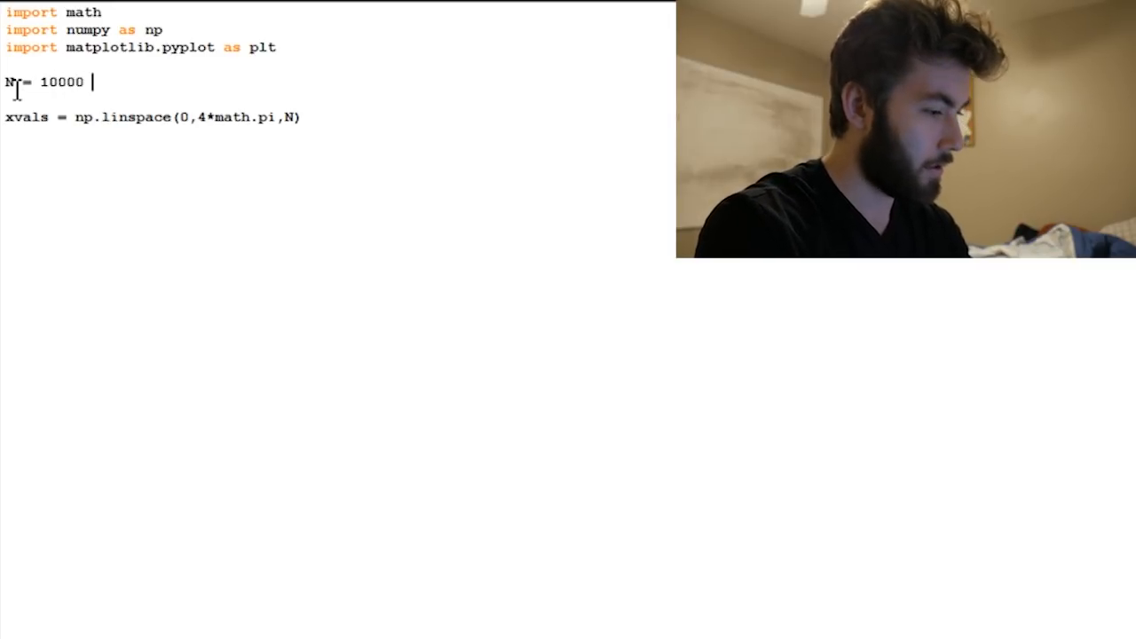
{"action": "type", "text": "# Number of func"}
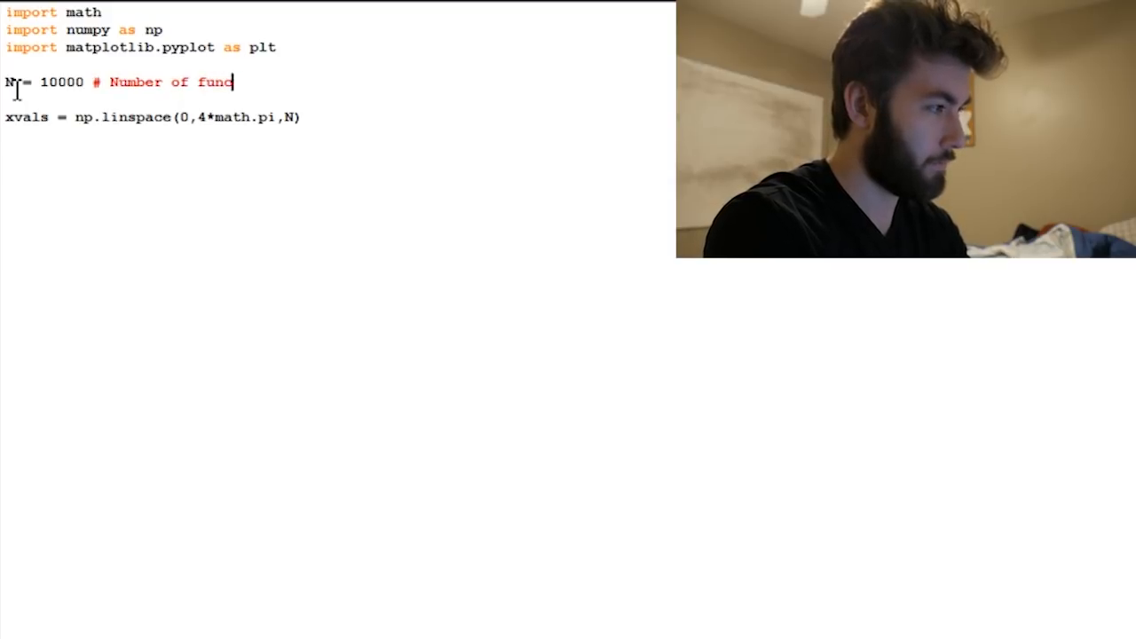
{"action": "type", "text": "tion evaluations"}
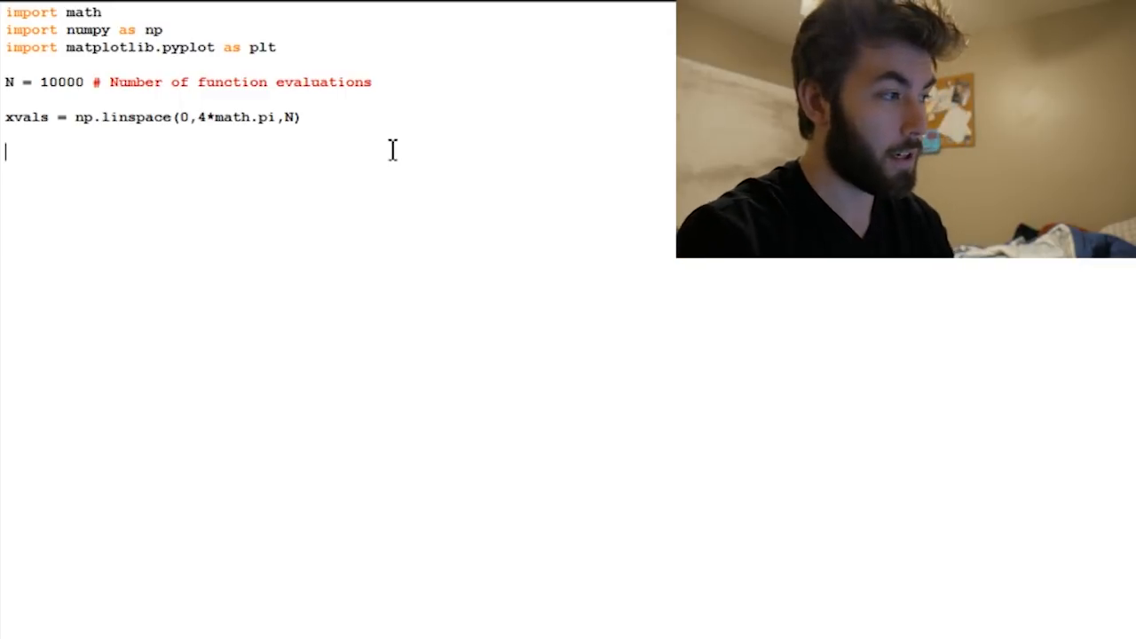
Step: Define the step size h = (4*math.pi)/(N*1.0) and begin the next def line
{"action": "type", "text": "h"}
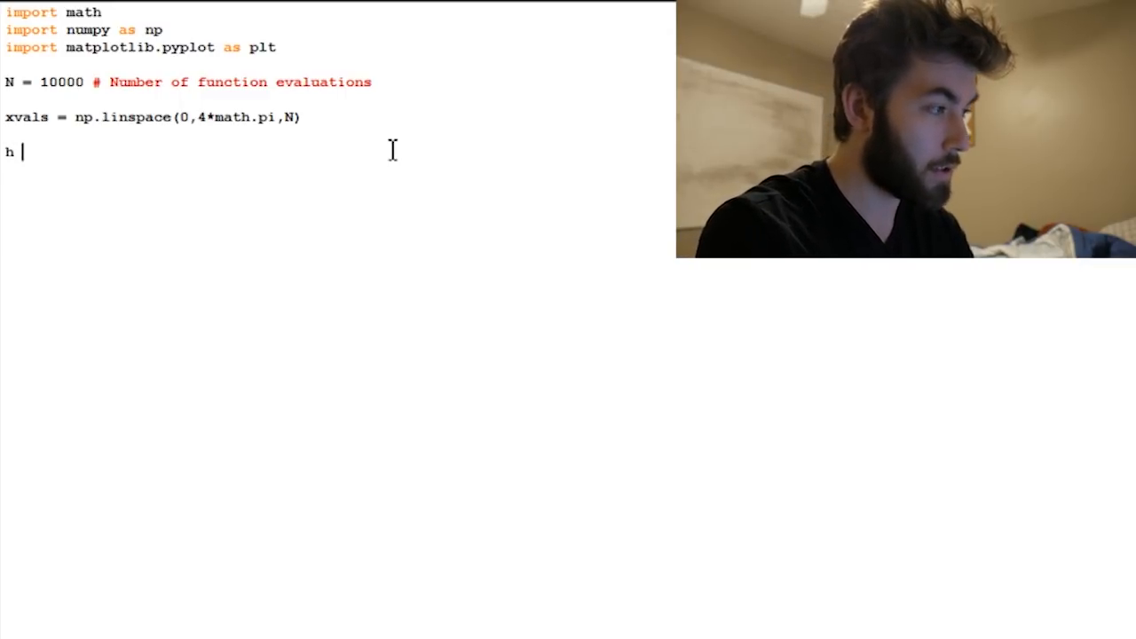
{"action": "type", "text": "= ("}
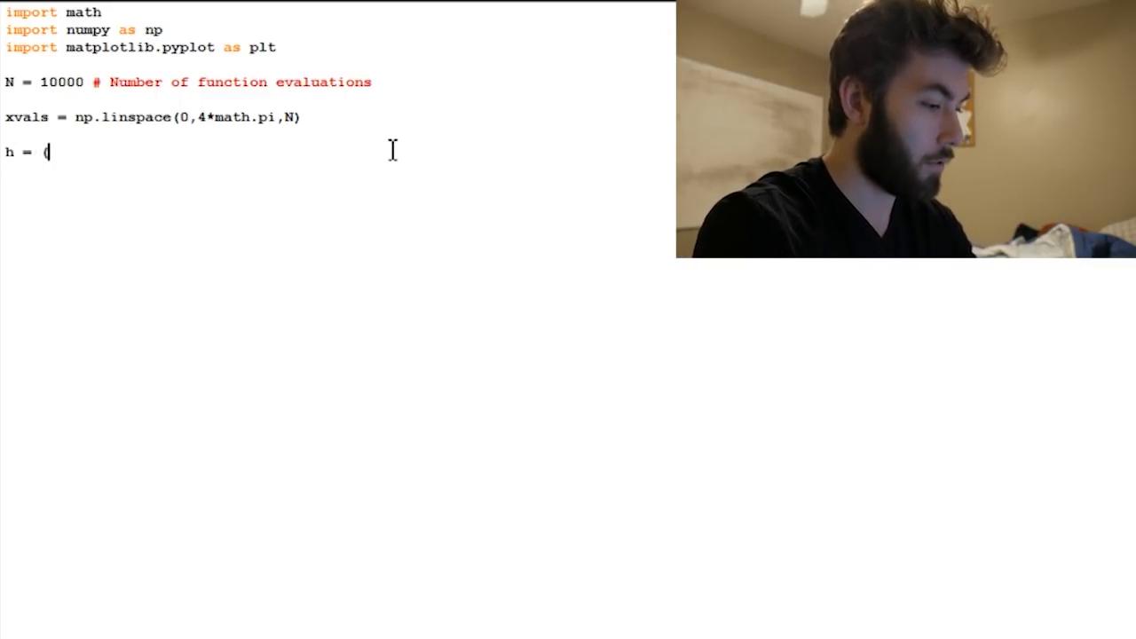
{"action": "type", "text": "4*math.p"}
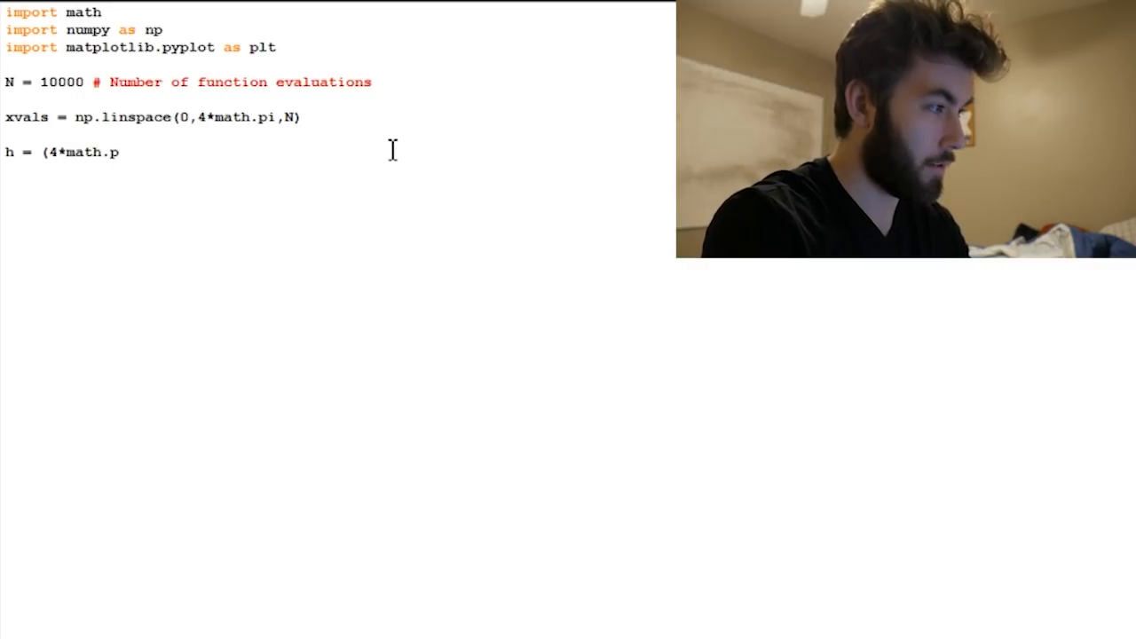
{"action": "type", "text": "i)/"}
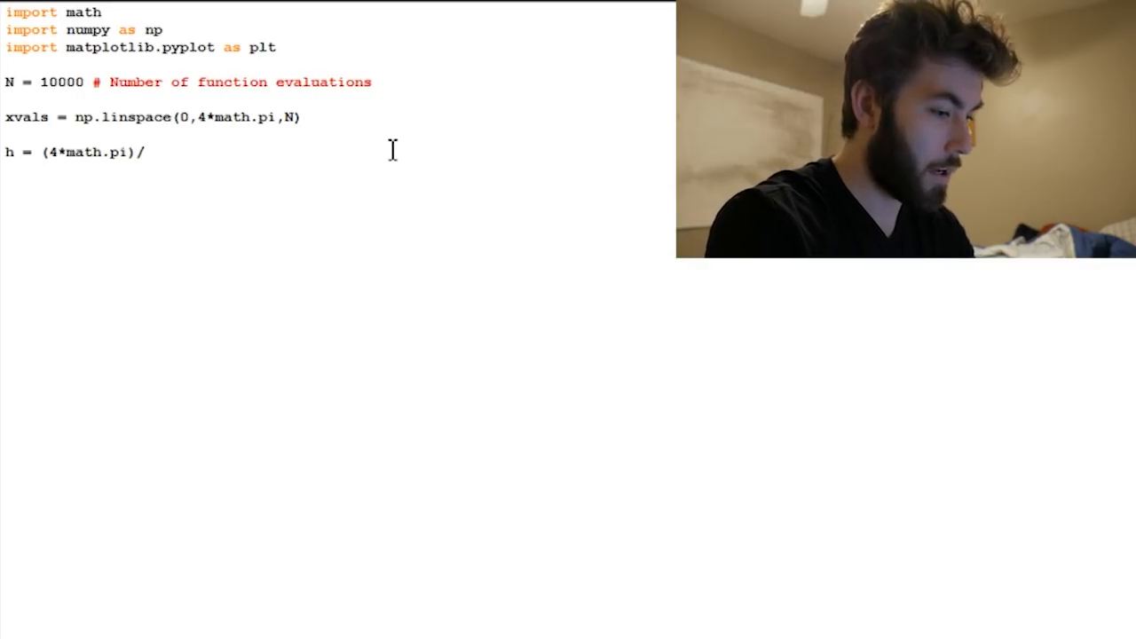
{"action": "type", "text": "(N"}
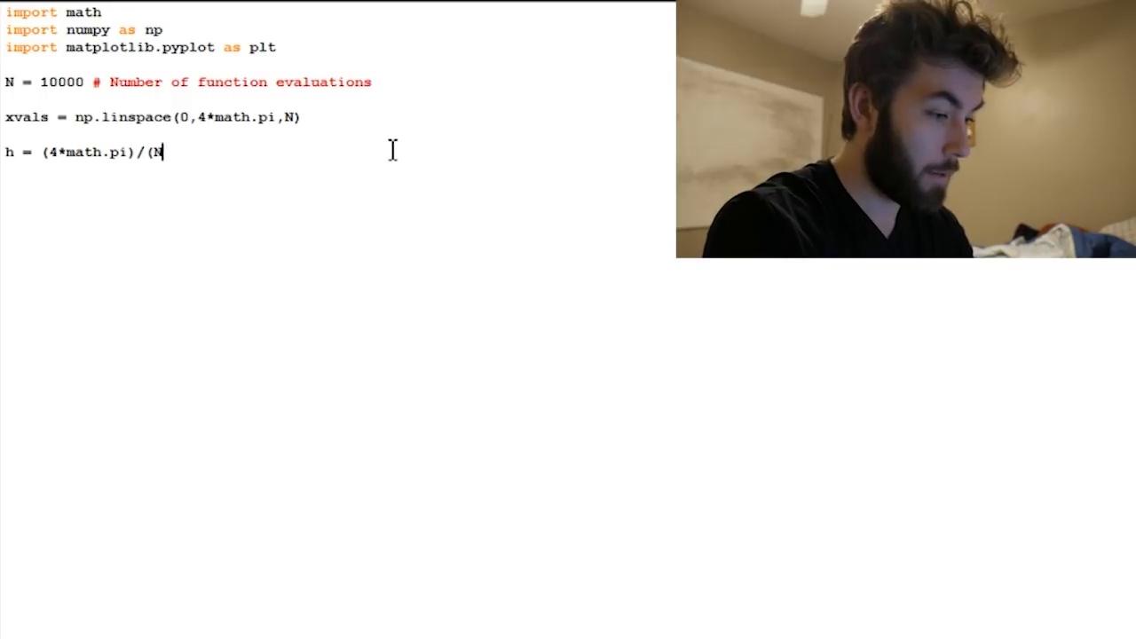
{"action": "type", "text": "*1.0)"}
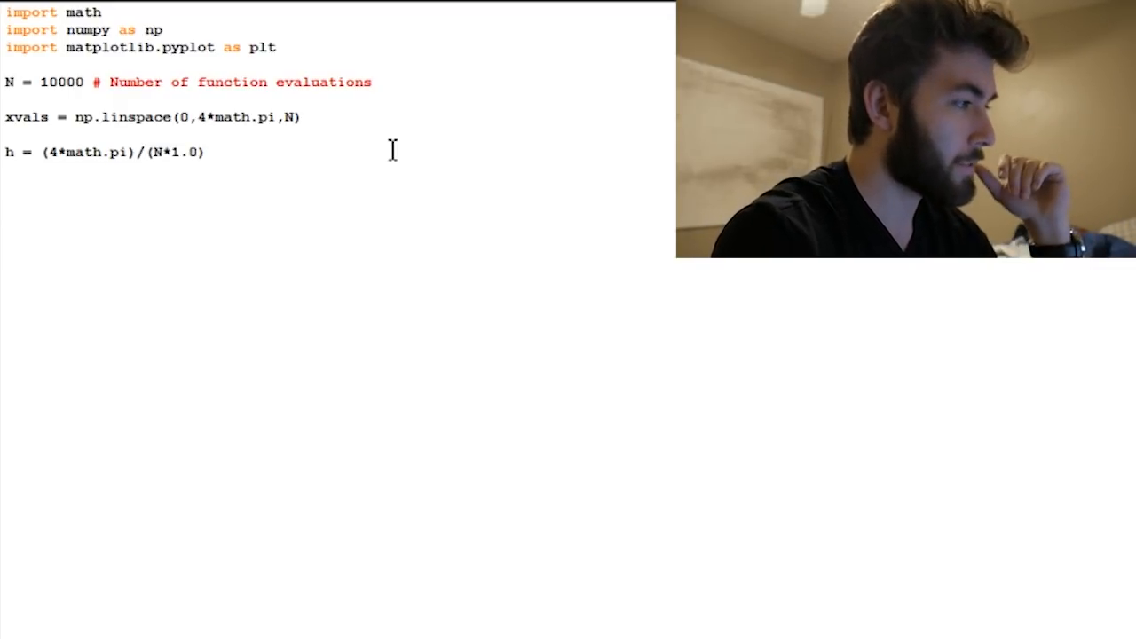
{"action": "type", "text": "def"}
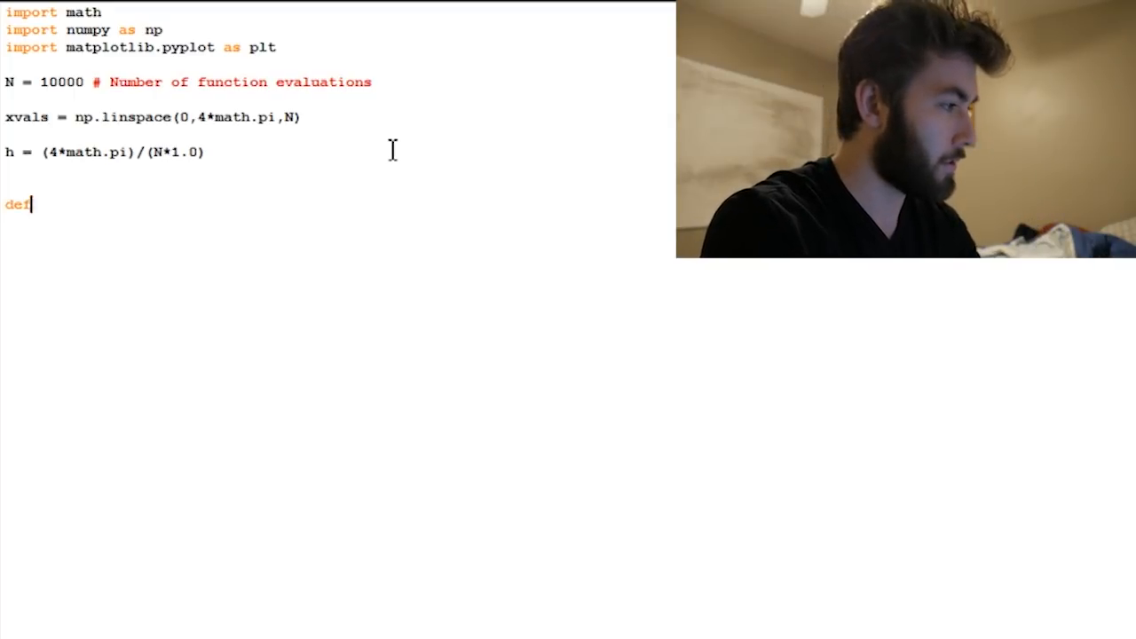
Step: Write def f(x): with val = math.sin(x) and return val
{"action": "type", "text": "f(x):"}
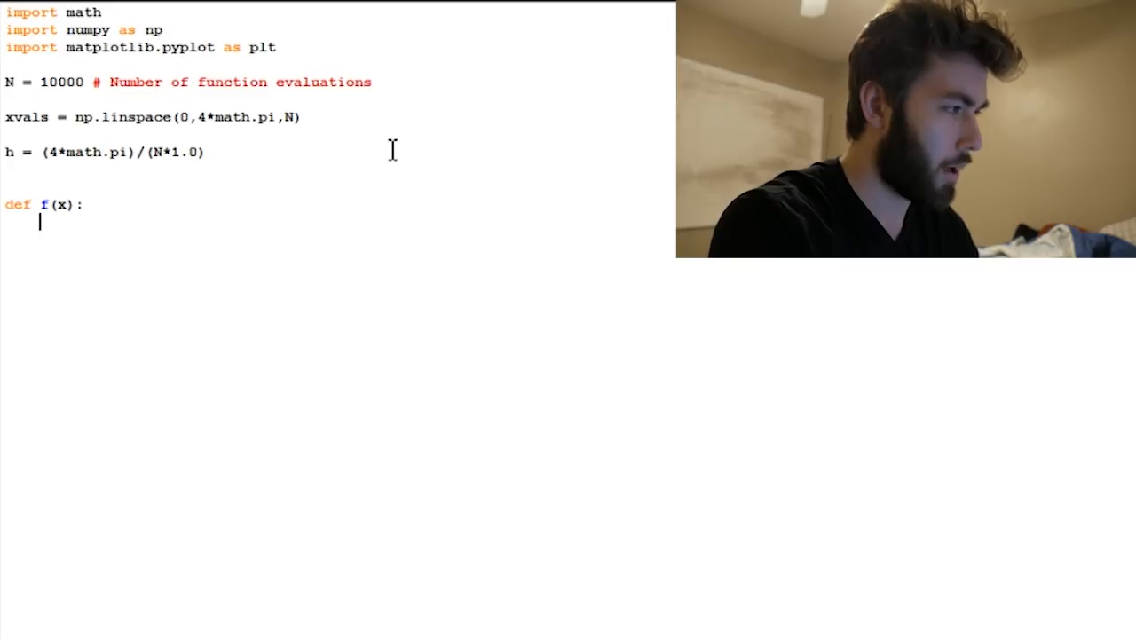
{"action": "type", "text": "val"}
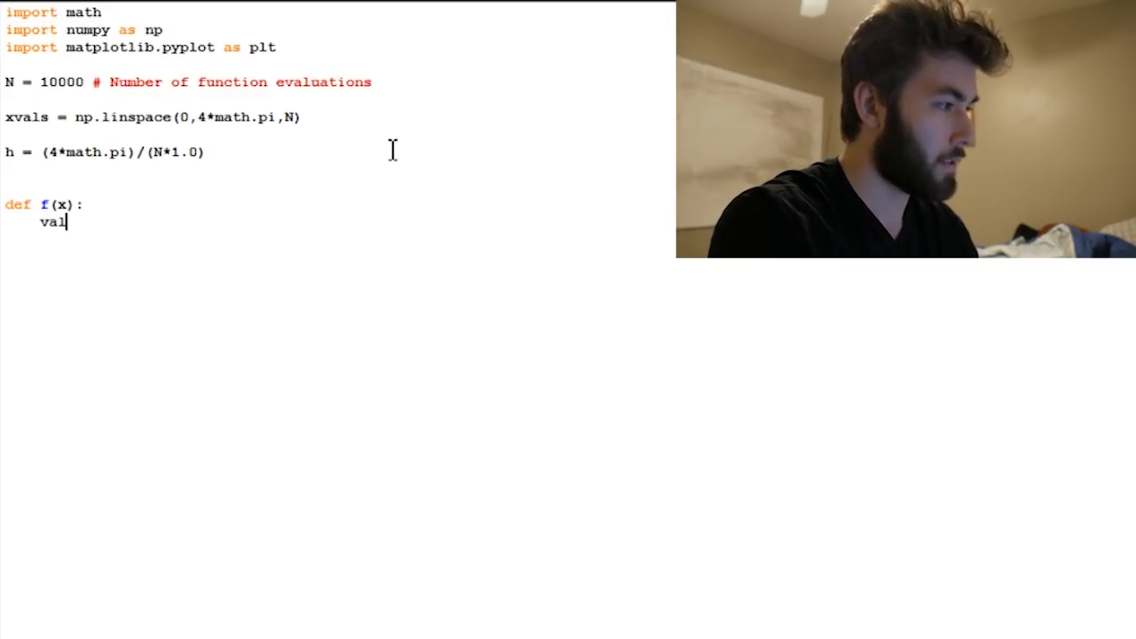
{"action": "type", "text": "= math.s"}
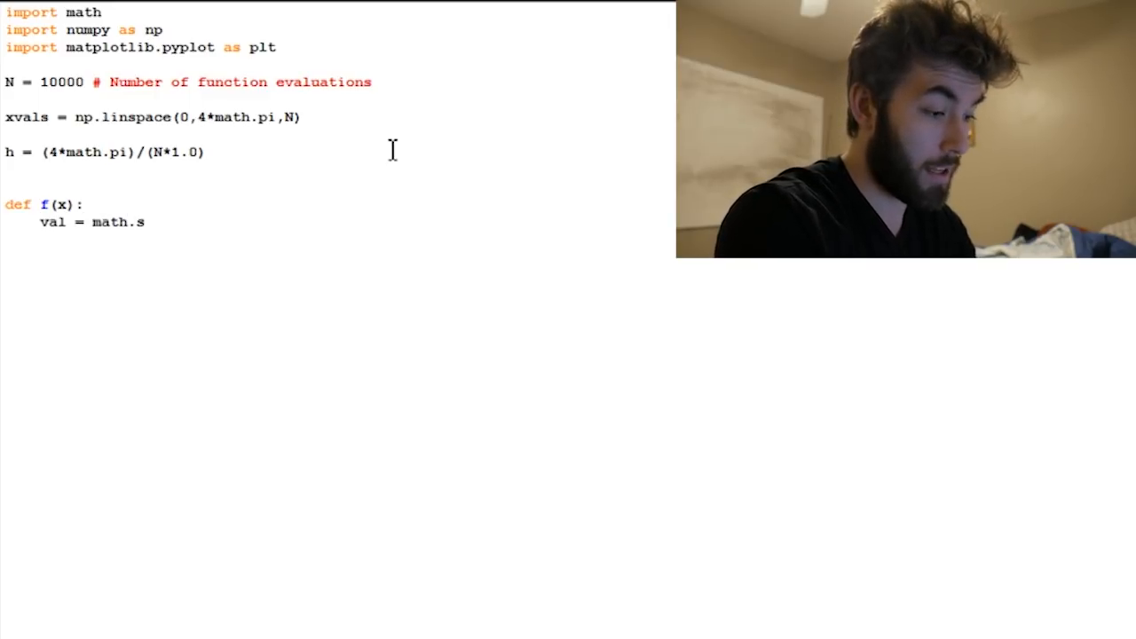
{"action": "type", "text": "in(x)"}
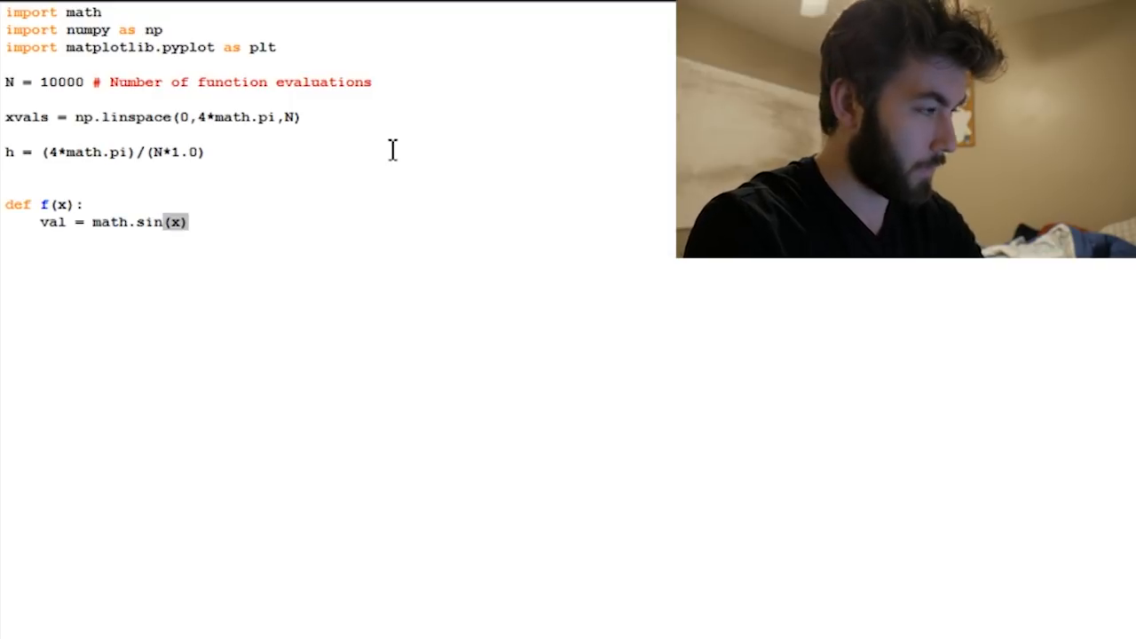
{"action": "key", "text": "Enter"}
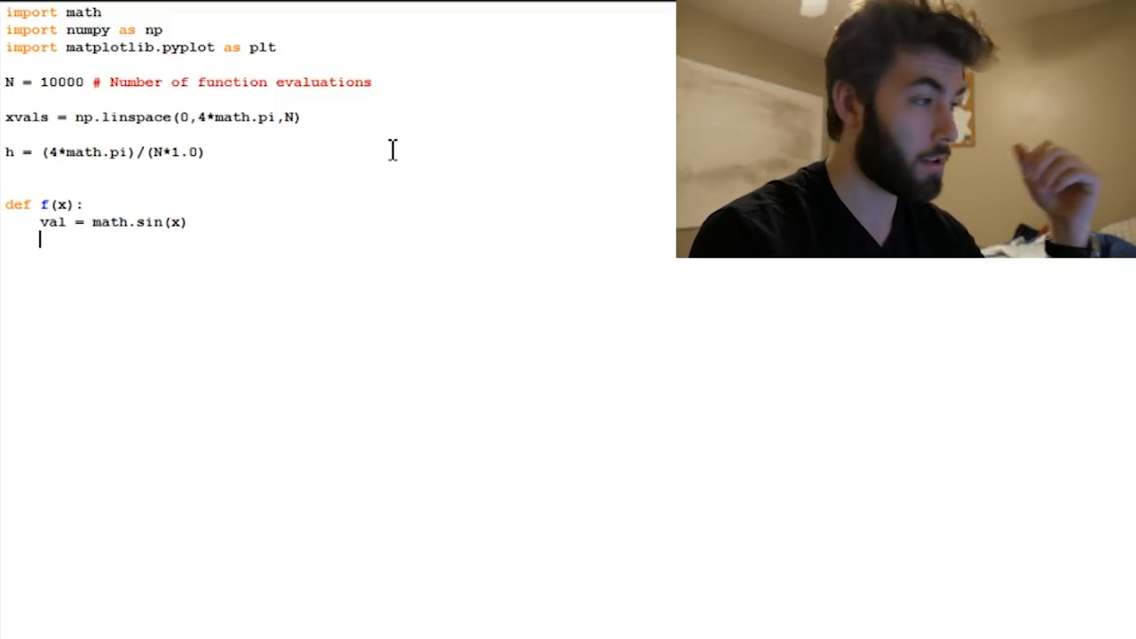
{"action": "type", "text": "return"}
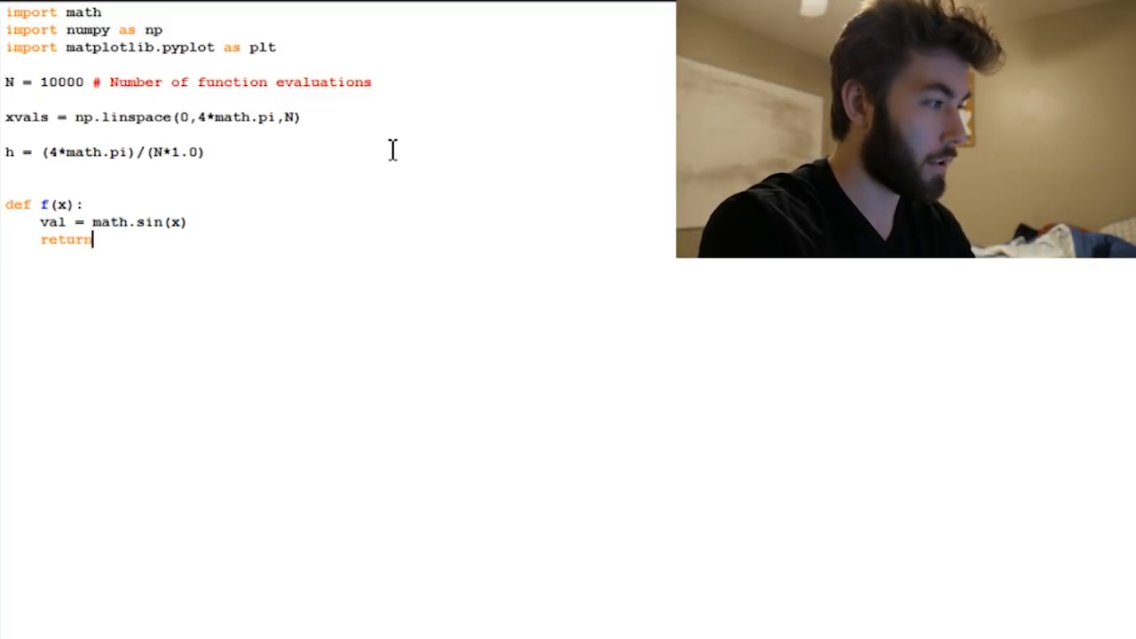
{"action": "type", "text": "val"}
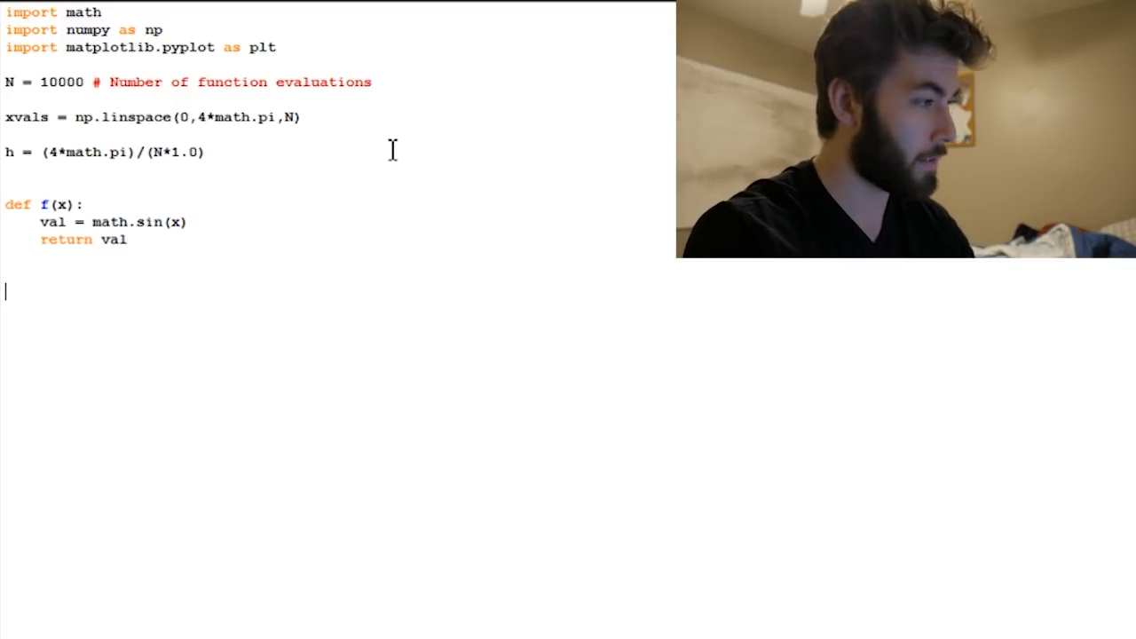
Step: Write def fPrime(x): computing newVal = (f(x+h)-f(x))/h
{"action": "type", "text": "def fP"}
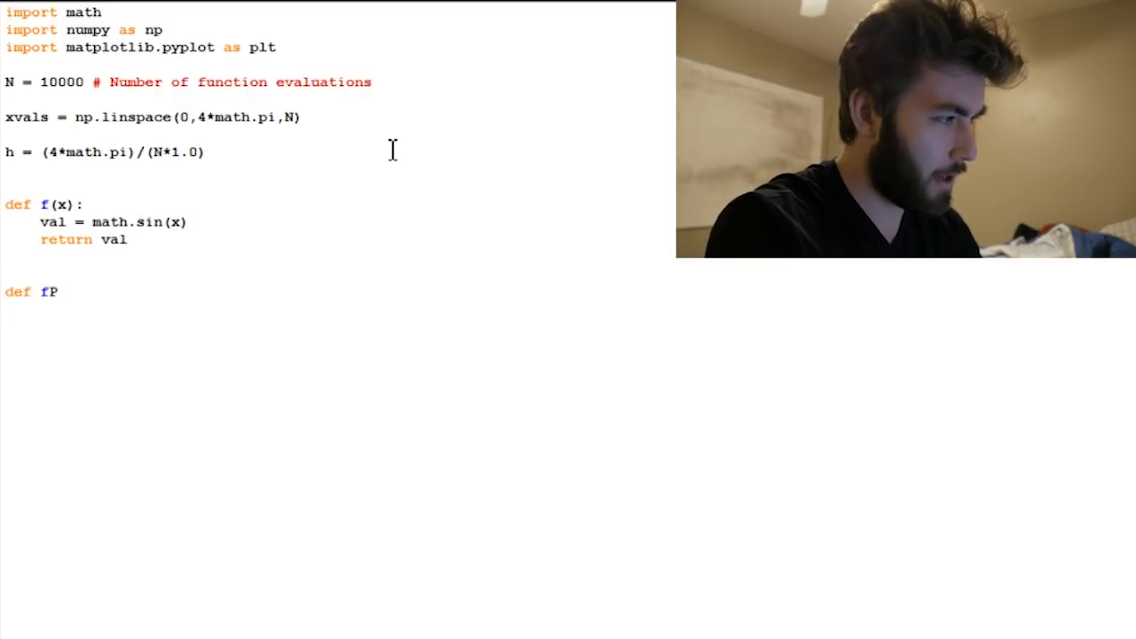
{"action": "type", "text": "rime("}
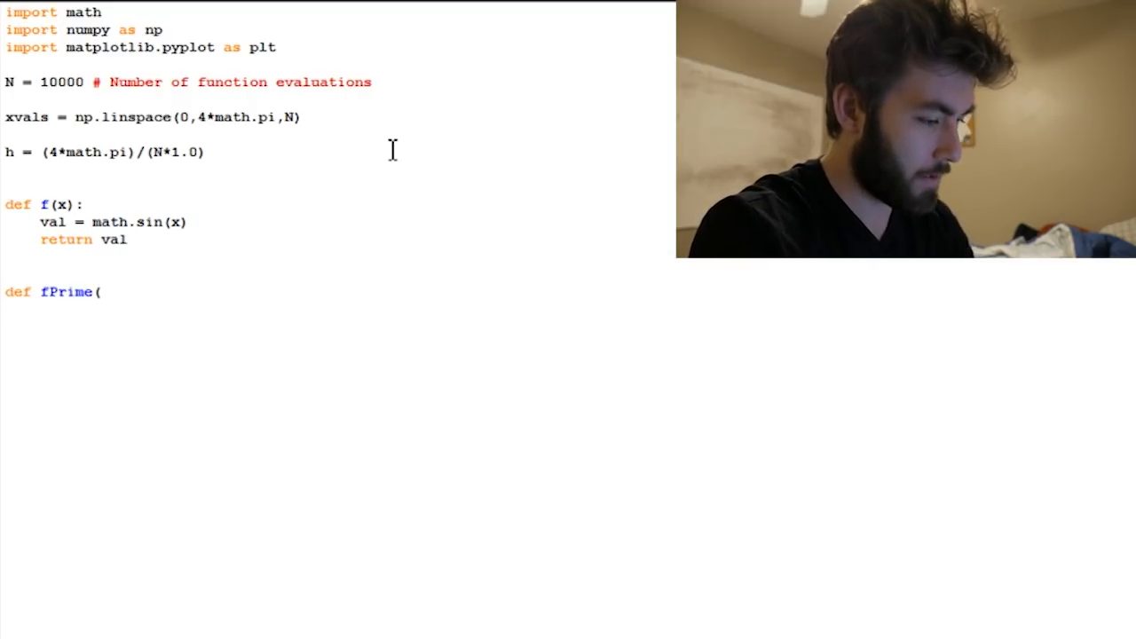
{"action": "type", "text": "x):"}
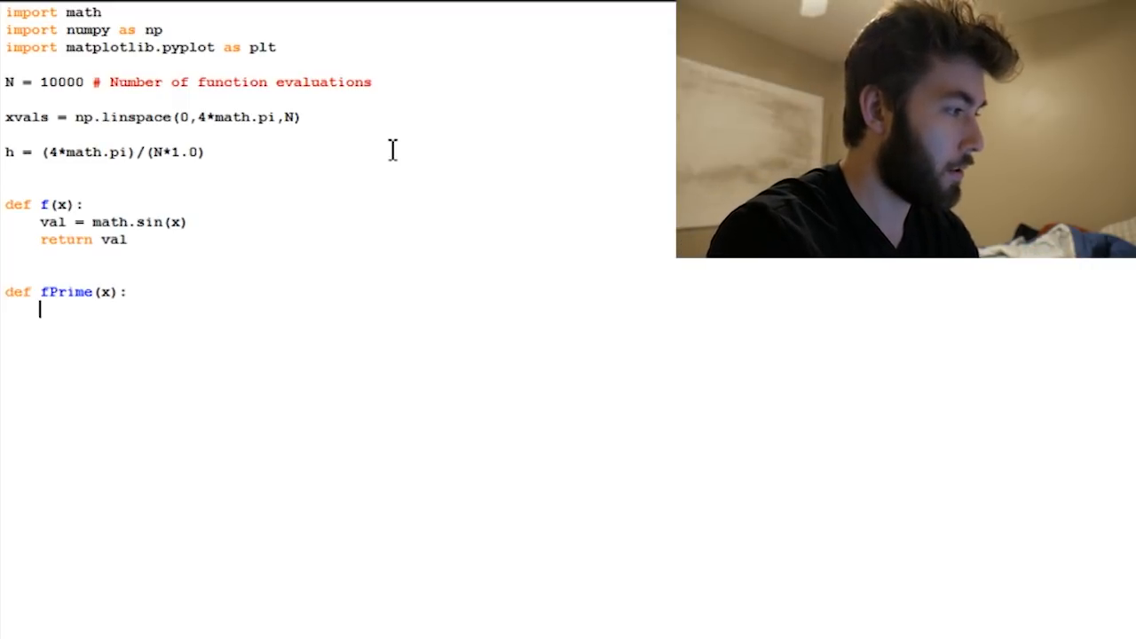
{"action": "type", "text": "new"}
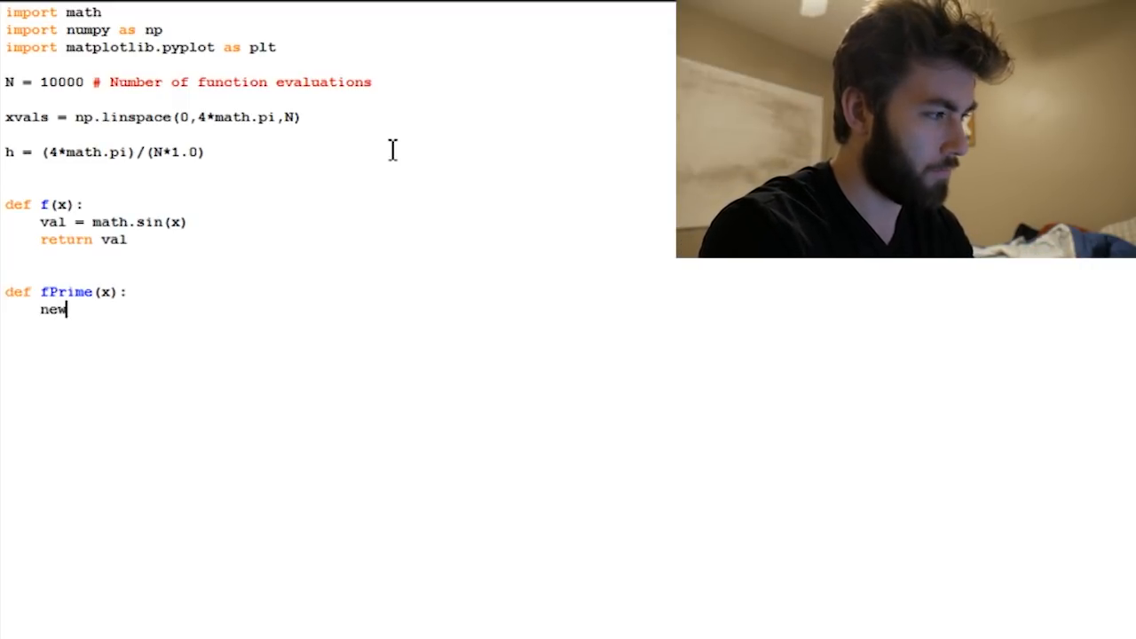
{"action": "type", "text": "Val ="}
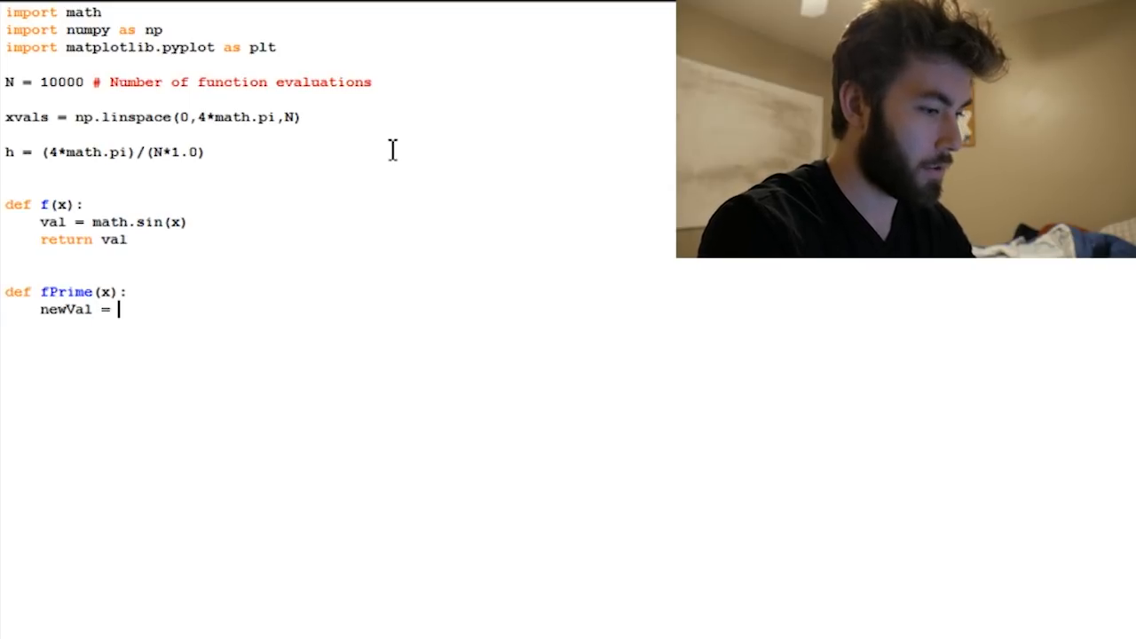
{"action": "type", "text": "(f(x"}
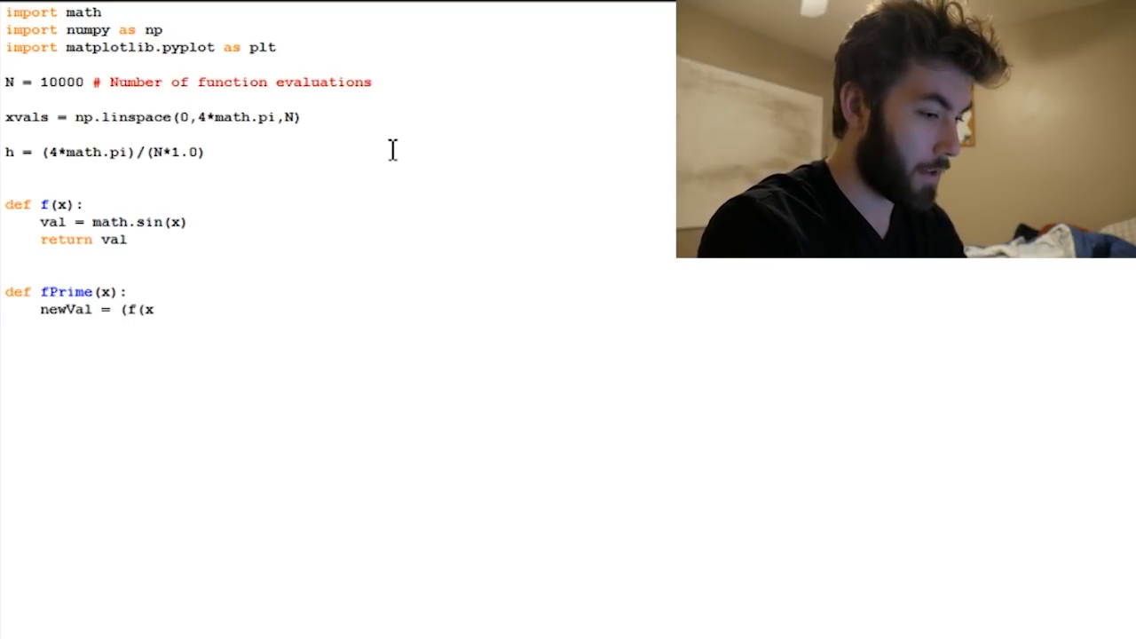
{"action": "type", "text": "+h"}
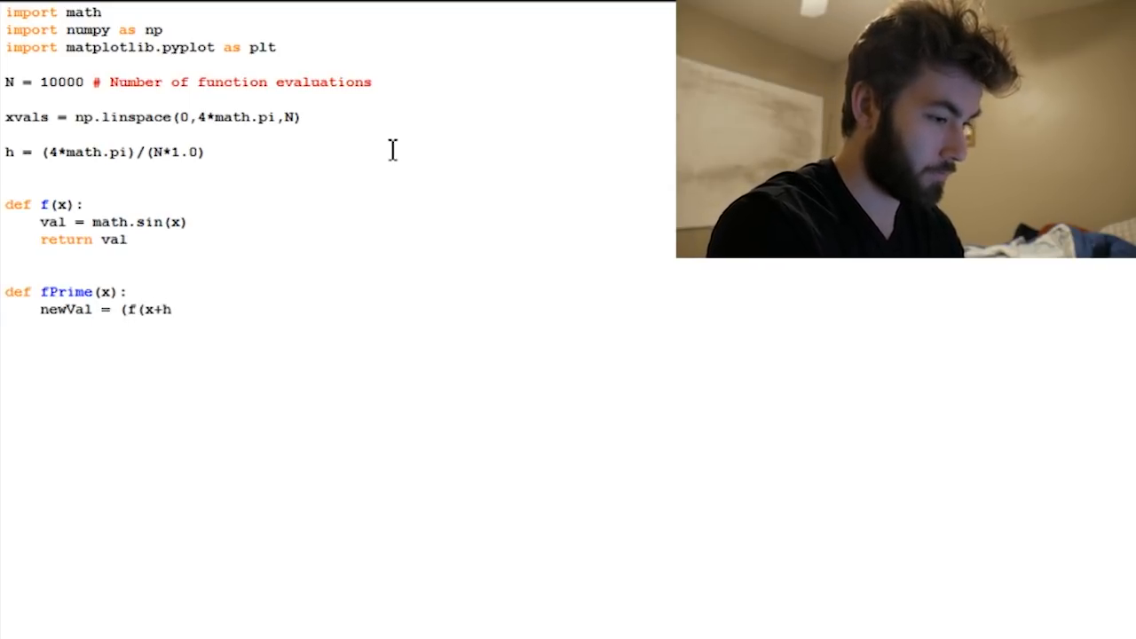
{"action": "type", "text": ")-f"}
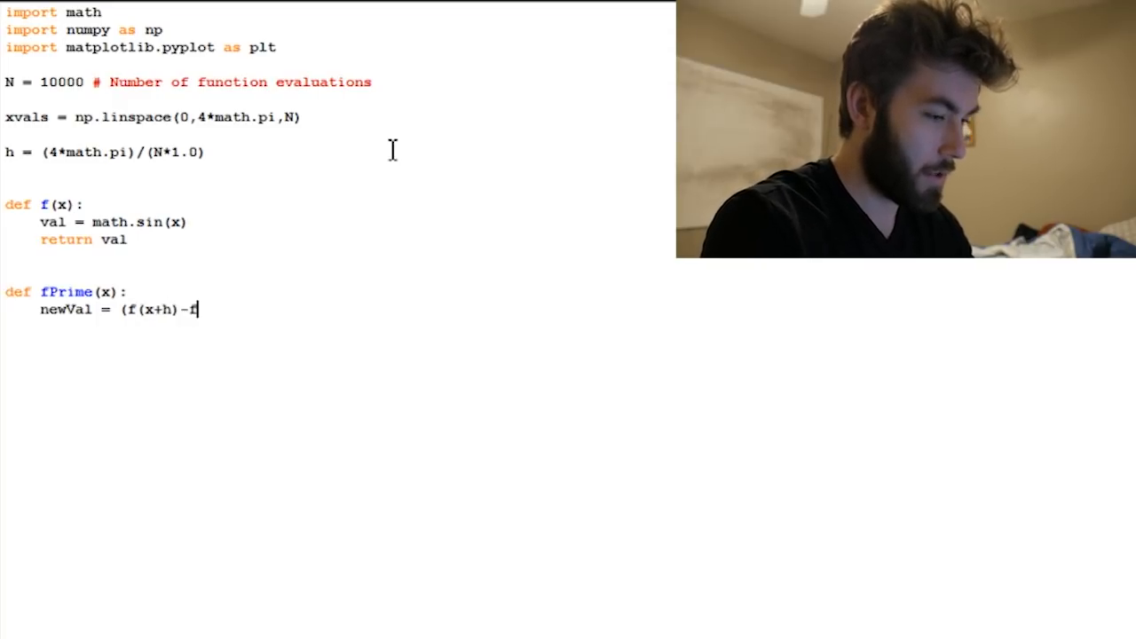
{"action": "type", "text": "(x)"}
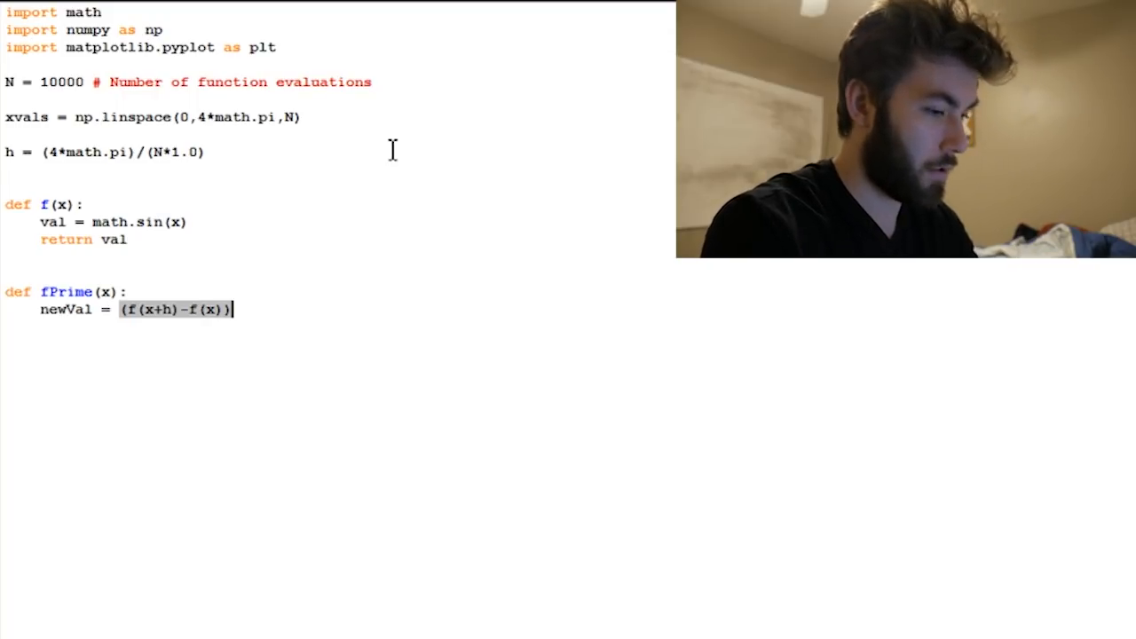
{"action": "type", "text": "/h"}
{"action": "type", "text": "return newVal"}
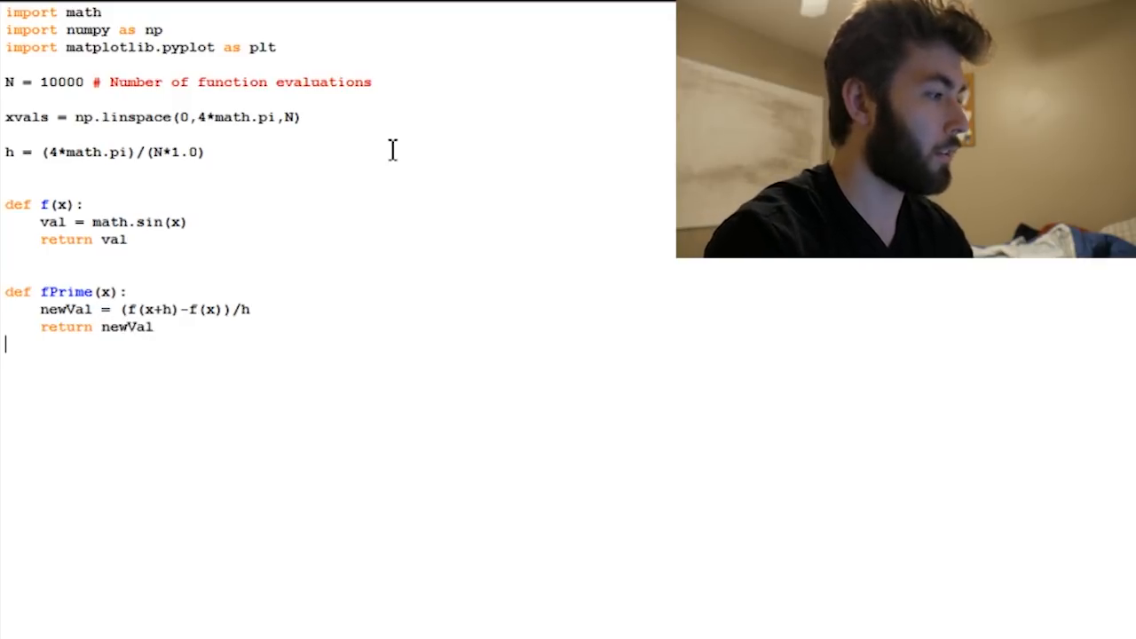
{"action": "mouse_move", "coordinate": [266, 401]}
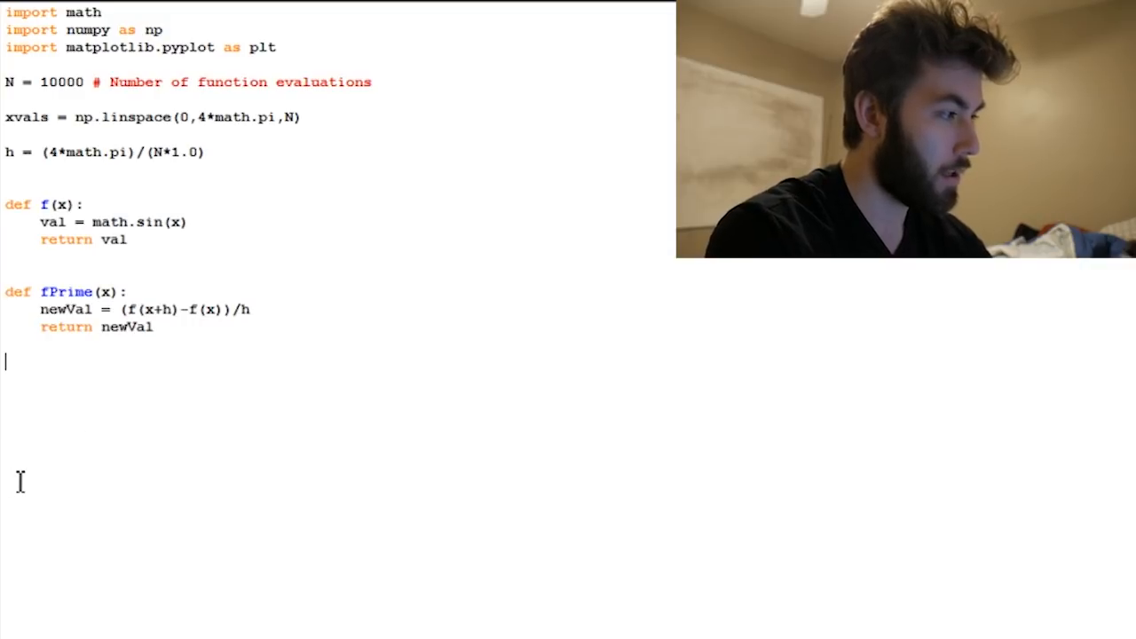
Step: Write the comment '# xvals = [0, h, 2h, 3h, .... , 4 pi]' below fPrime
{"action": "type", "text": "#"}
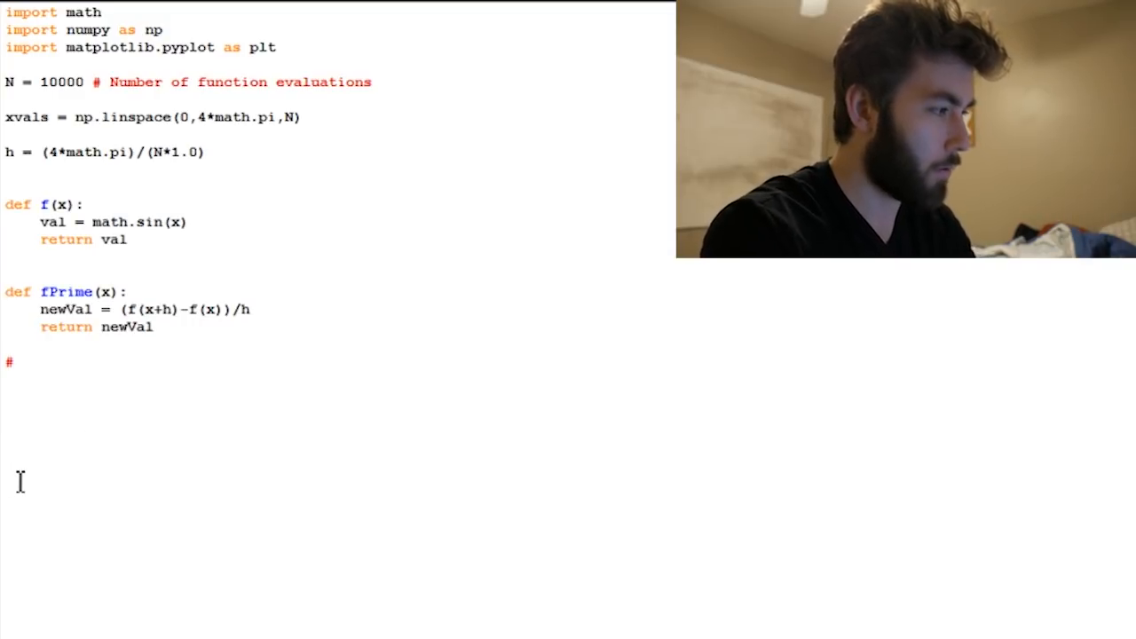
{"action": "type", "text": "xvals ="}
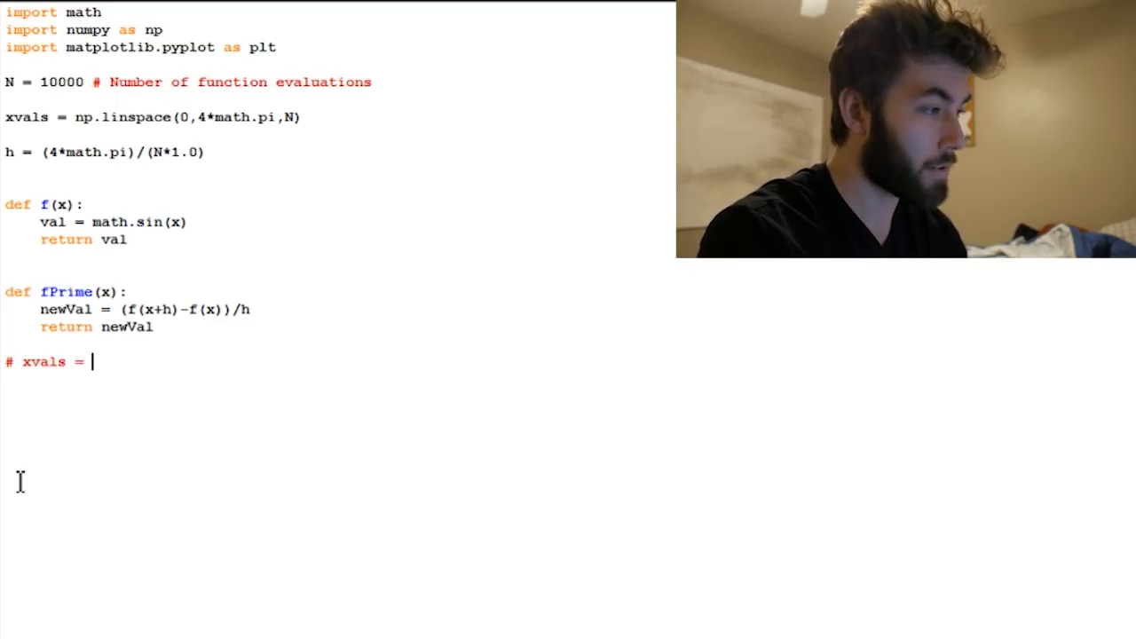
{"action": "type", "text": "[0"}
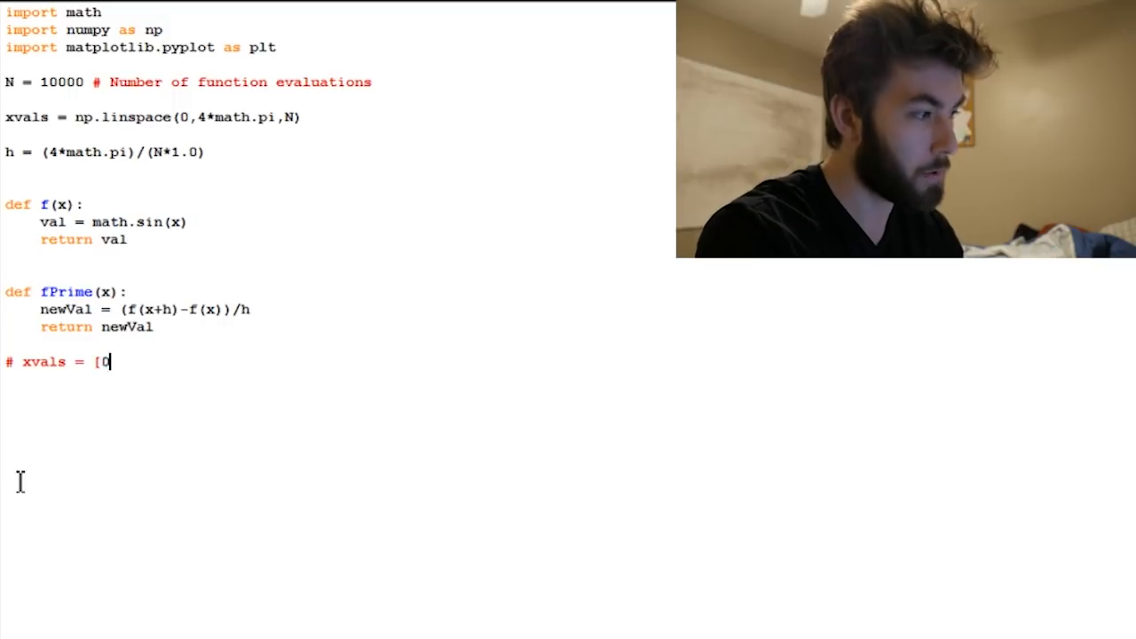
{"action": "type", "text": ","}
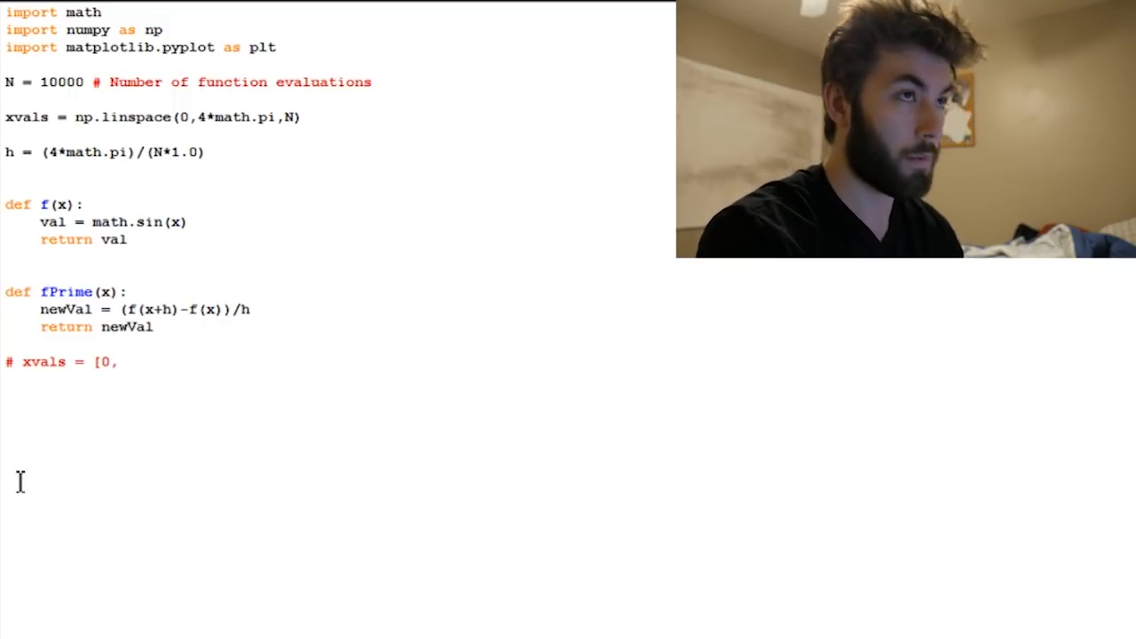
{"action": "type", "text": "h"}
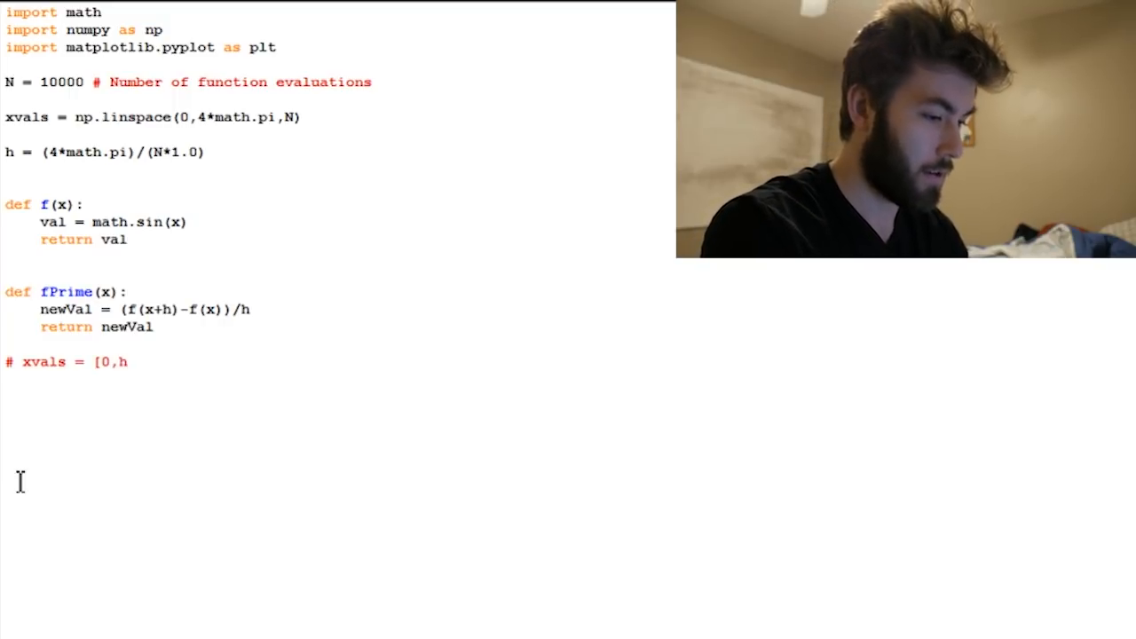
{"action": "type", "text": ", 2h, 3h,"}
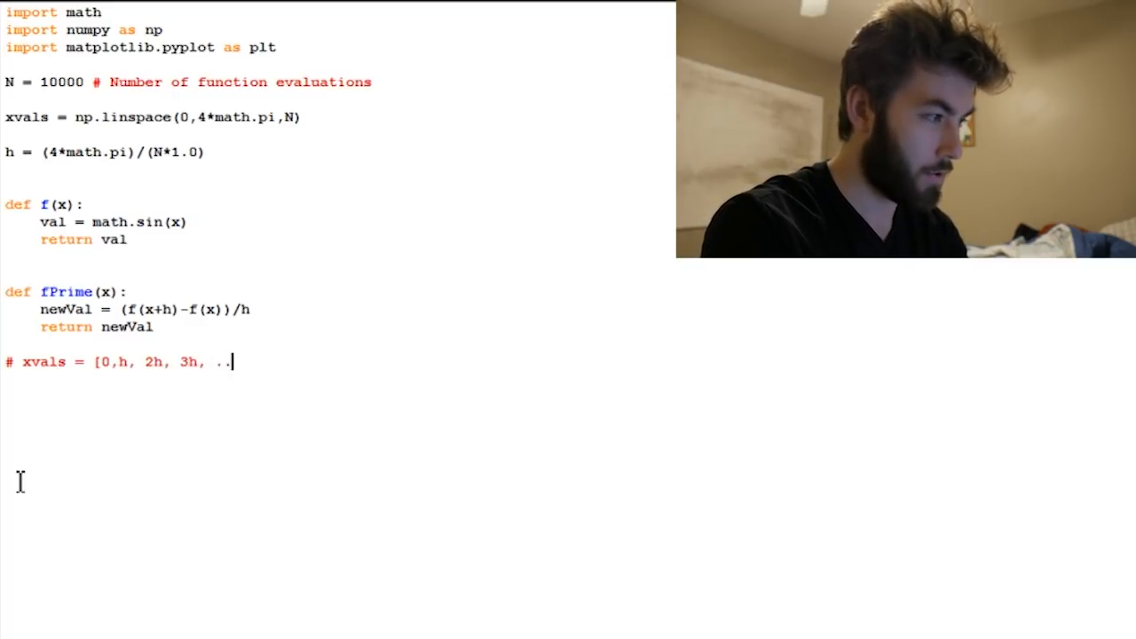
{"action": "type", "text": ".. , 4 pi"}
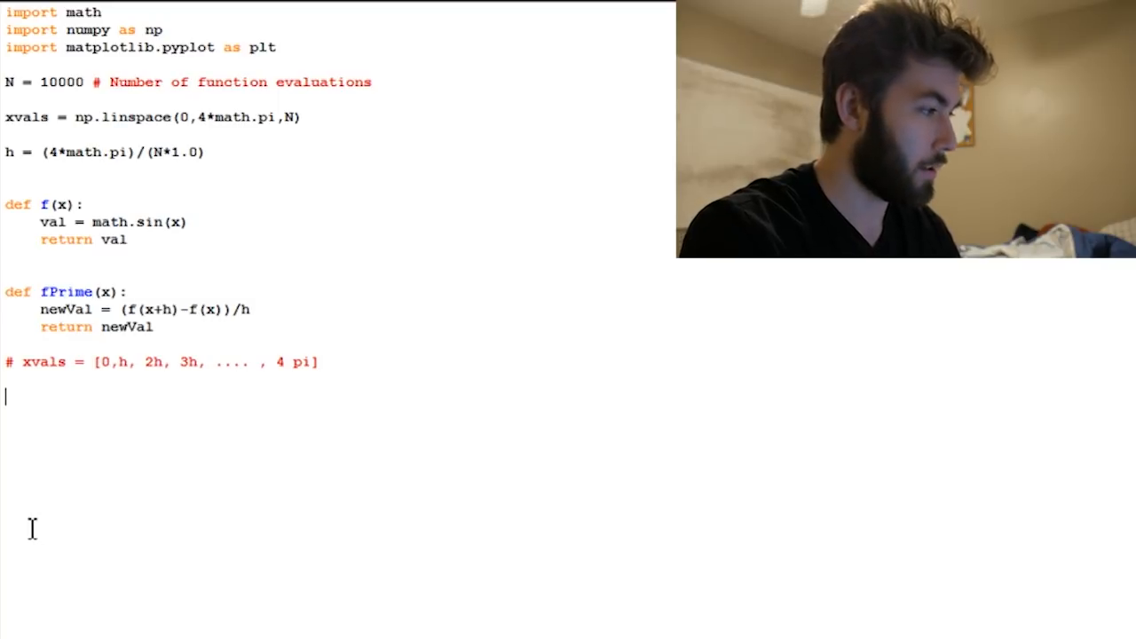
Step: Write 'for i in xvals:' with 'derivative = fPrime(i)' in its body
{"action": "type", "text": "f"}
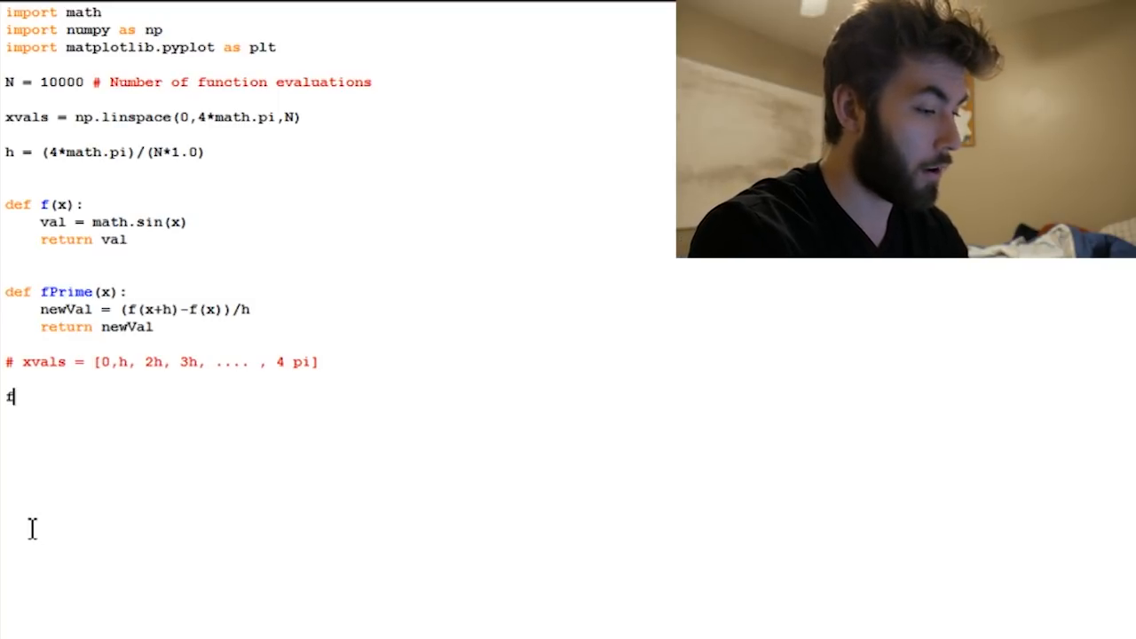
{"action": "type", "text": "for"}
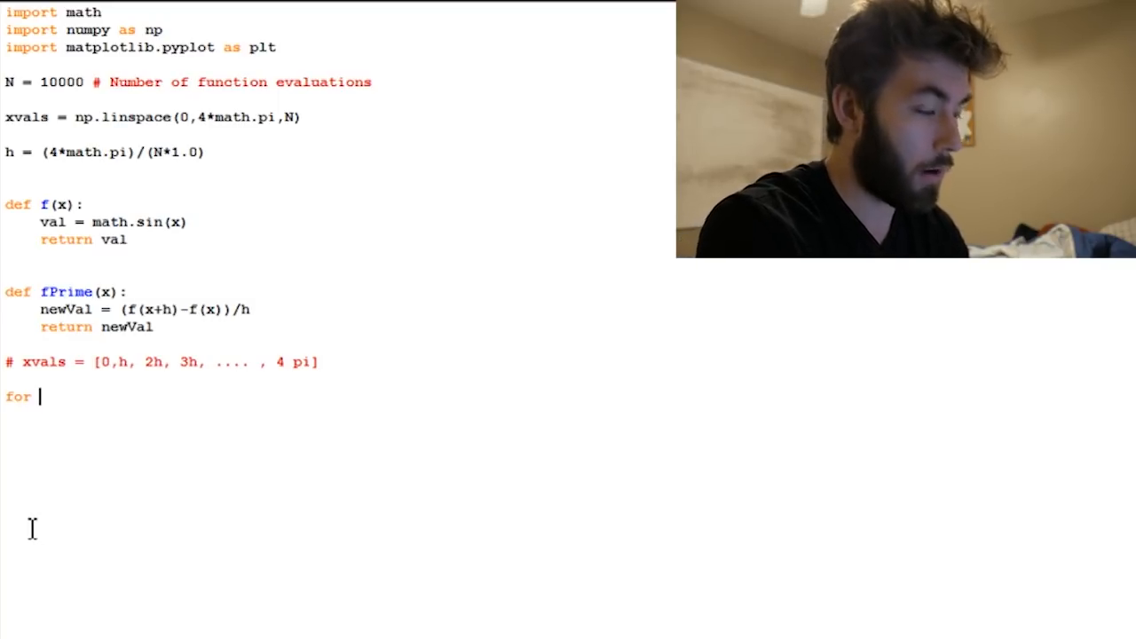
{"action": "type", "text": "i in"}
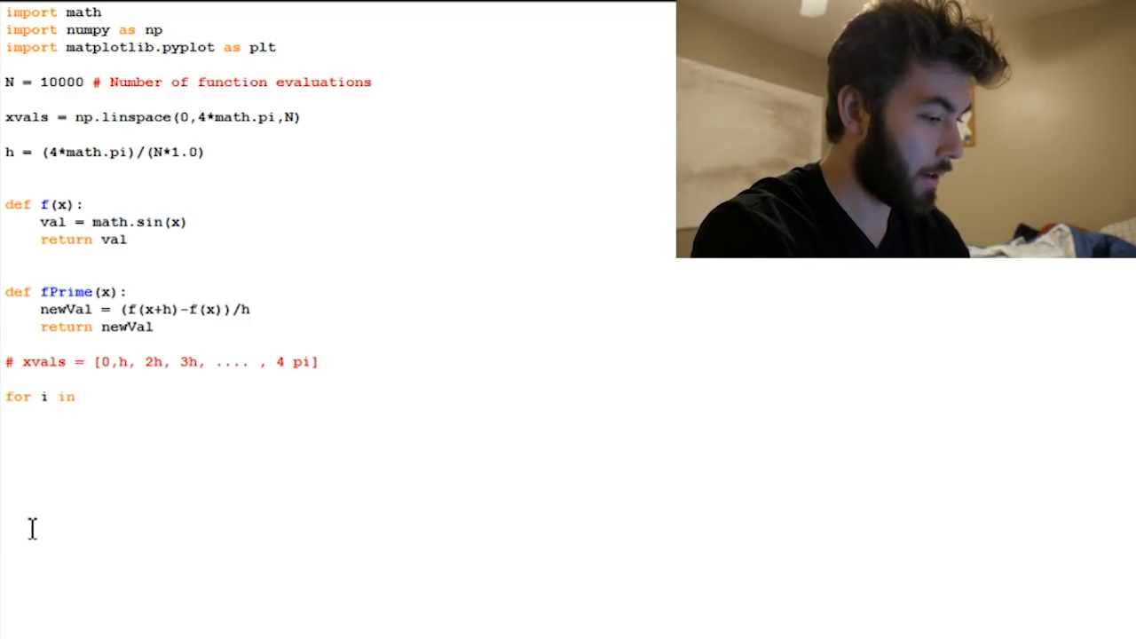
{"action": "type", "text": "xvals:"}
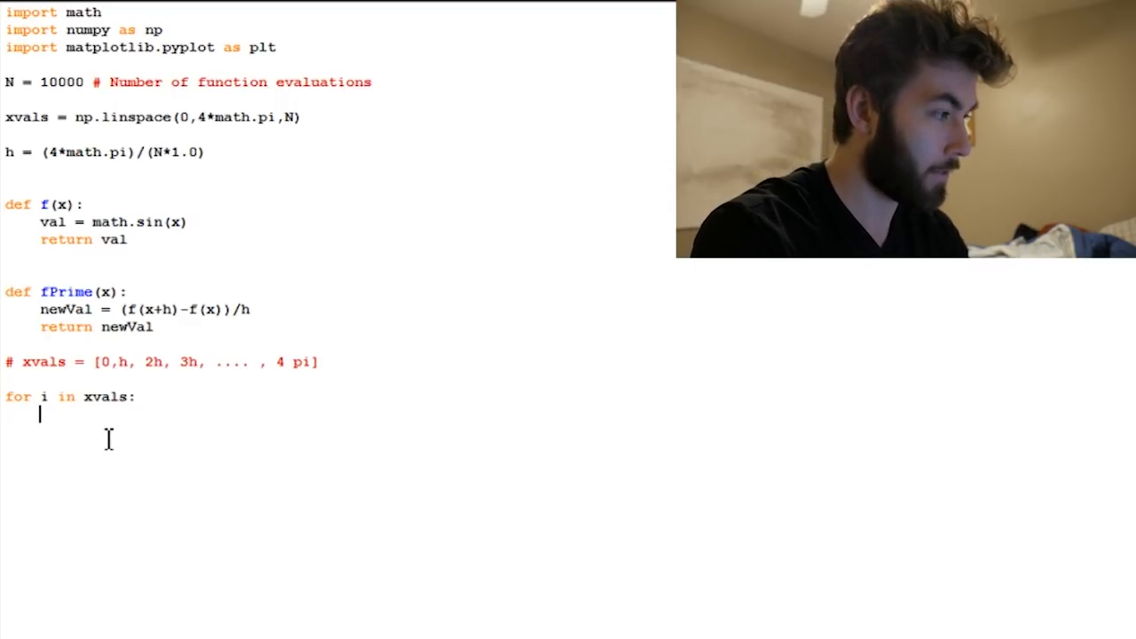
{"action": "type", "text": "der"}
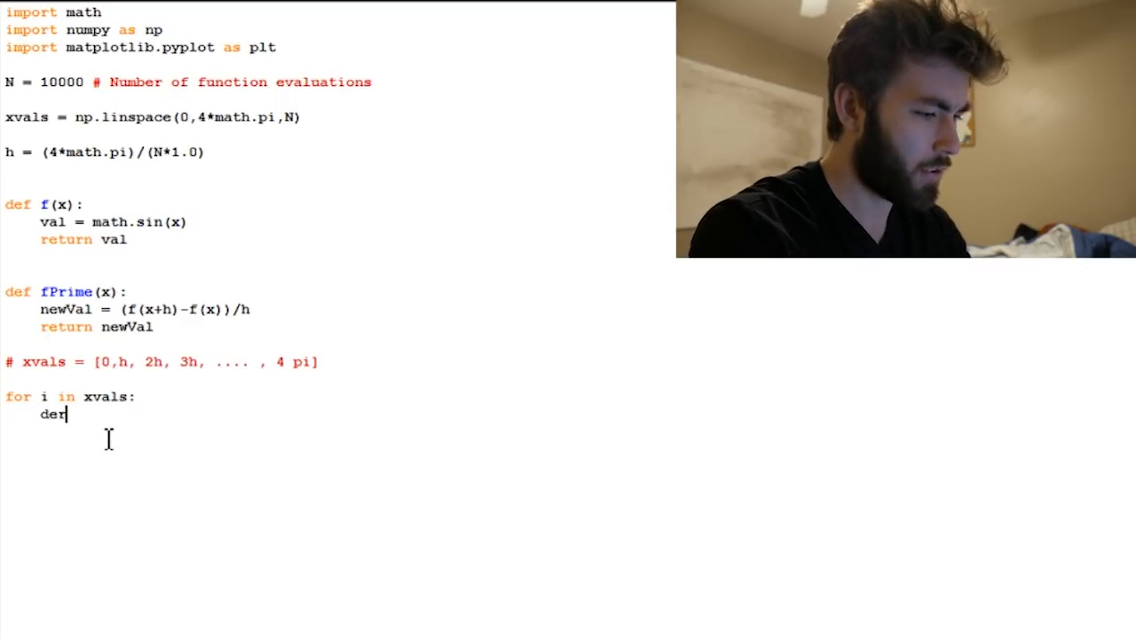
{"action": "type", "text": "ivative"}
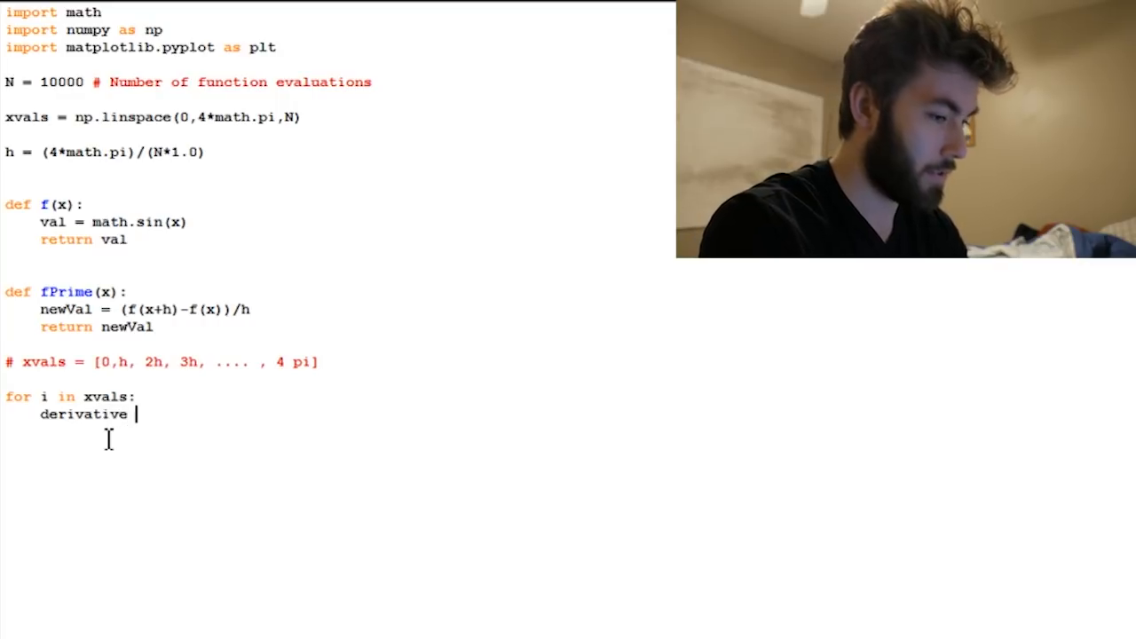
{"action": "type", "text": "= fPrim"}
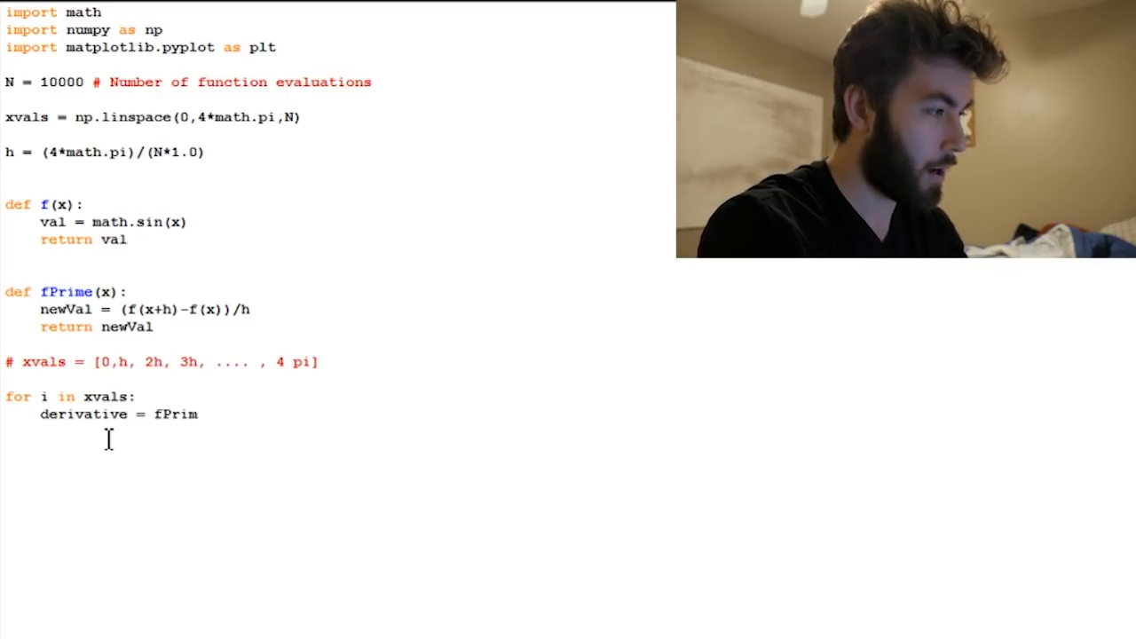
{"action": "type", "text": "e(i)"}
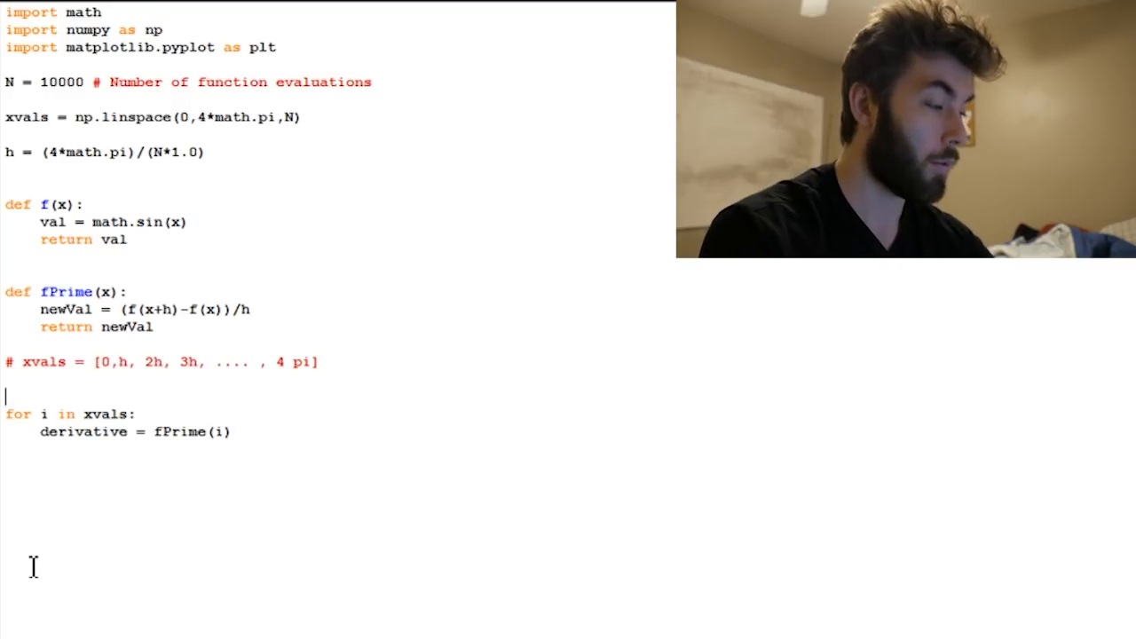
Step: Initialize yvals = [] before the loop and append each derivative to yvals inside it
{"action": "type", "text": "y"}
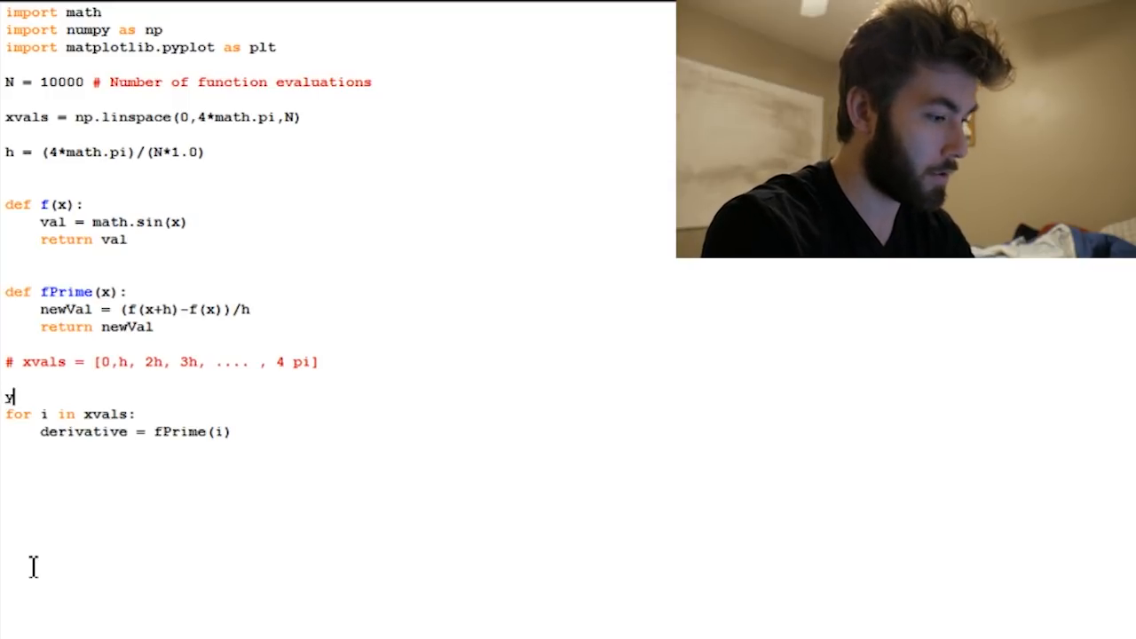
{"action": "type", "text": "vals ="}
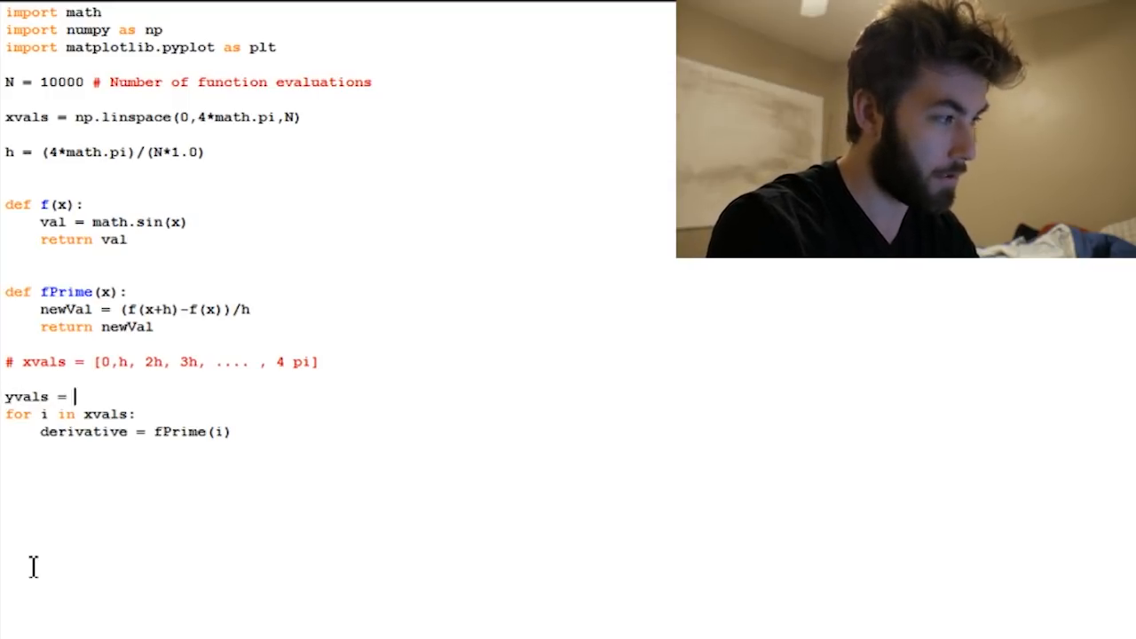
{"action": "type", "text": "[]"}
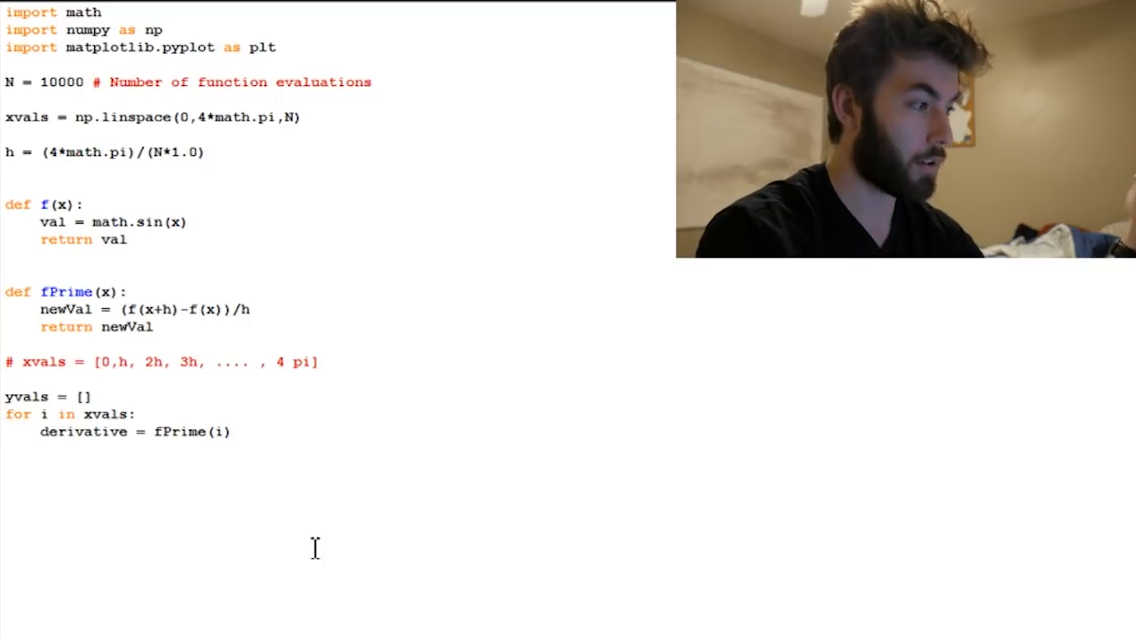
{"action": "key", "text": "enter"}
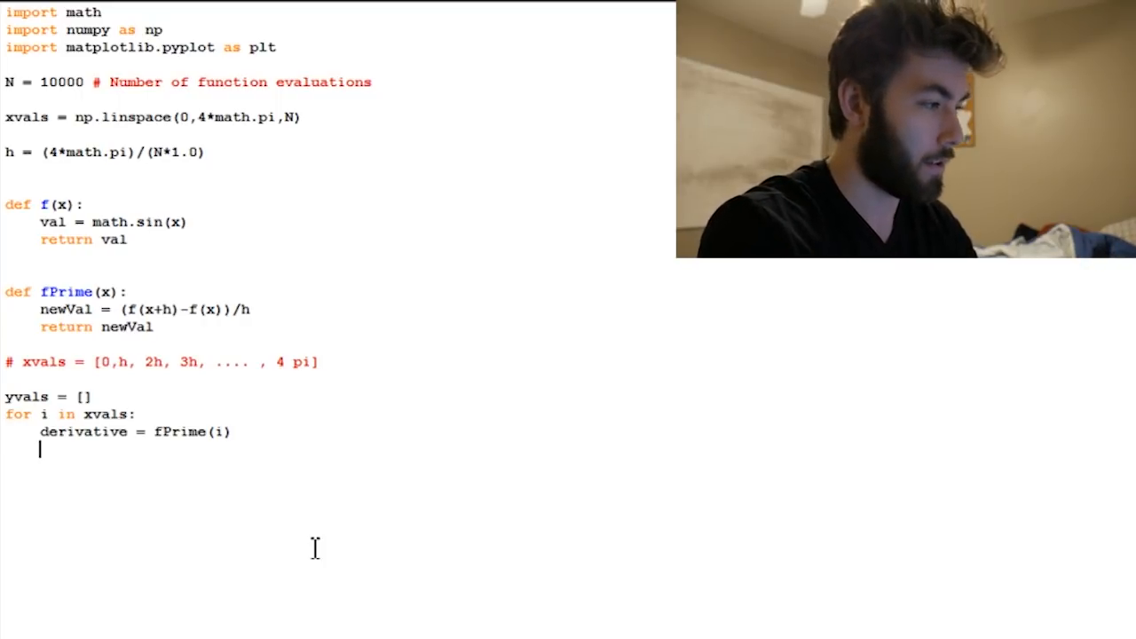
{"action": "type", "text": "yva"}
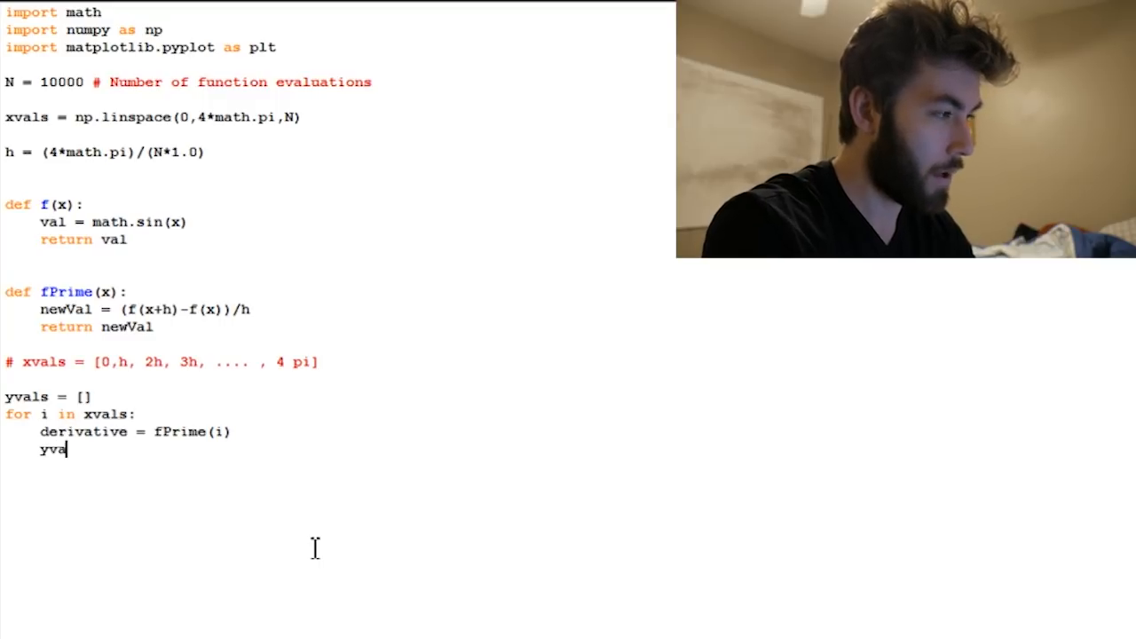
{"action": "type", "text": "ls.append"}
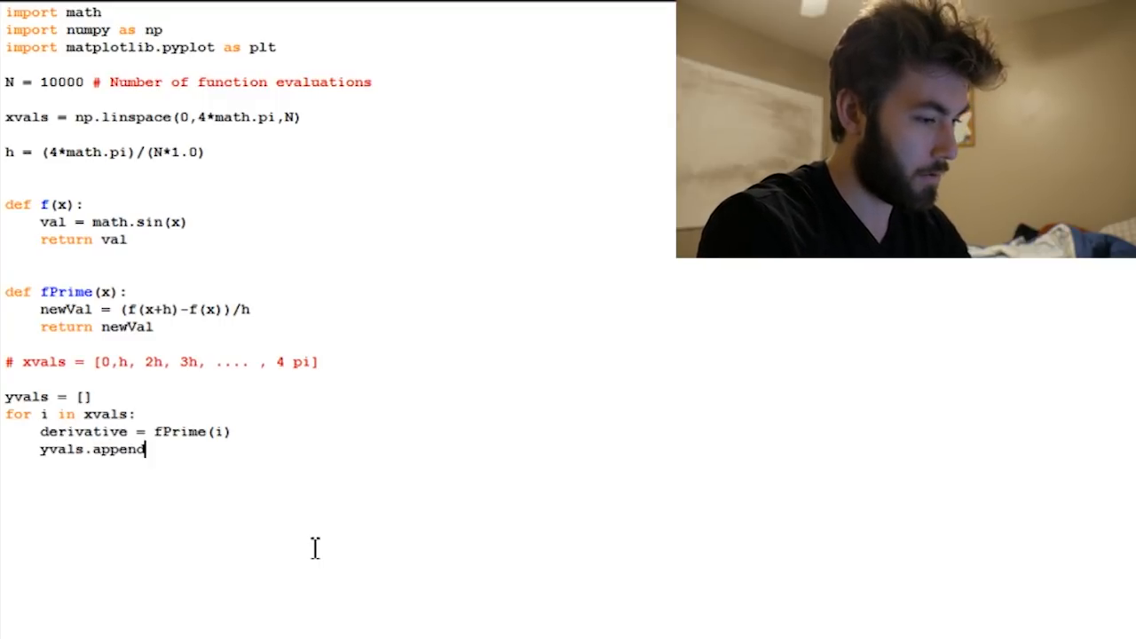
{"action": "type", "text": "(derivative"}
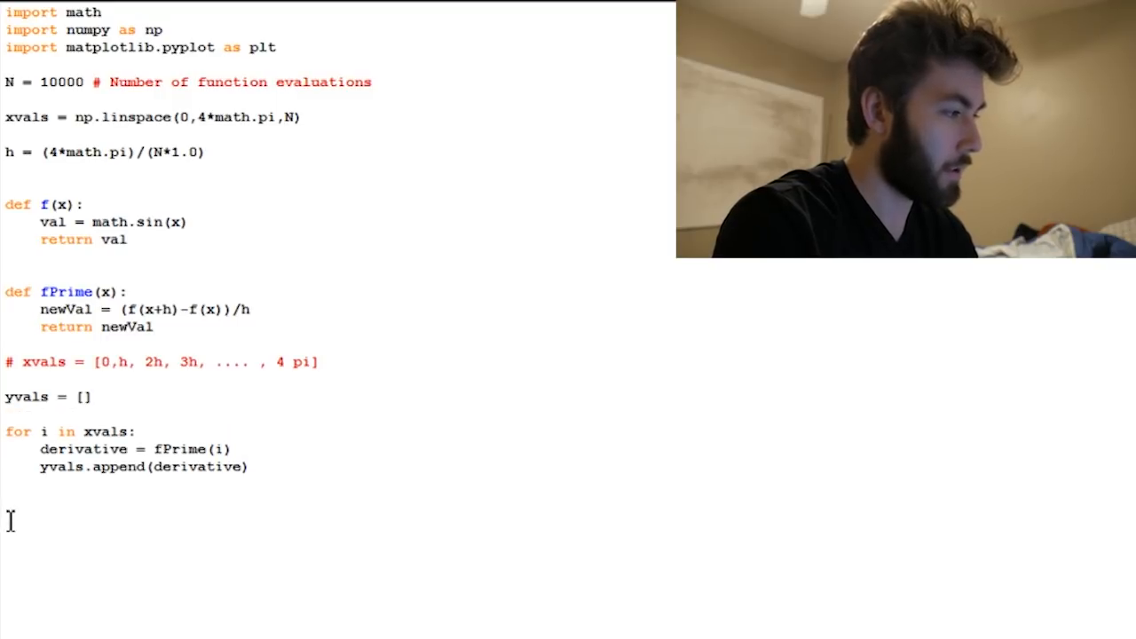
Step: Copy the loop and edit it to compute function = f(i), appending to a new fvals list
{"action": "left_click_drag", "start_coordinate": [8, 431], "coordinate": [248, 466]}
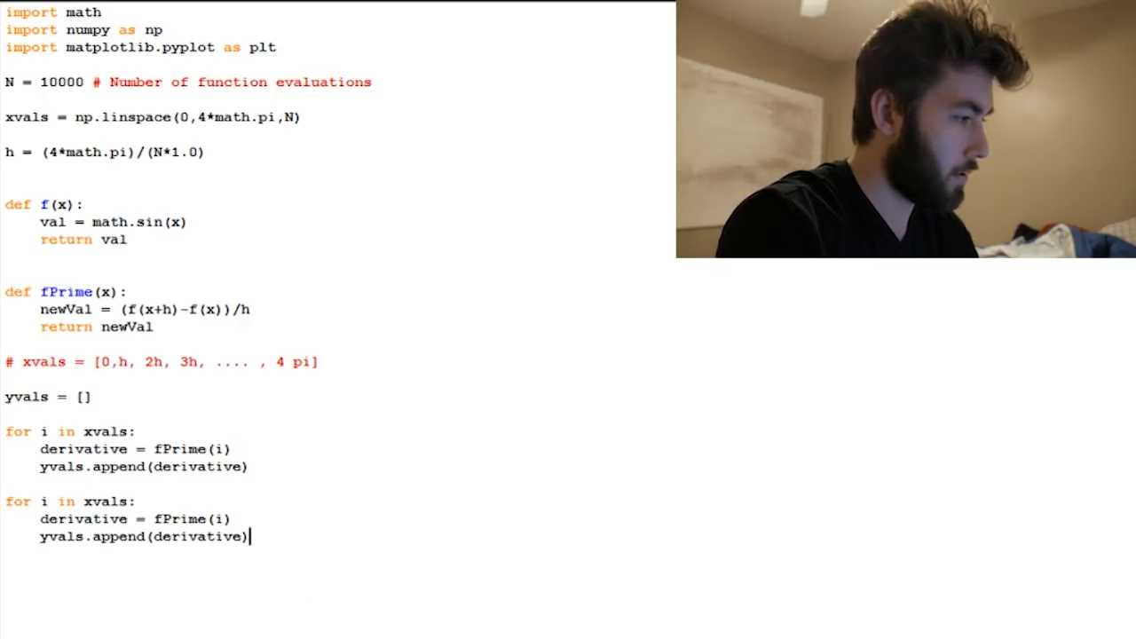
{"action": "double_click", "coordinate": [82, 518]}
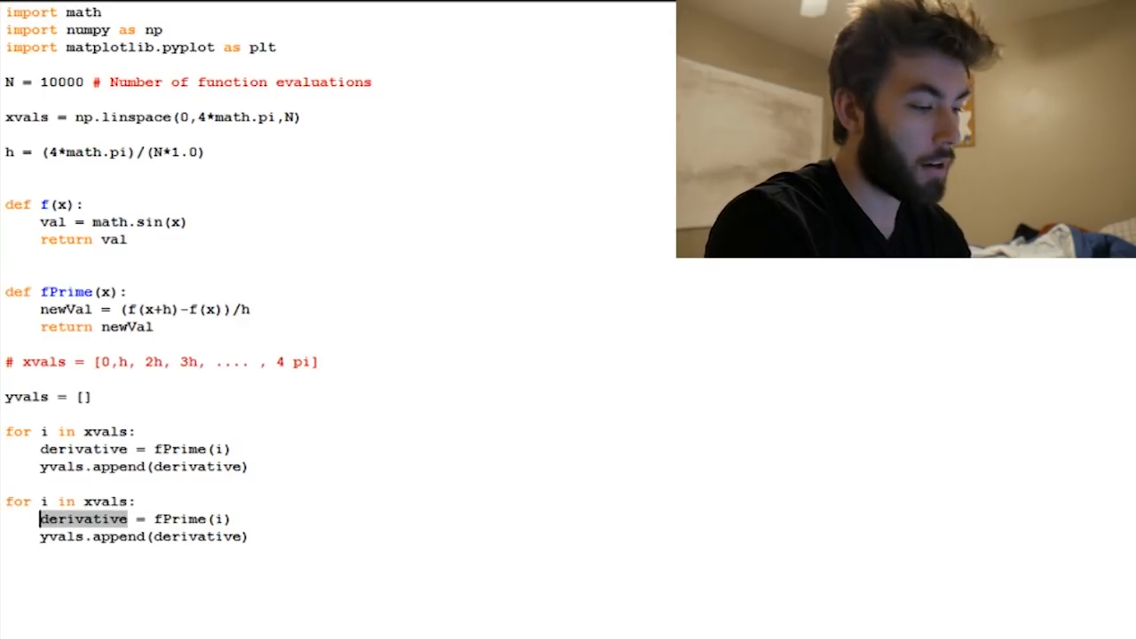
{"action": "type", "text": "fuct"}
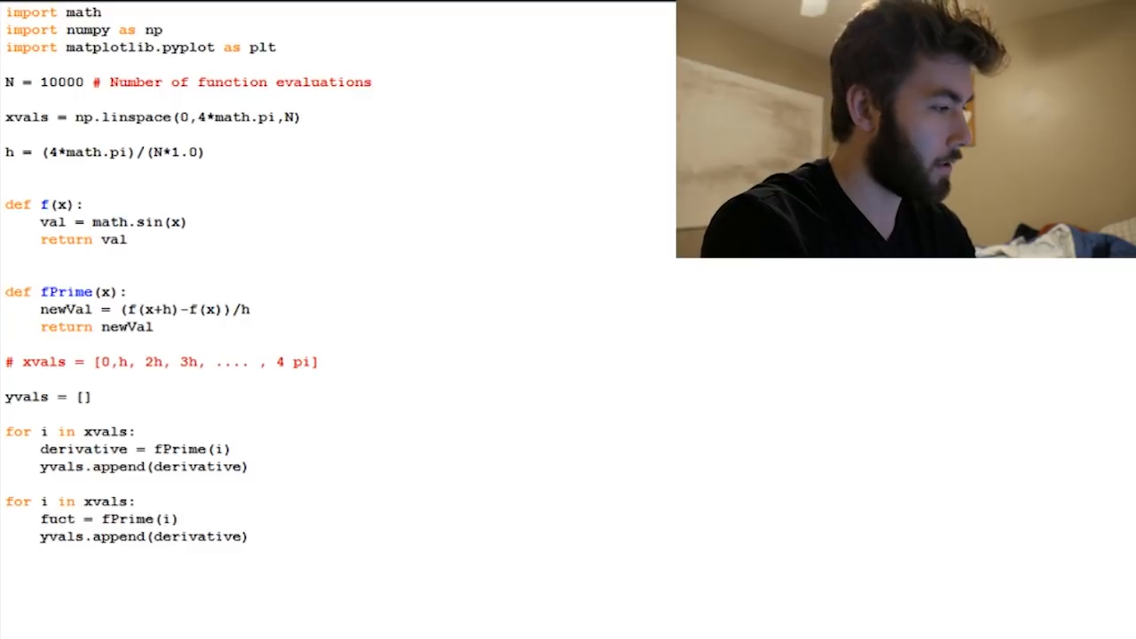
{"action": "type", "text": "ion"}
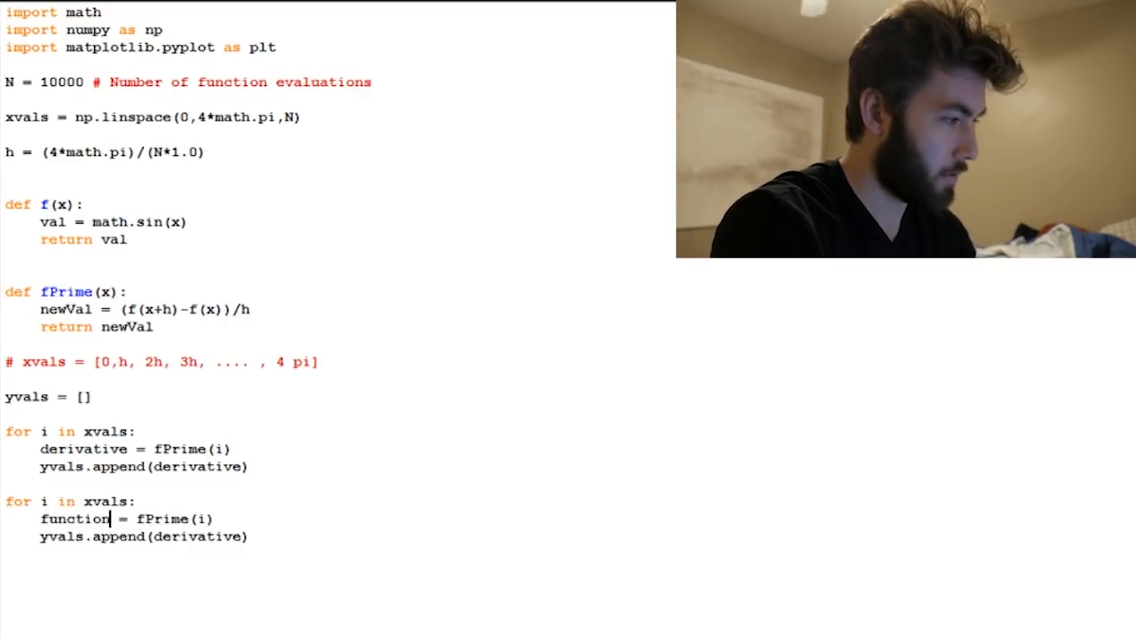
{"action": "double_click", "coordinate": [181, 518]}
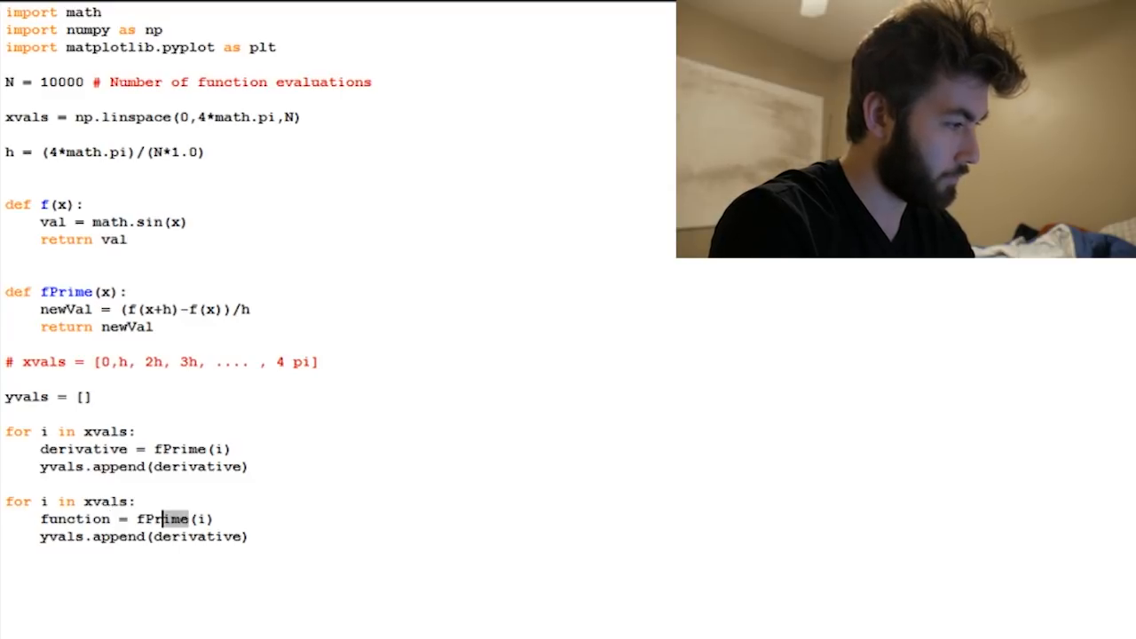
{"action": "type", "text": "f"}
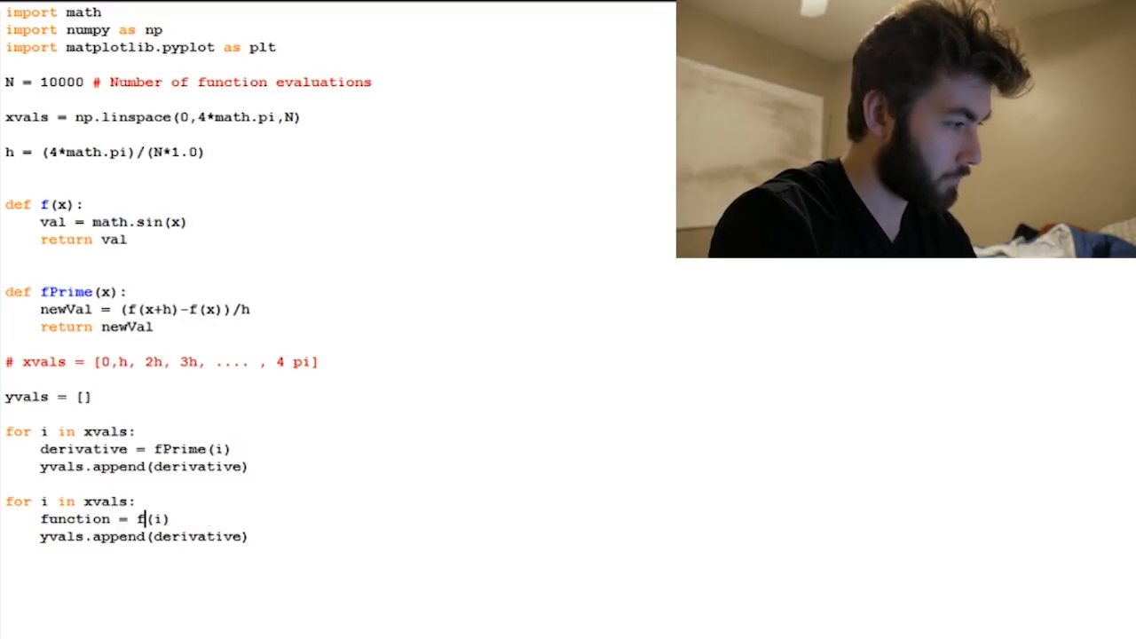
{"action": "double_click", "coordinate": [199, 536]}
{"action": "type", "text": "func"}
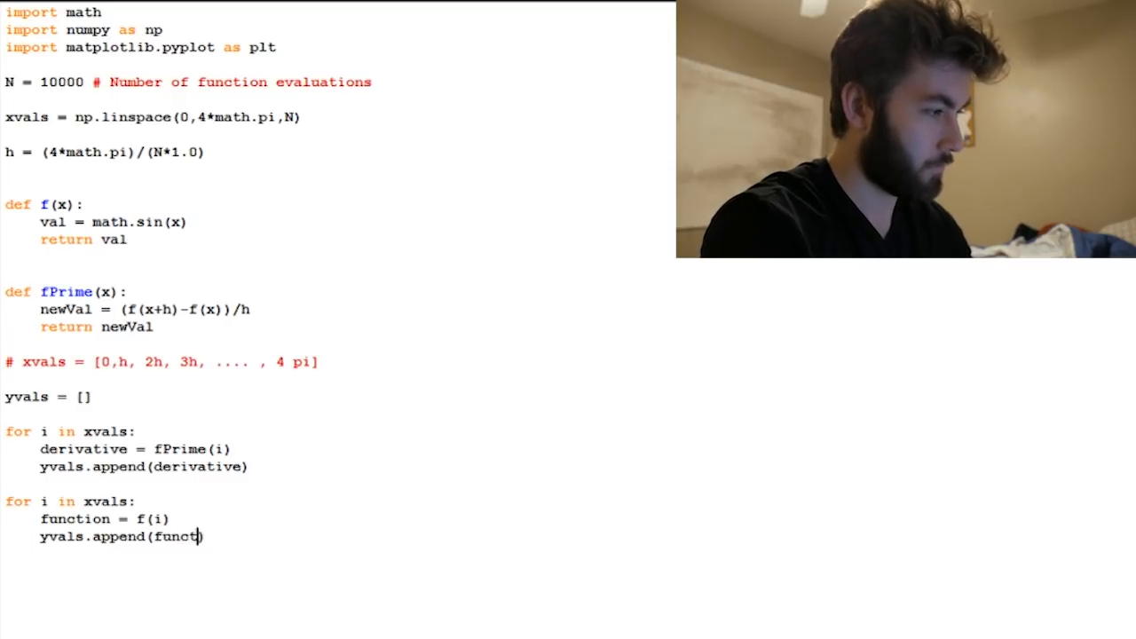
{"action": "type", "text": "ion)"}
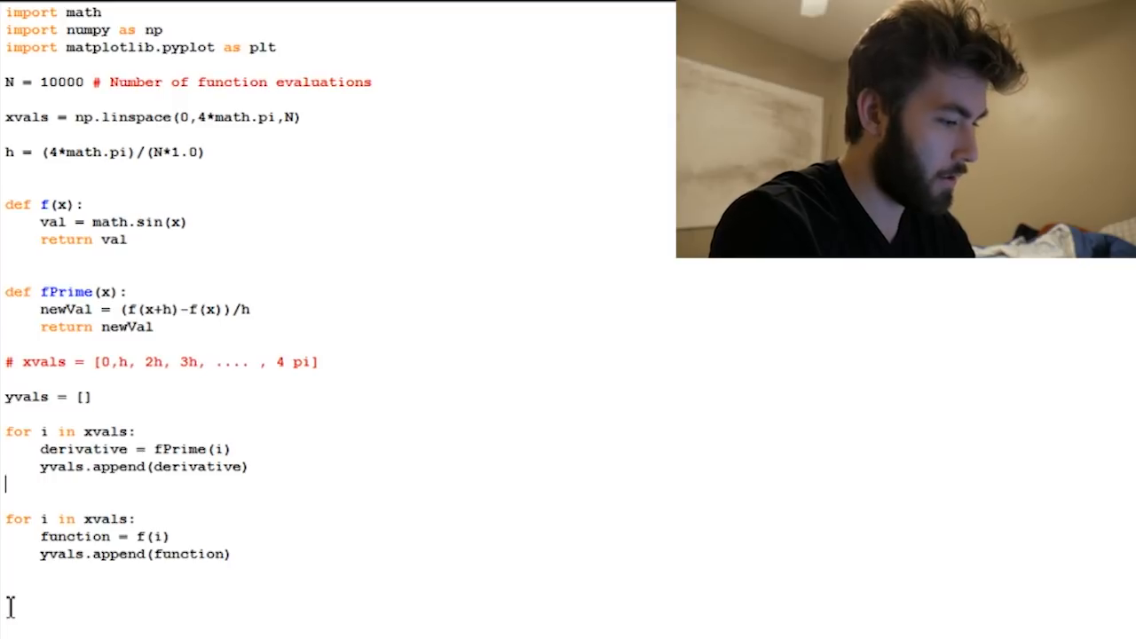
{"action": "type", "text": "fvals"}
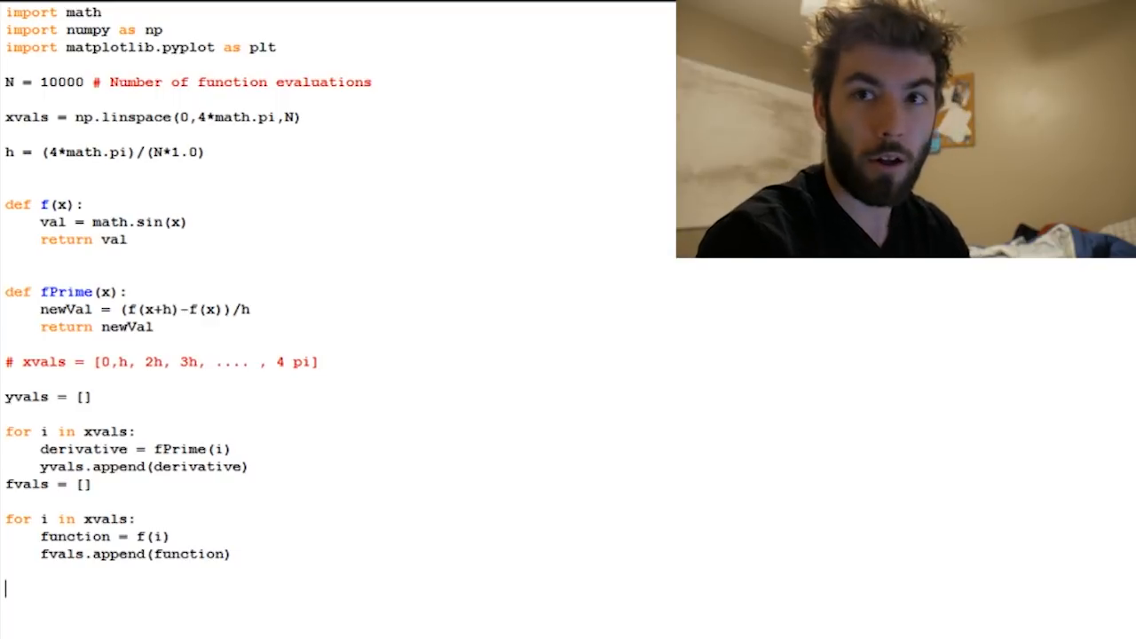
Step: Write plt.plot(xvals, yvals) and plt.plot(xvals, fvals) at the end of the script
{"action": "type", "text": "pl"}
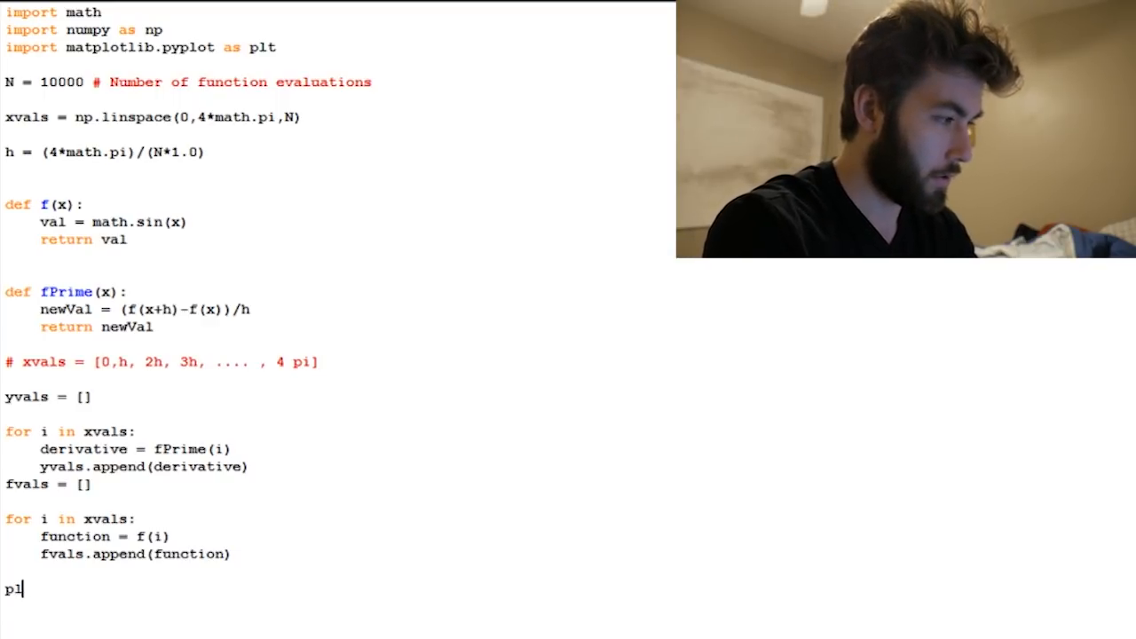
{"action": "type", "text": "t.plo"}
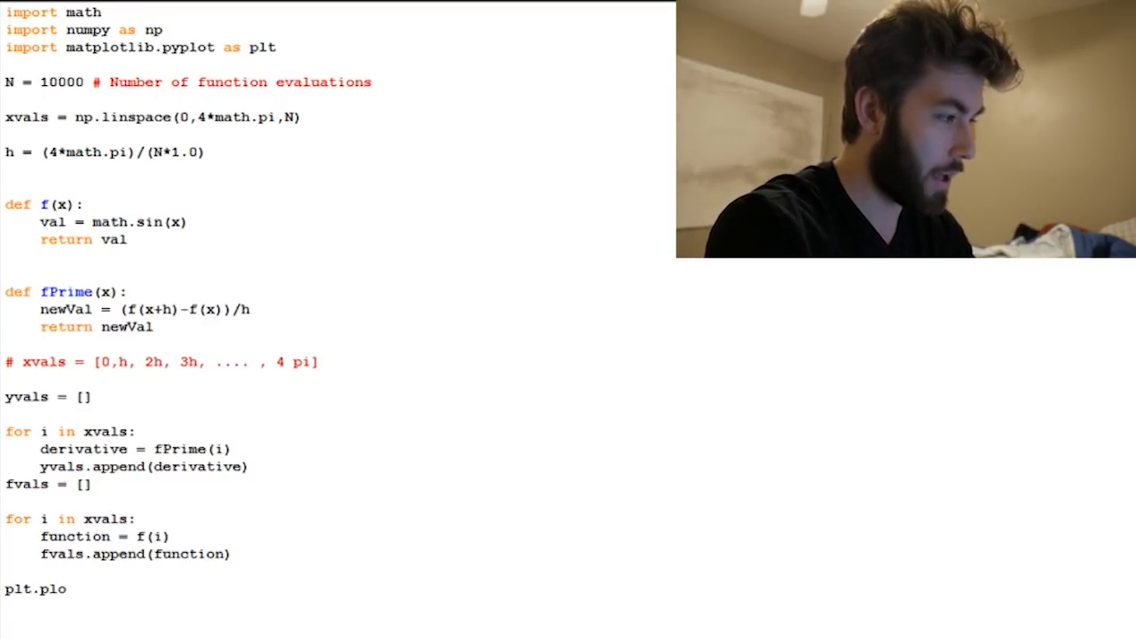
{"action": "type", "text": "w("}
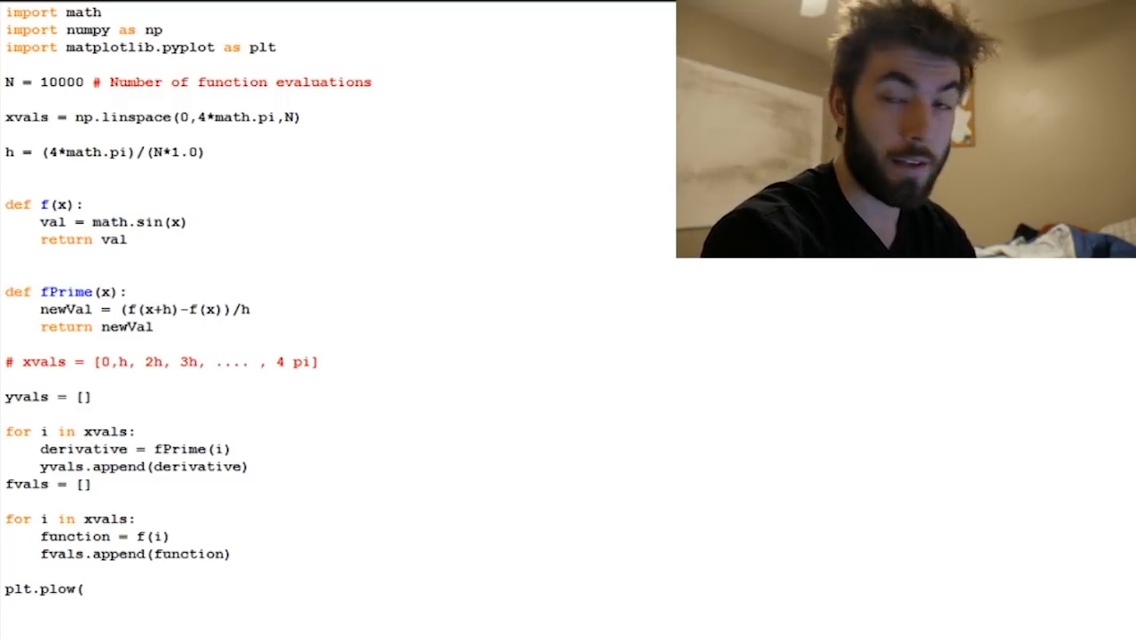
{"action": "left_click", "coordinate": [80, 589]}
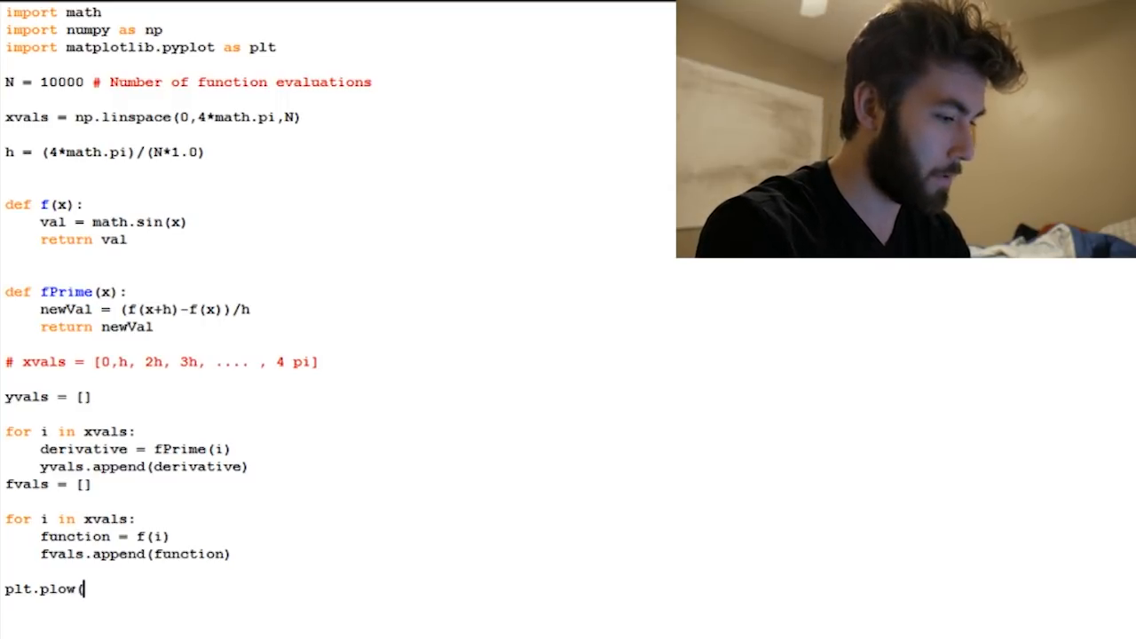
{"action": "type", "text": "xvals,"}
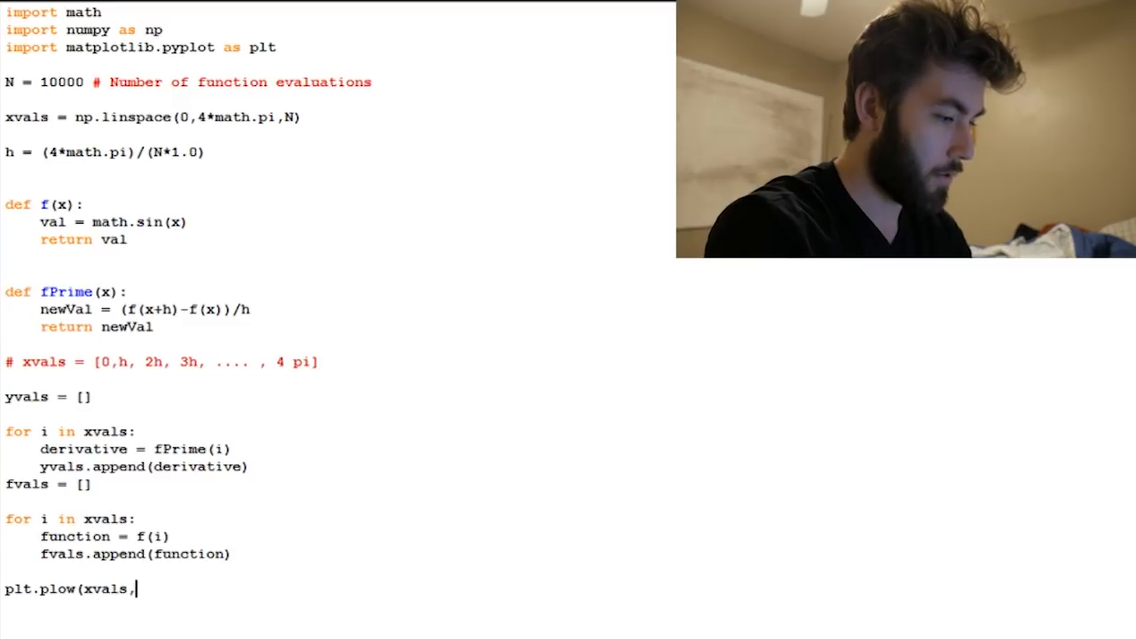
{"action": "type", "text": "yvals)"}
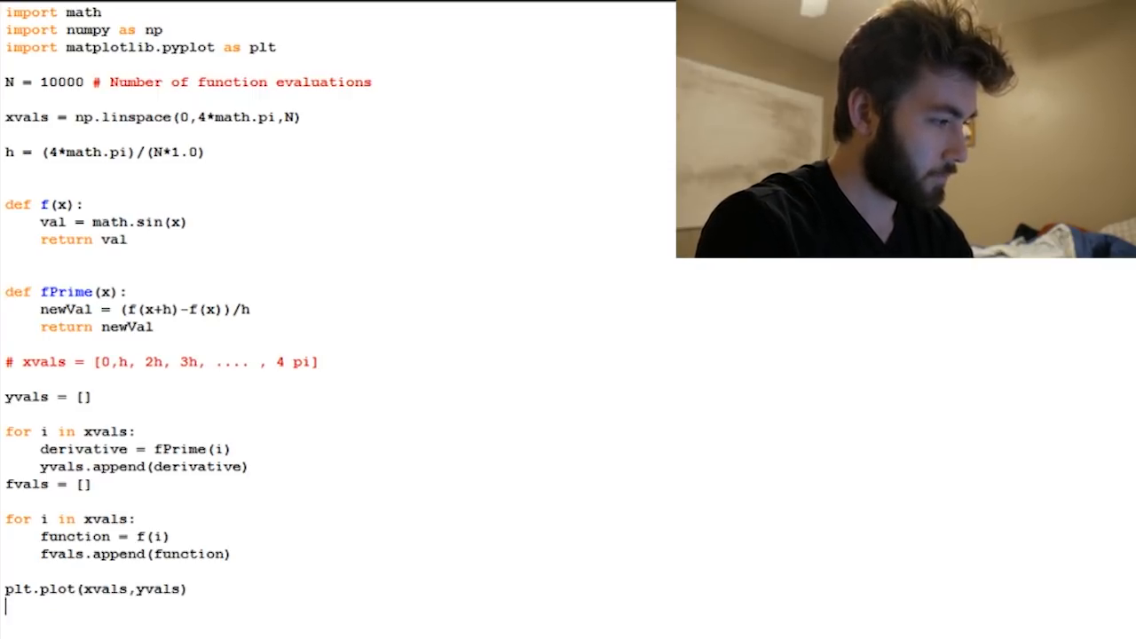
{"action": "type", "text": "plt.plot(xv"}
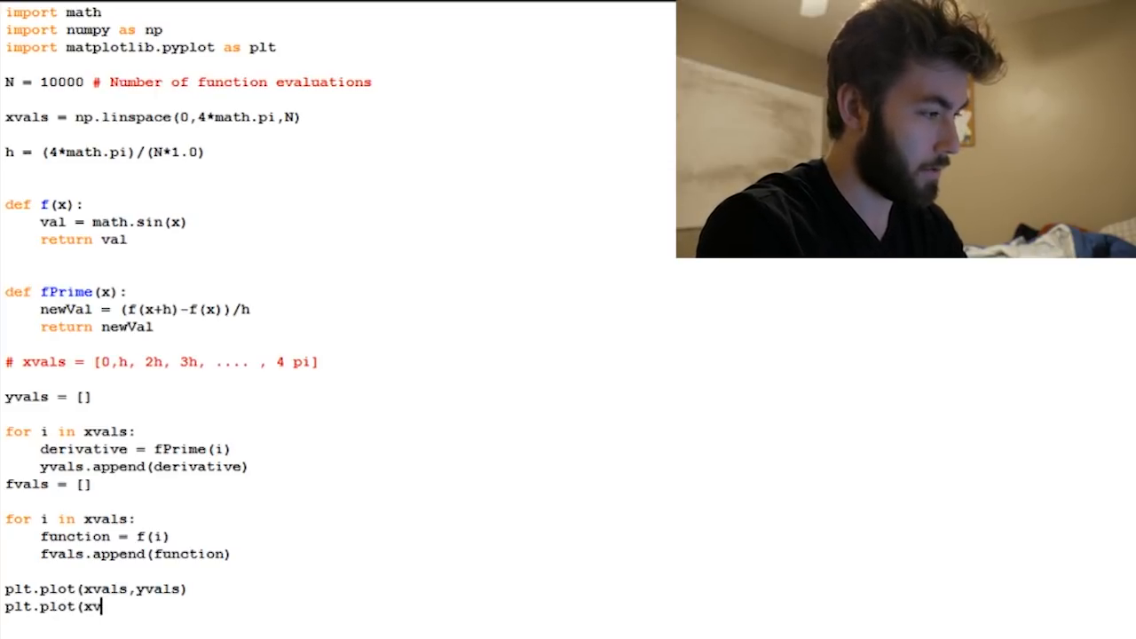
{"action": "type", "text": "als"}
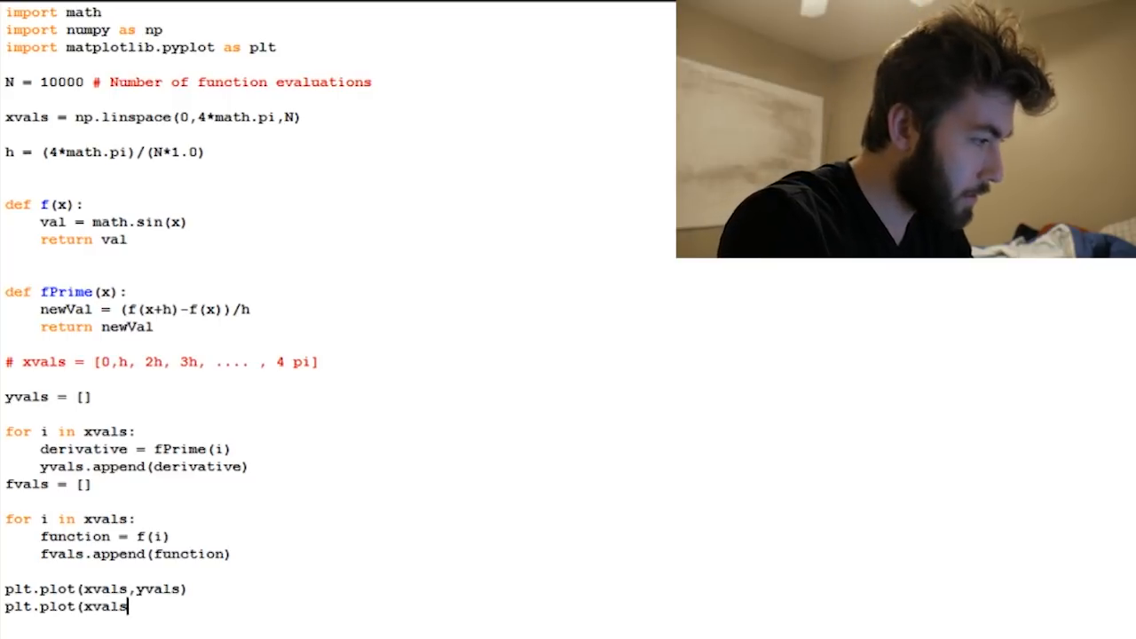
{"action": "type", "text": ", fvals)"}
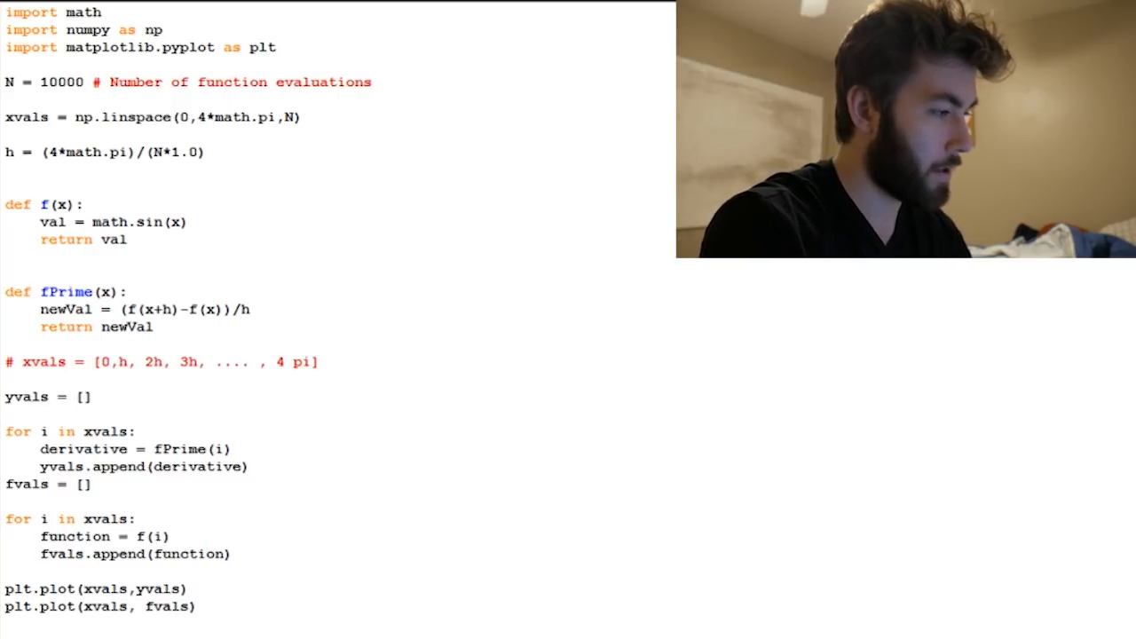
Step: Comment the plot lines as 'plotting the derivative of sin(x)' and 'plotting sin(x)'
{"action": "type", "text": "# plotting the derivative"}
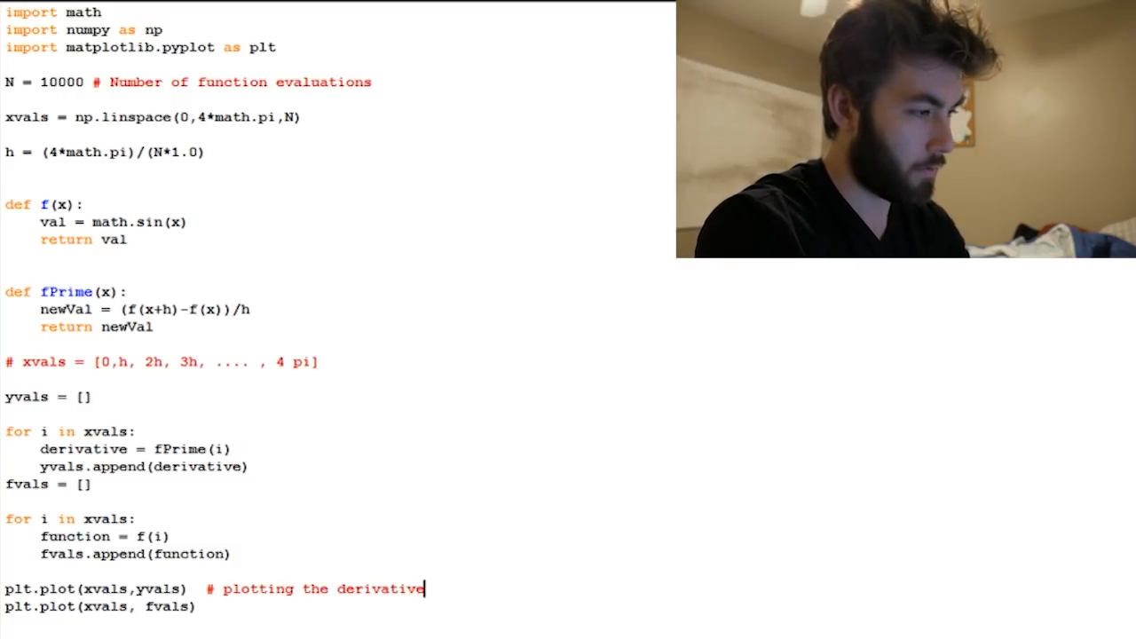
{"action": "type", "text": "of sin(x"}
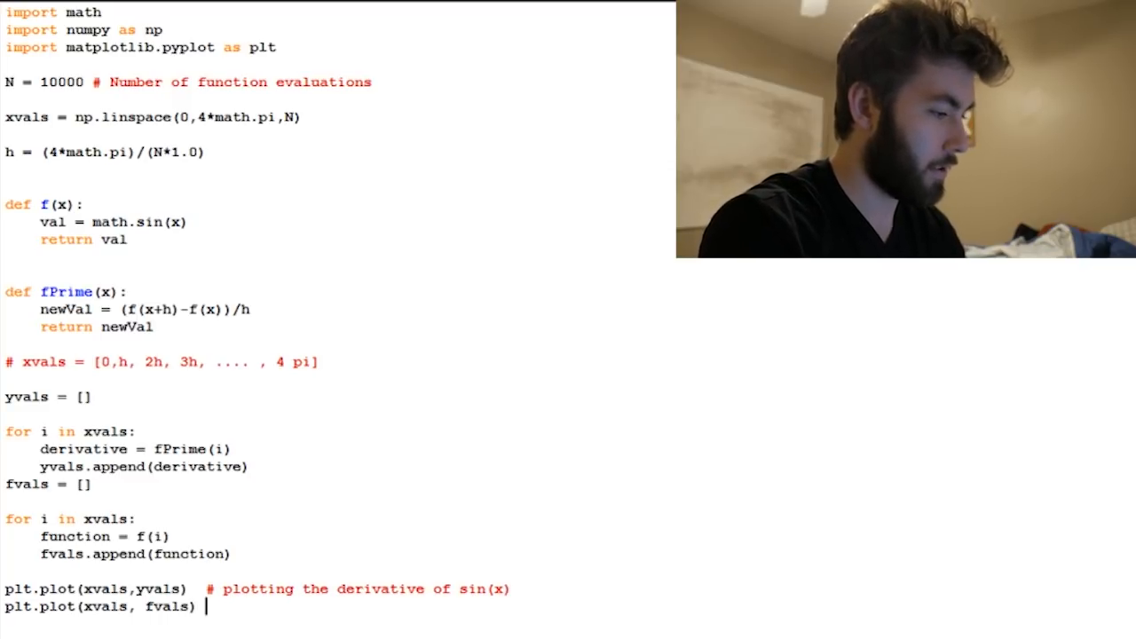
{"action": "type", "text": "# plotting"}
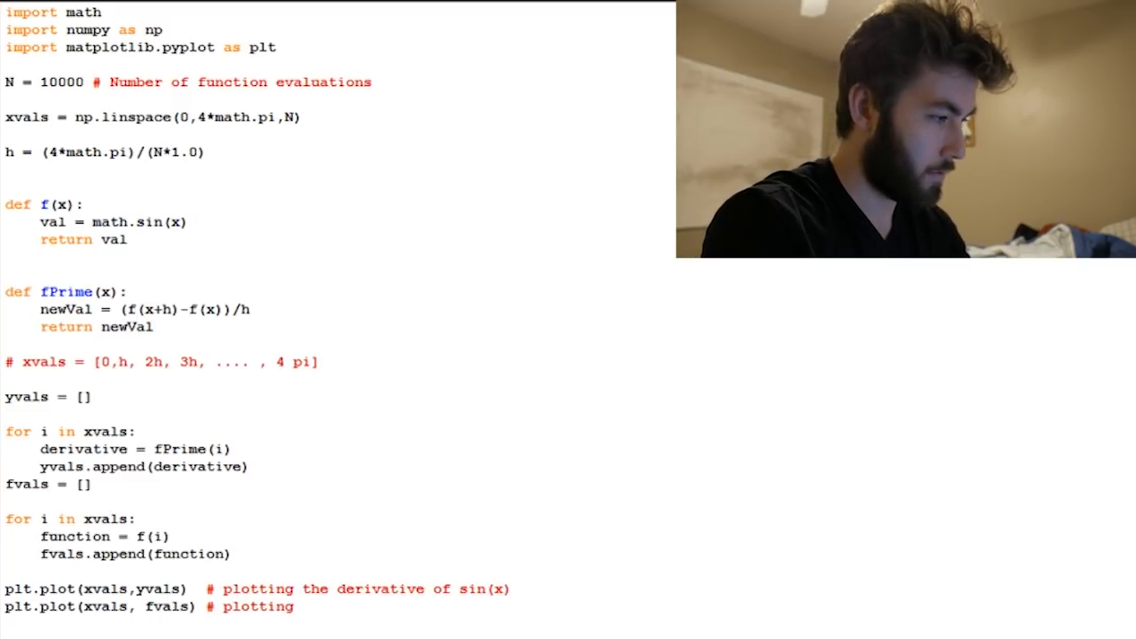
{"action": "type", "text": "sin(x)"}
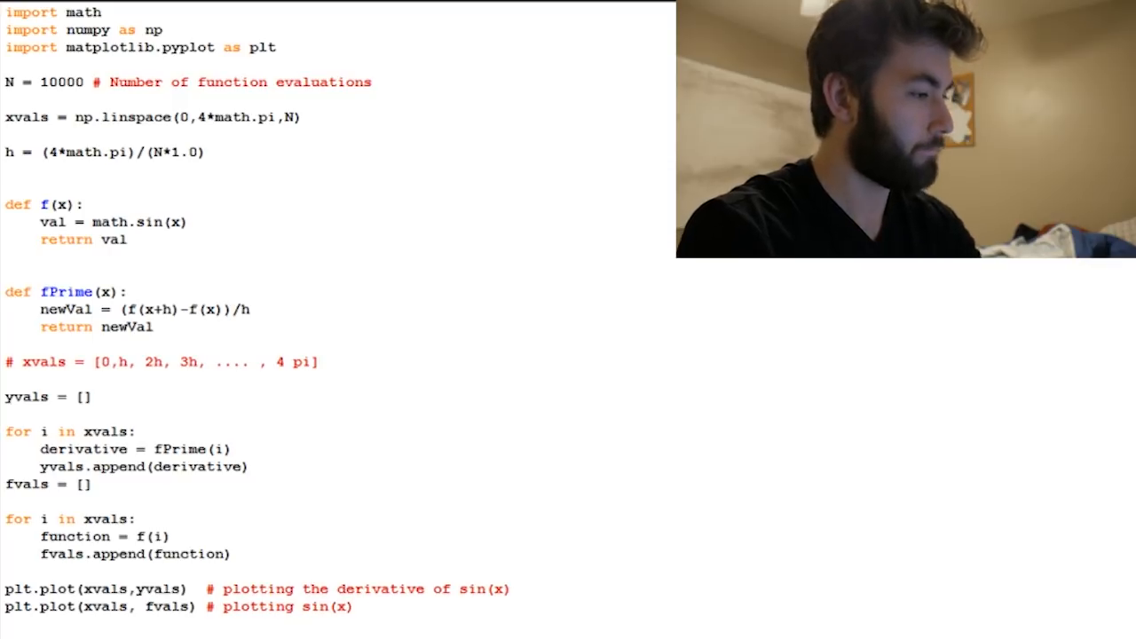
{"action": "type", "text": "p"}
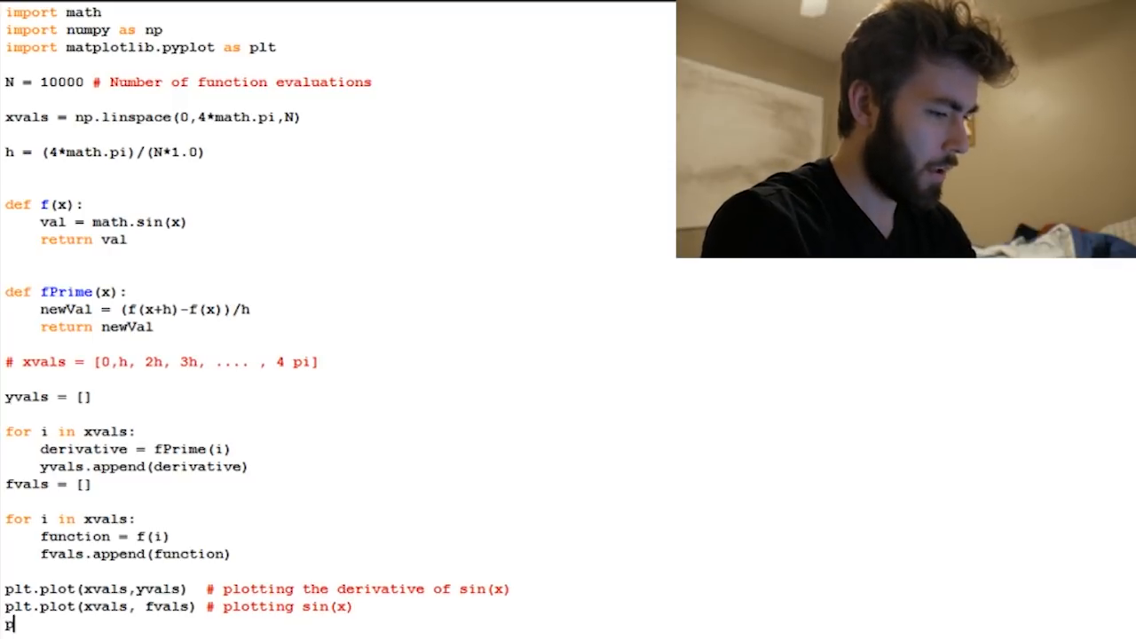
Step: Add plt.grid(), the title "Plotting the Derivative of sin(x) and sin", and a plt.show() call
{"action": "type", "text": "lt.g"}
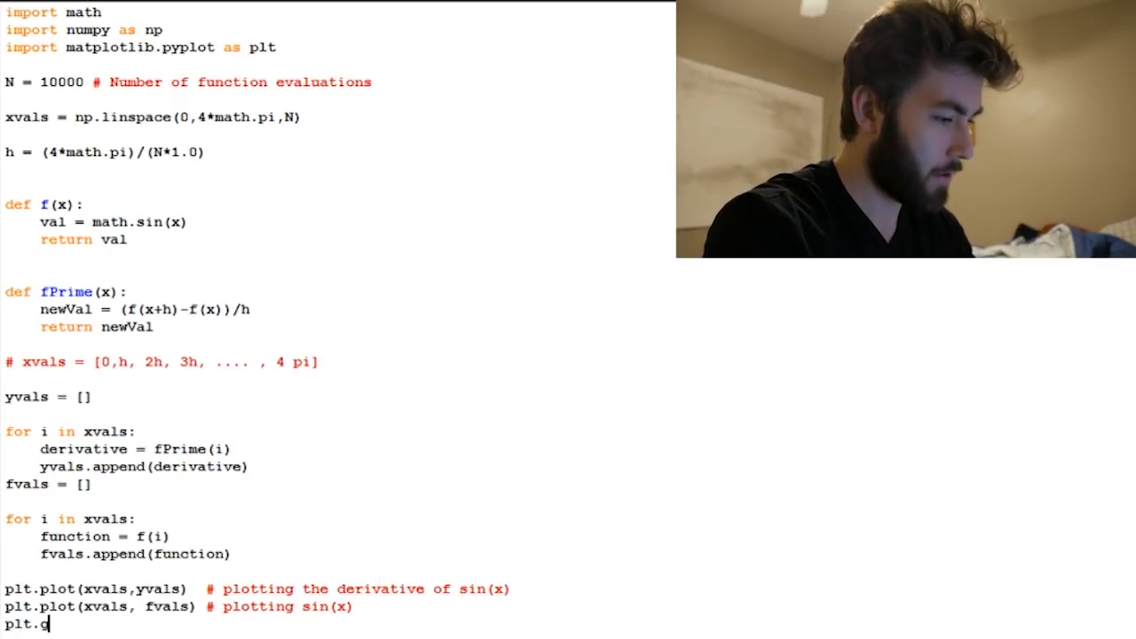
{"action": "type", "text": "rid("}
{"action": "type", "text": "plt.title(\"Plotting the Derivative of Si"}
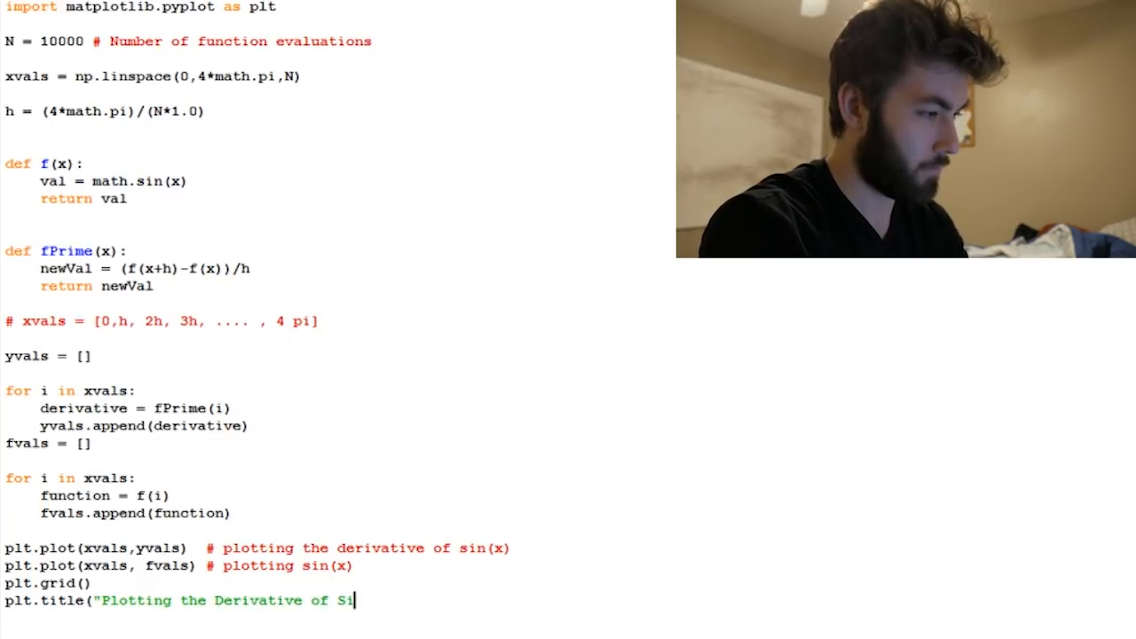
{"action": "type", "text": "n(x"}
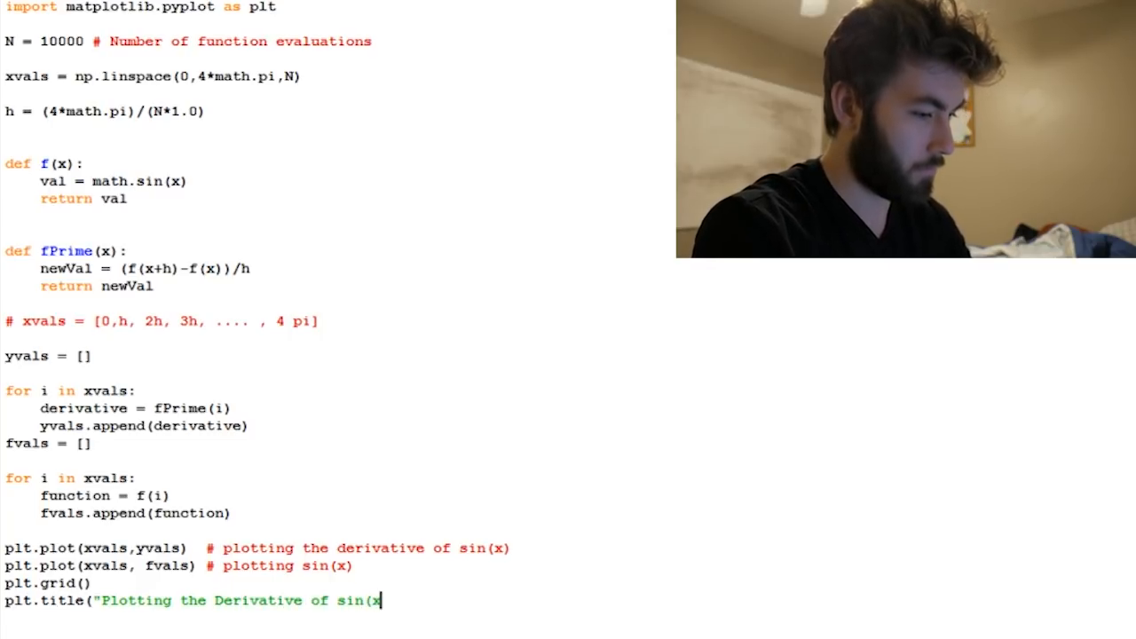
{"action": "type", "text": ") and sin"}
{"action": "type", "text": "pltt."}
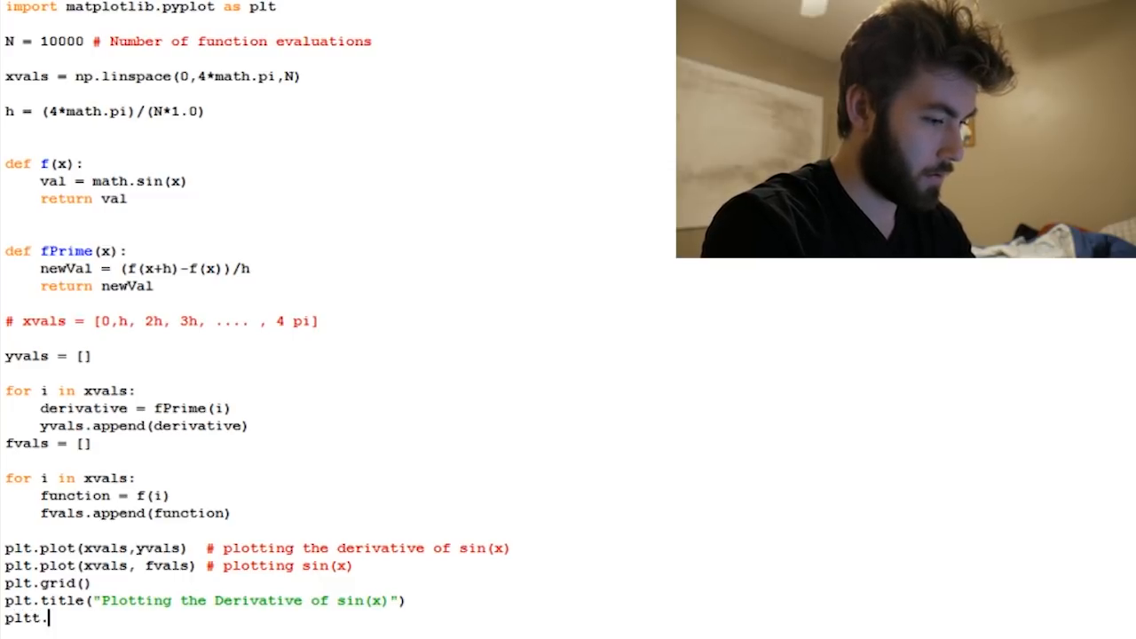
{"action": "type", "text": "show()"}
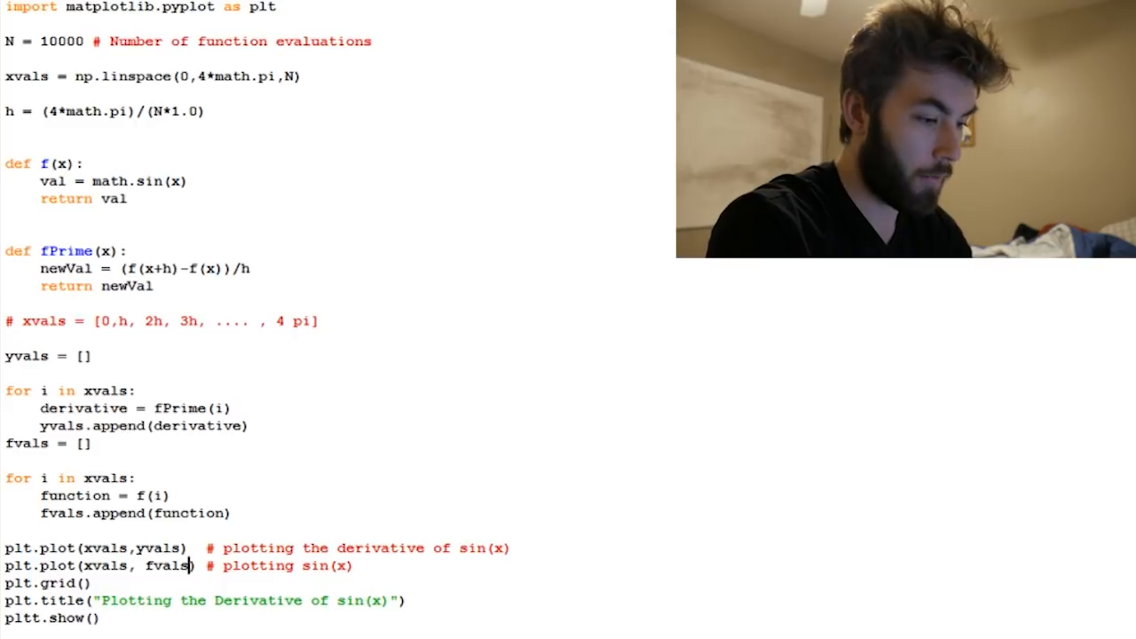
Step: Add the 'r' colour argument to the sin(x) plot call: plt.plot(xvals, fvals, 'r')
{"action": "type", "text": ","}
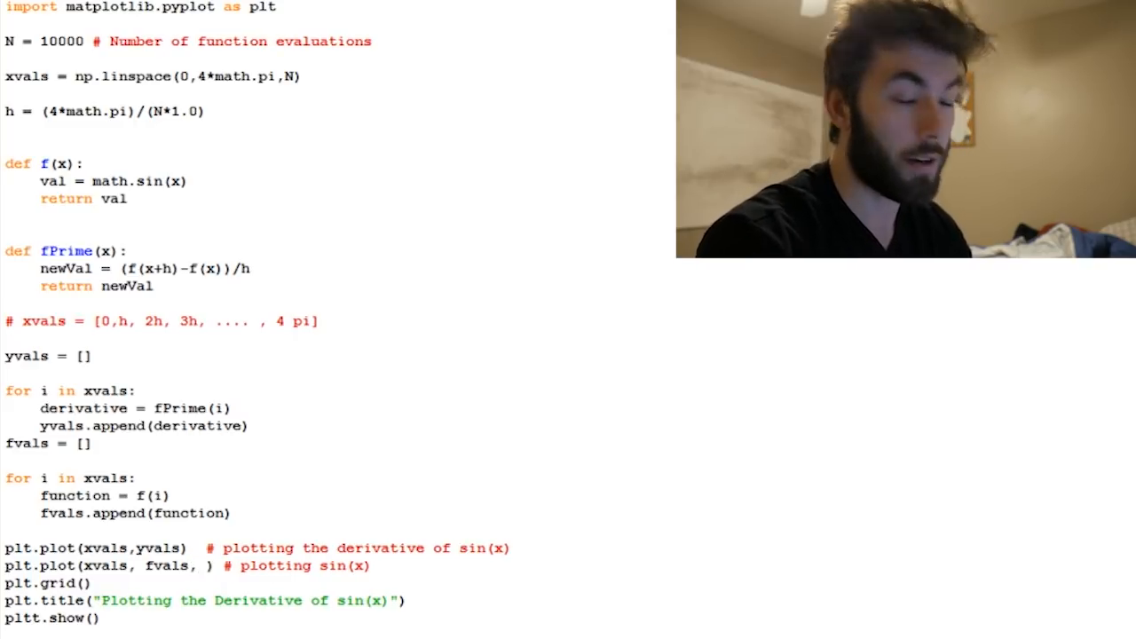
{"action": "type", "text": "'r'"}
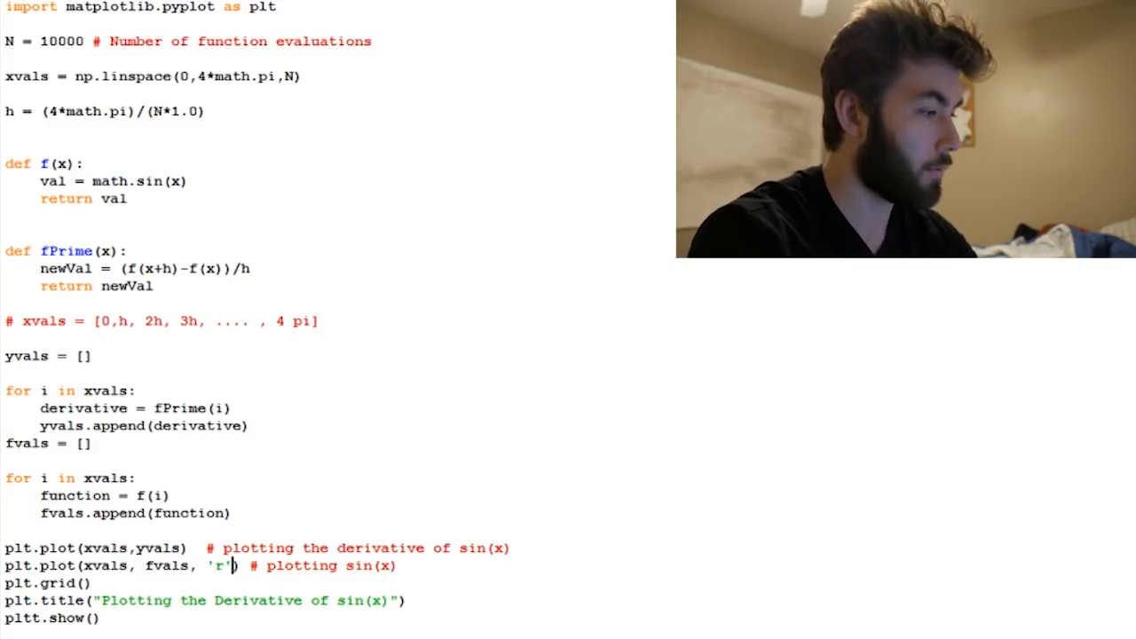